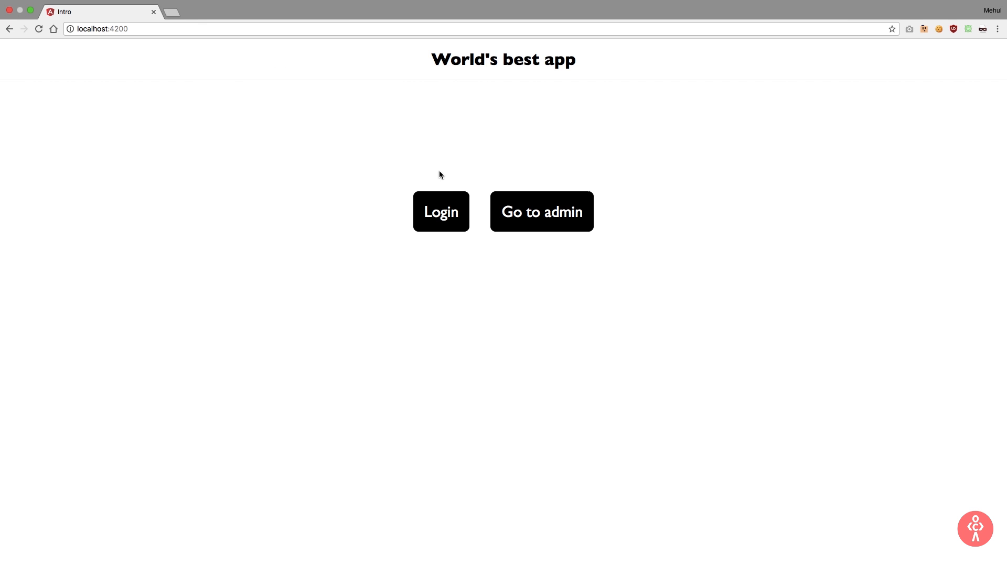
mouse_move(350, 289)
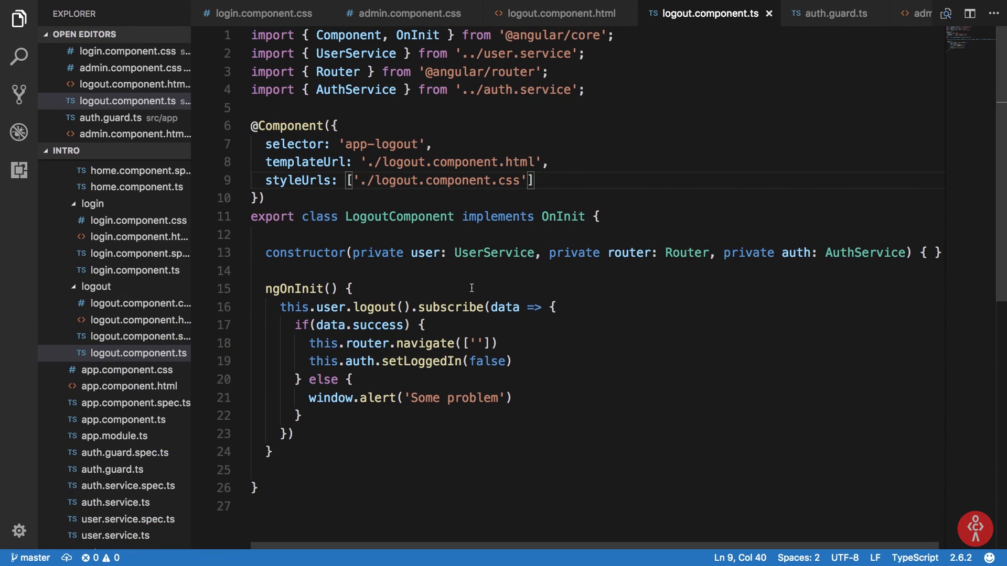
In home.component.html, change the admin link to a Register link pointing at /register
left_click(835, 12)
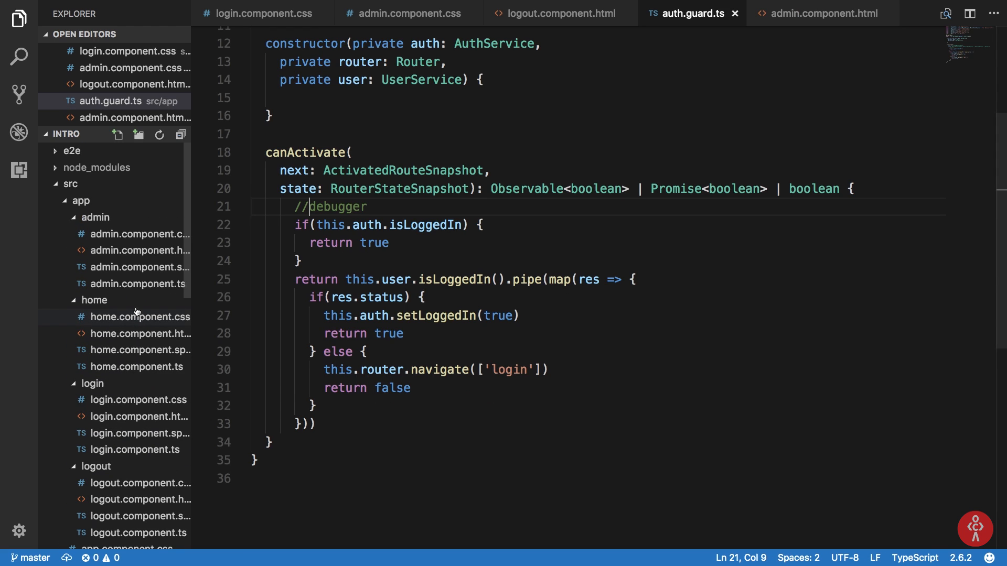
left_click(139, 334)
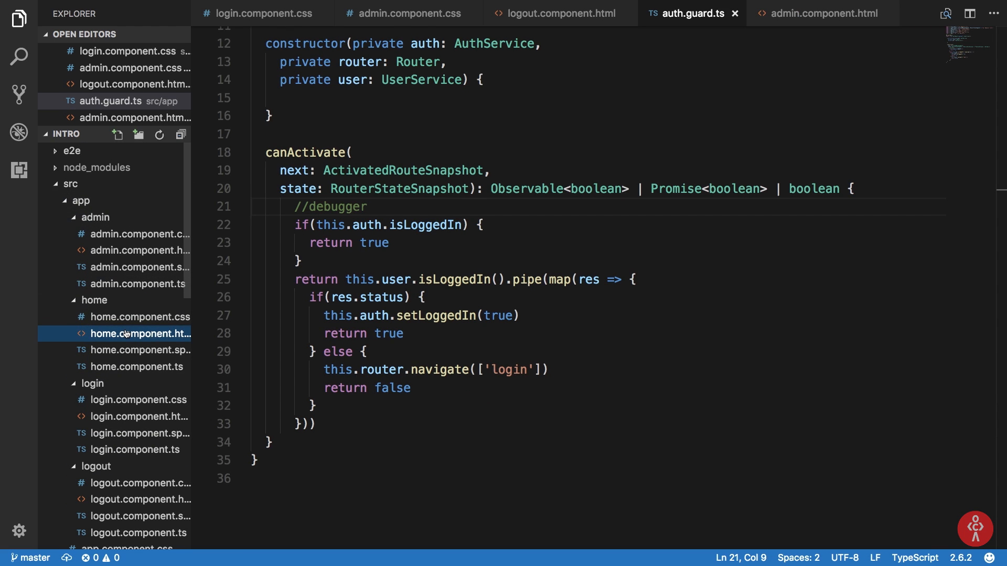
left_click(140, 333)
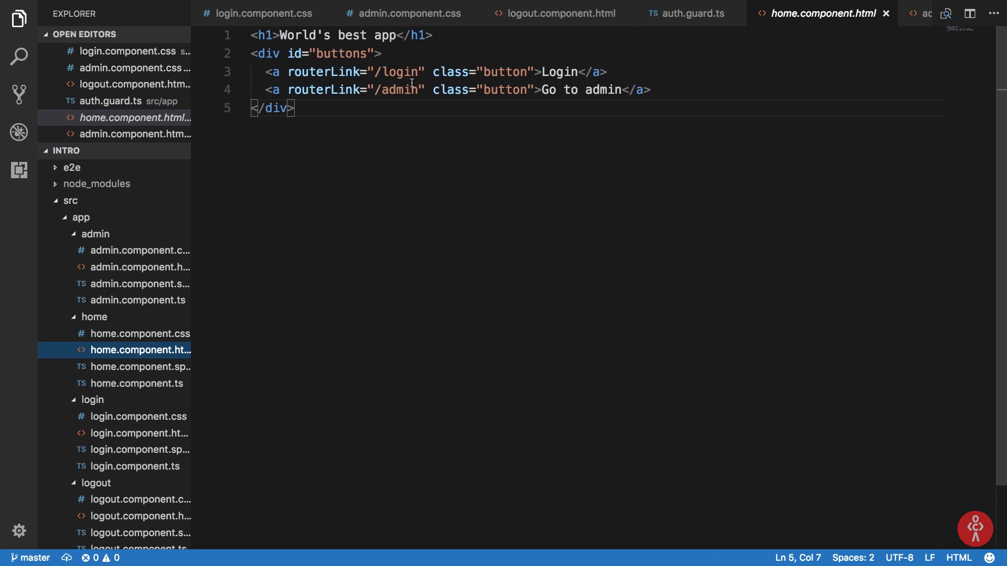
type("register")
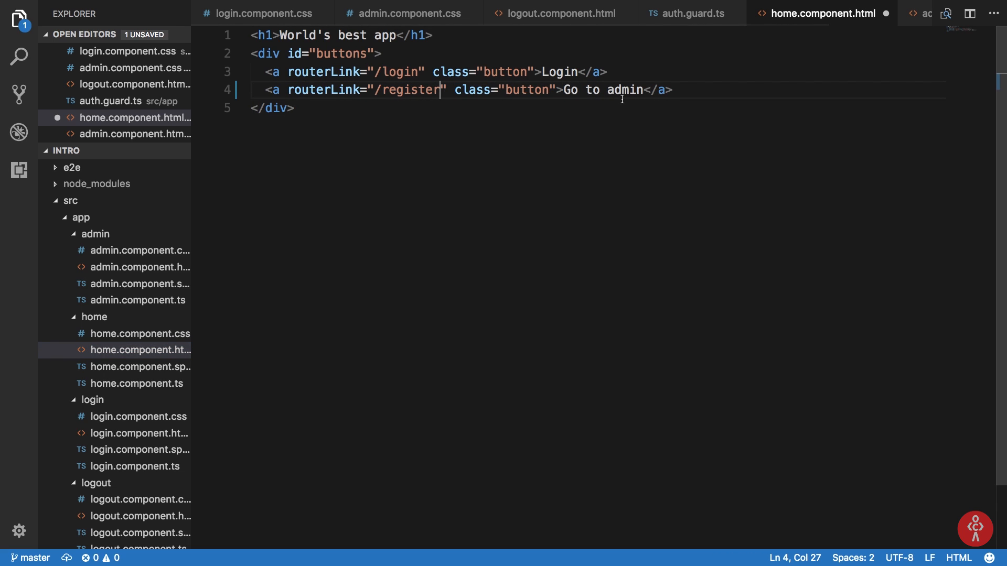
type("R")
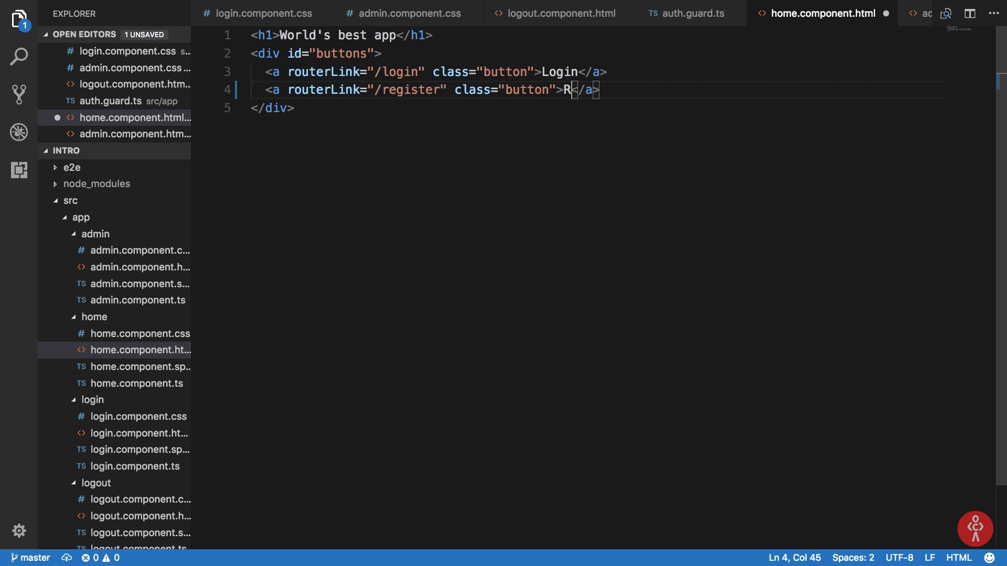
type("egister")
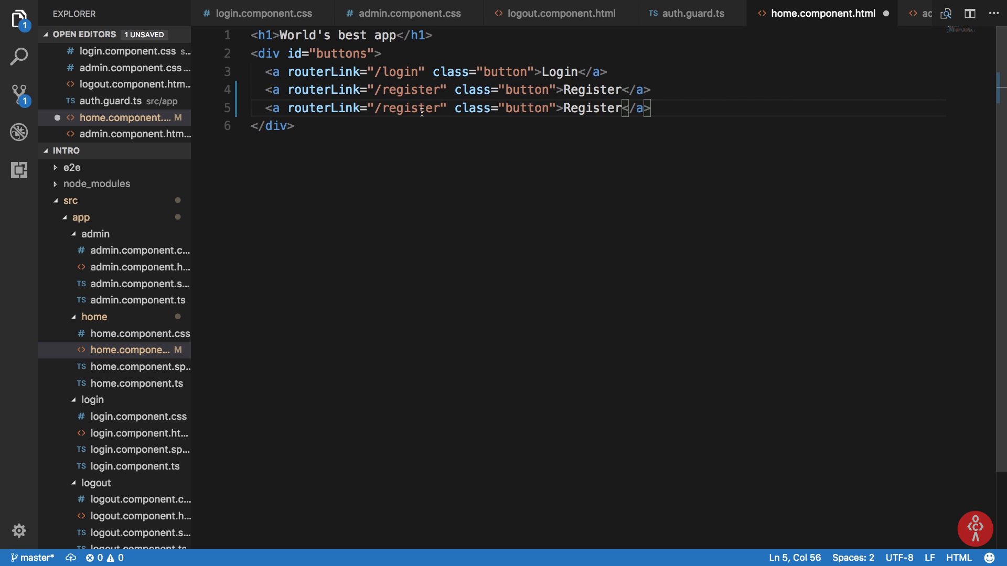
Add a Dashboard link to /dashboard, save, and bring up app.module.ts in the editor
type("/dashboard")
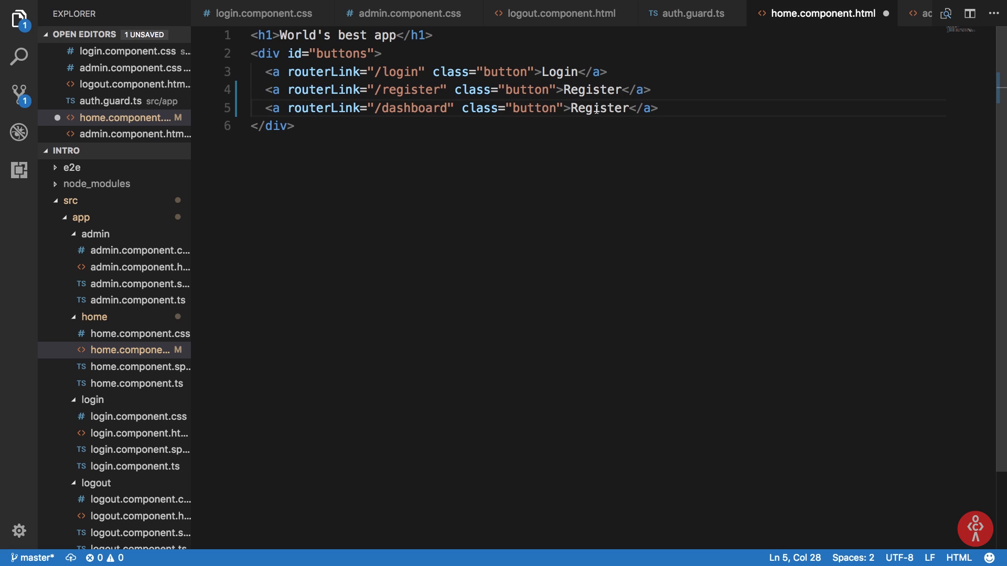
type("Dashboard")
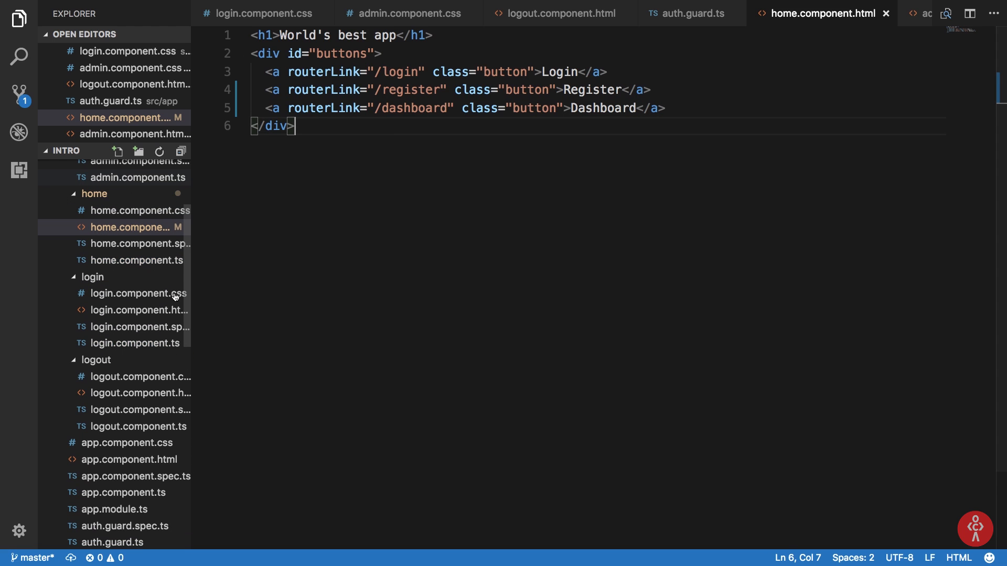
mouse_move(174, 310)
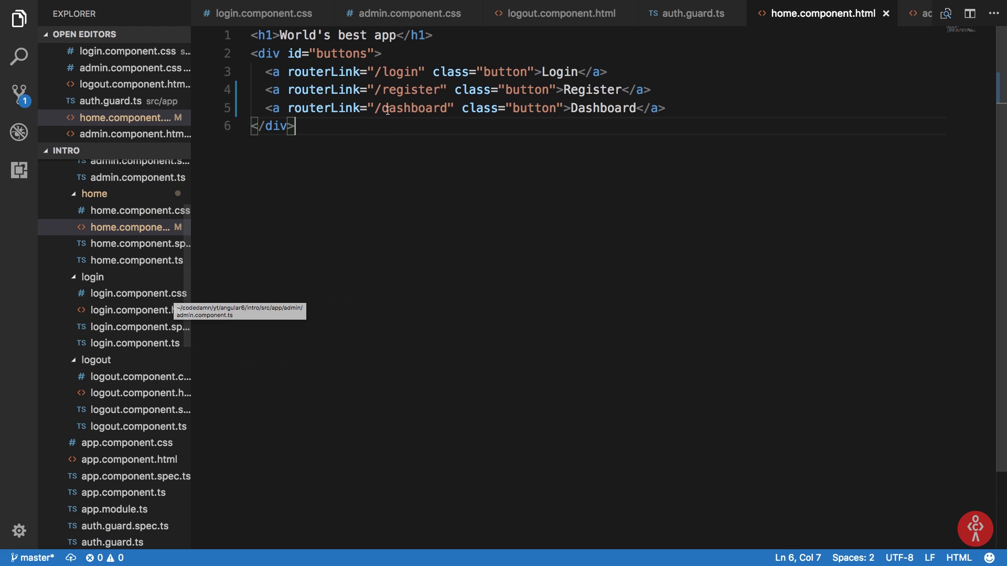
double_click(416, 108)
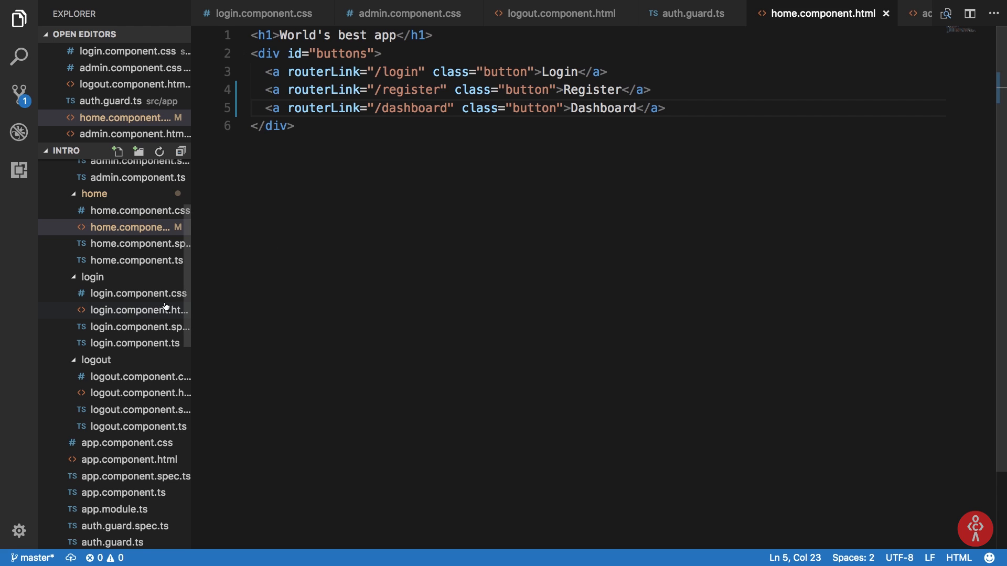
scroll("down", 3)
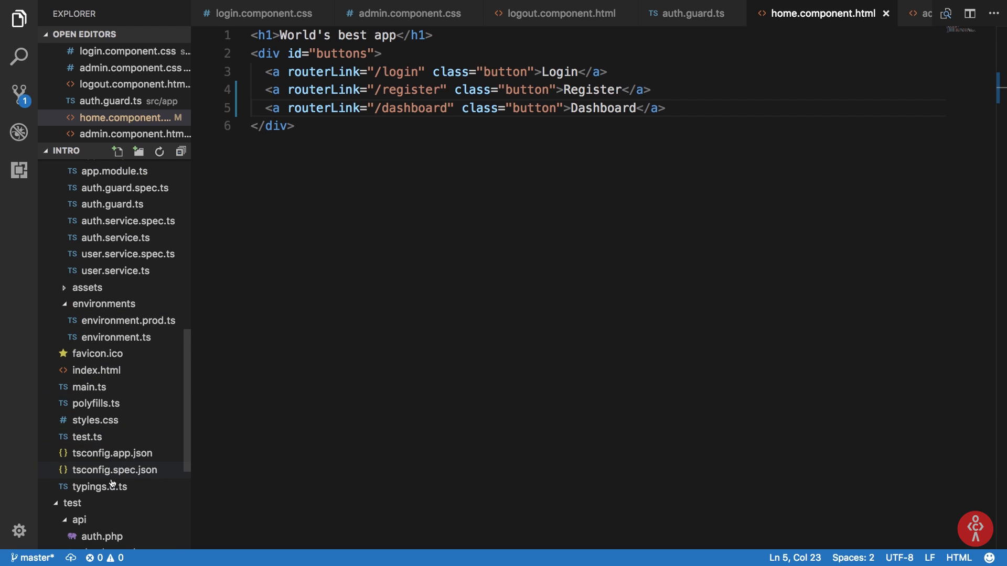
mouse_move(105, 304)
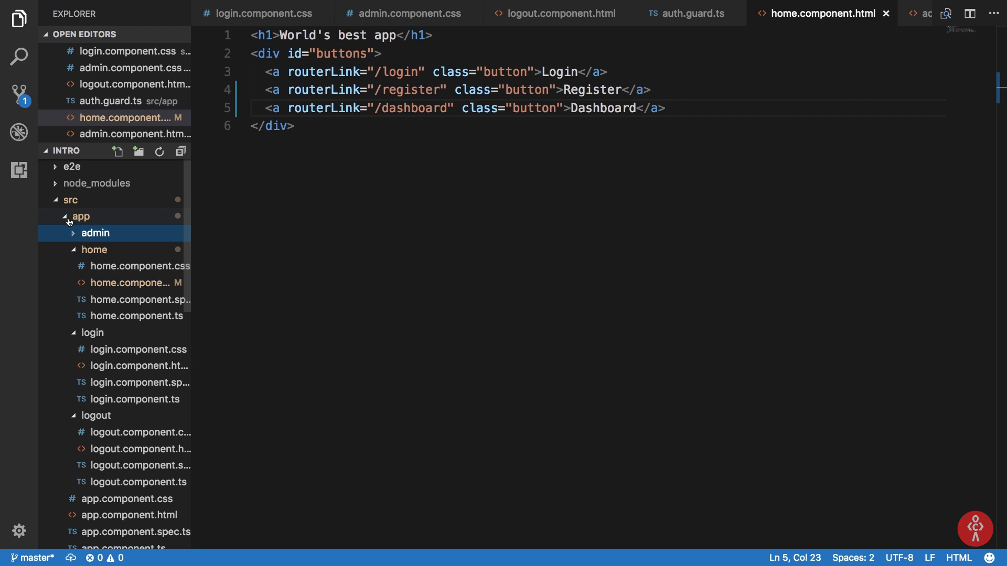
left_click(81, 216)
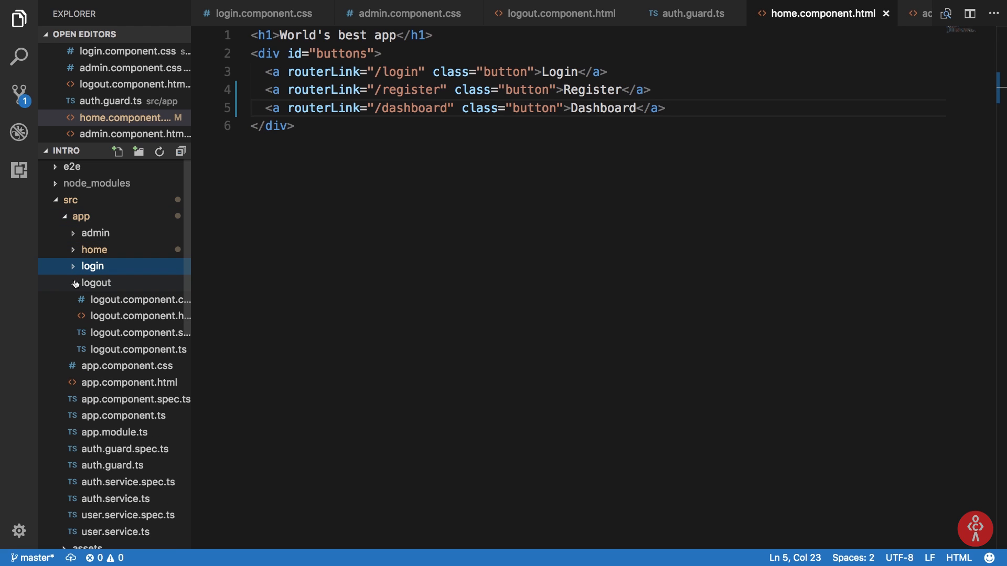
left_click(121, 365)
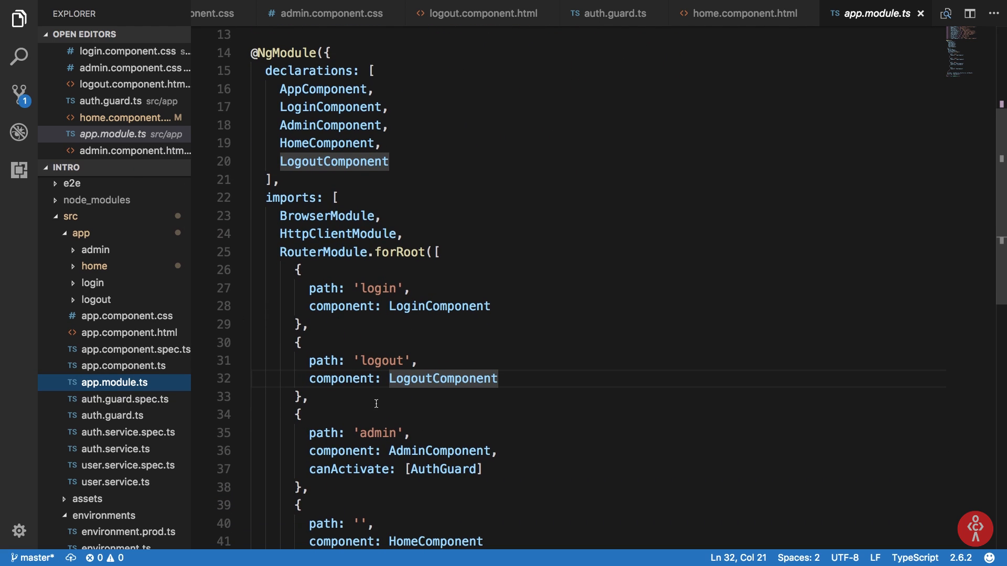
Add a { path: 'dashboard', component: DashboardComponent } route to RouterModule.forRoot and save
type("dash")
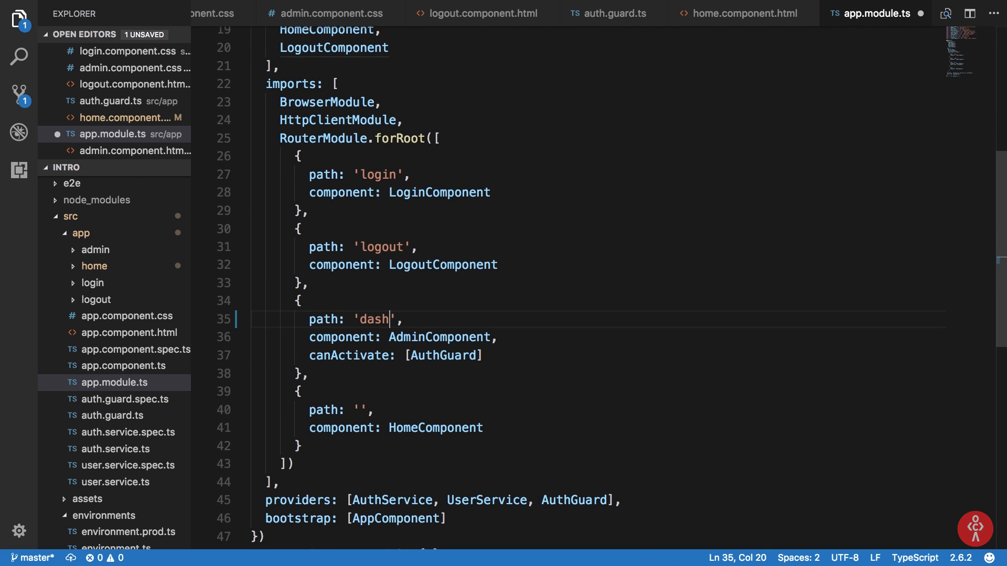
type("board")
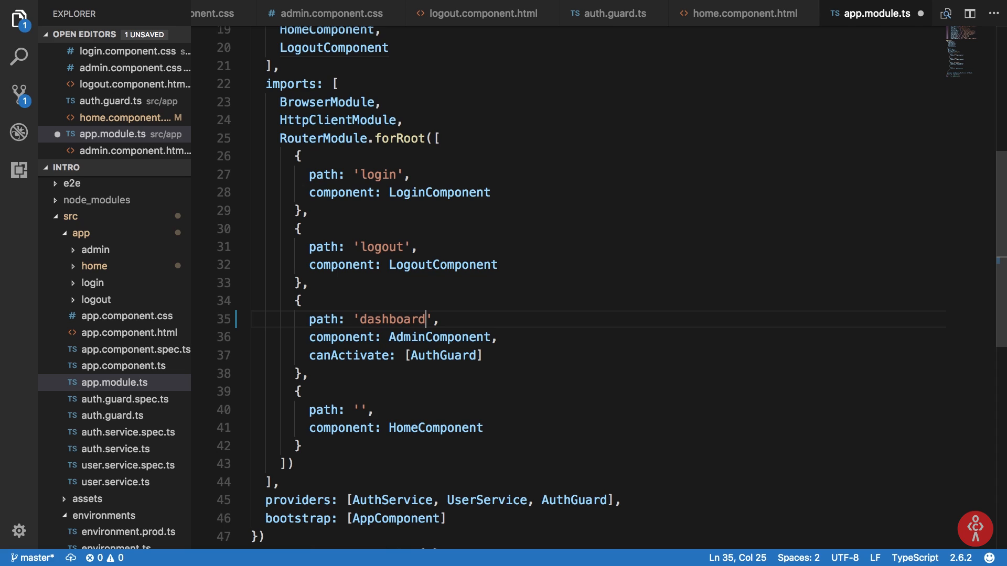
double_click(439, 338)
type("{")
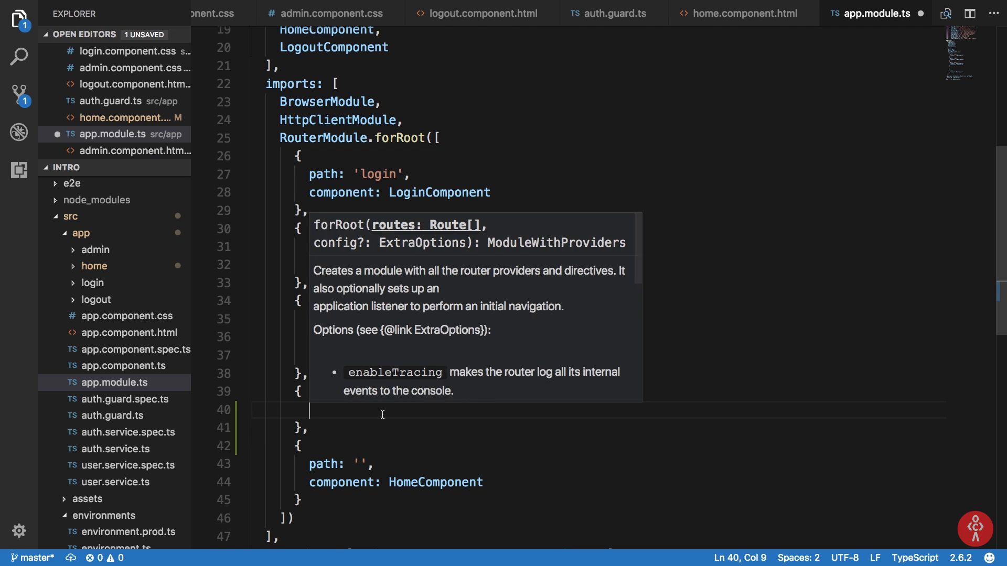
type("path: 'dashboard',")
type("component:")
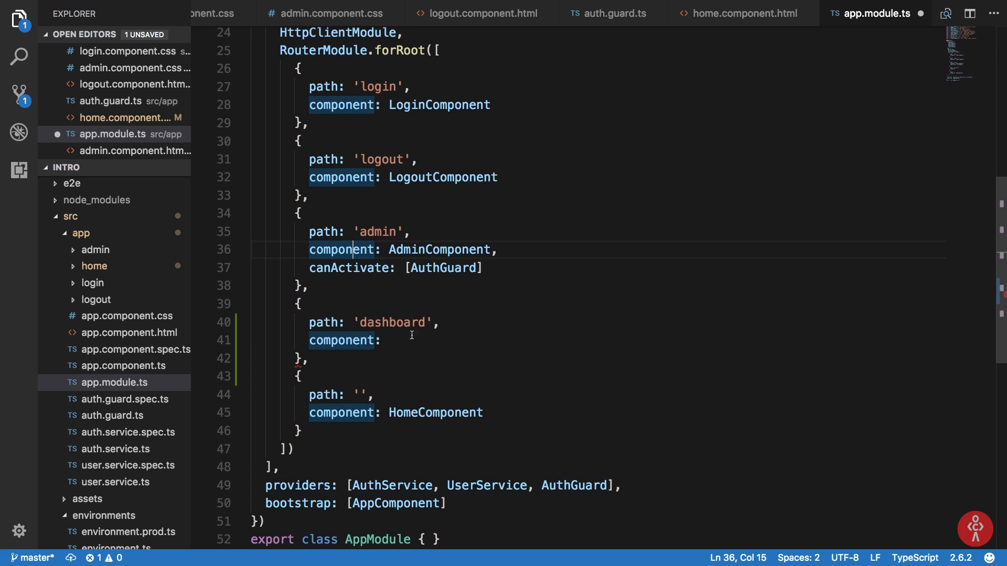
type("Dashb")
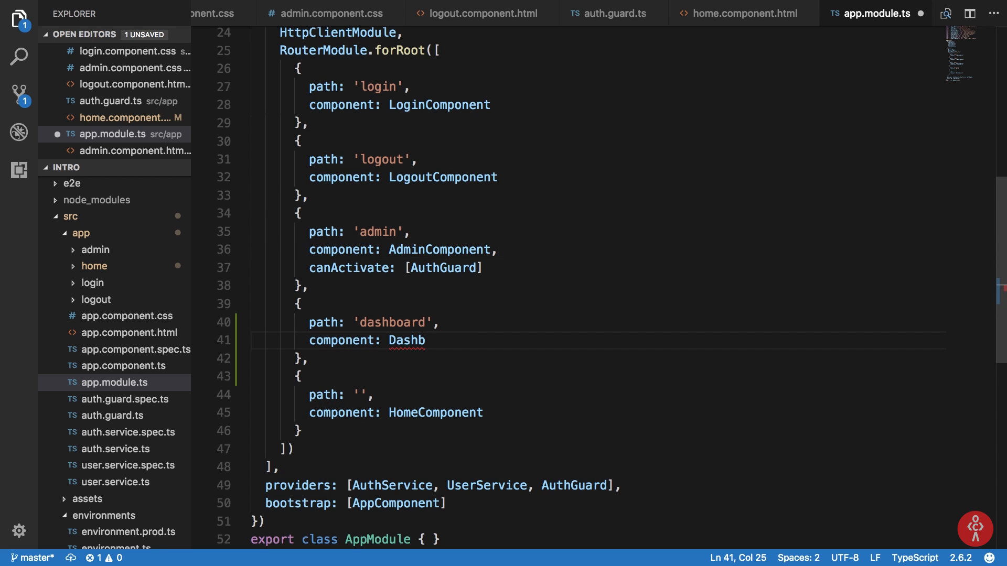
type("oard")
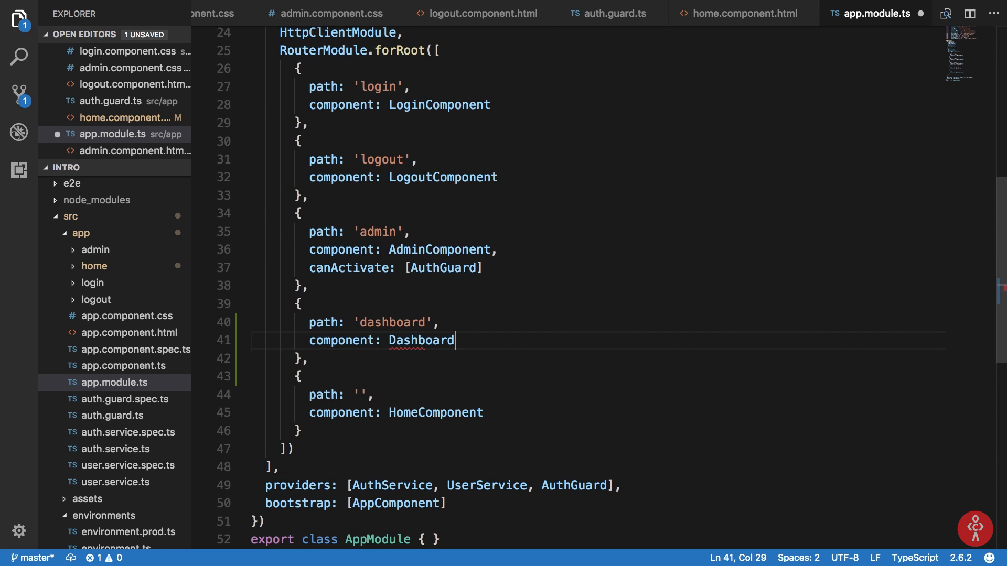
type("Compo")
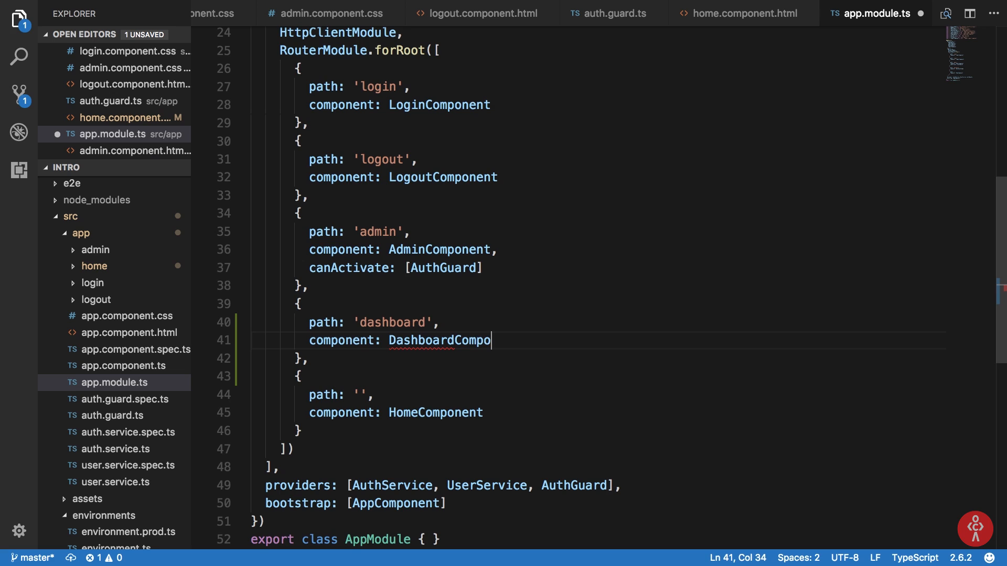
type("nent")
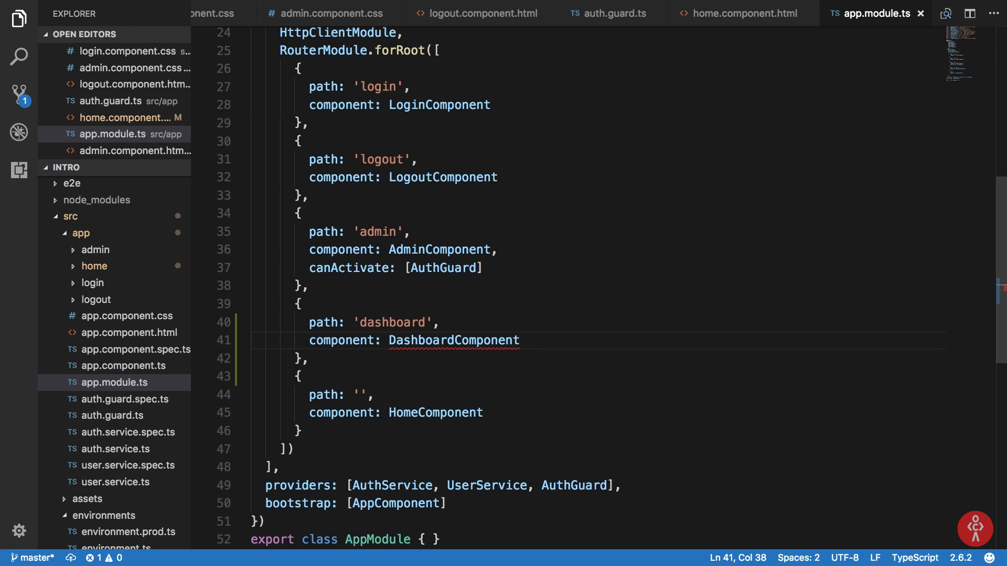
Run ng g c Dashboard in the integrated terminal to generate the Dashboard component
key("Ctrl+`")
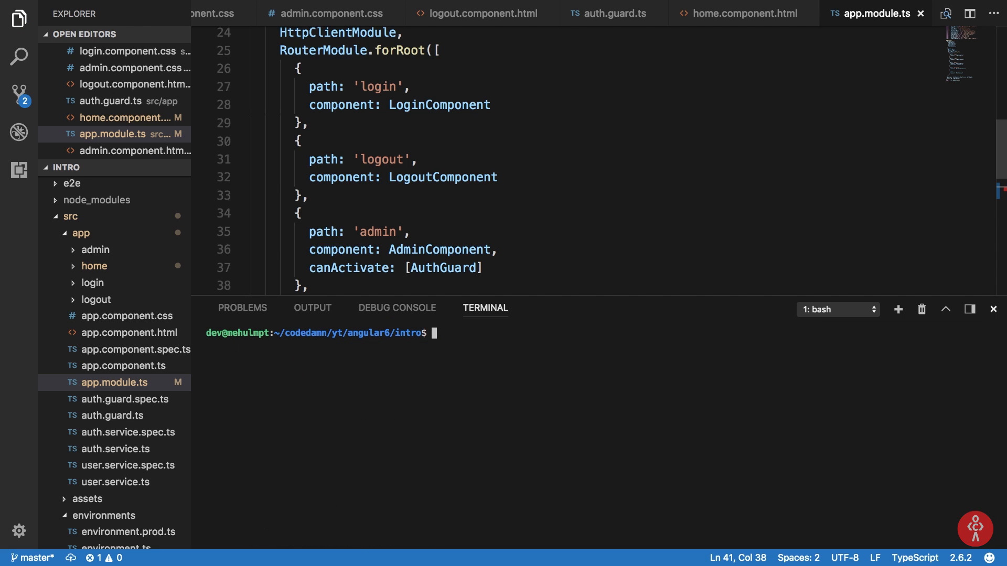
type("ng g c")
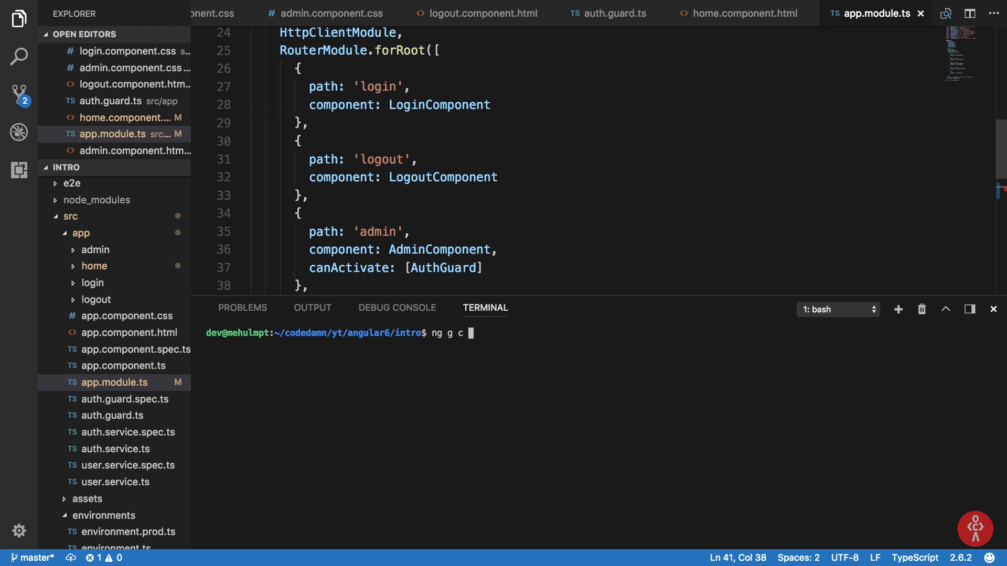
type("Dashboard")
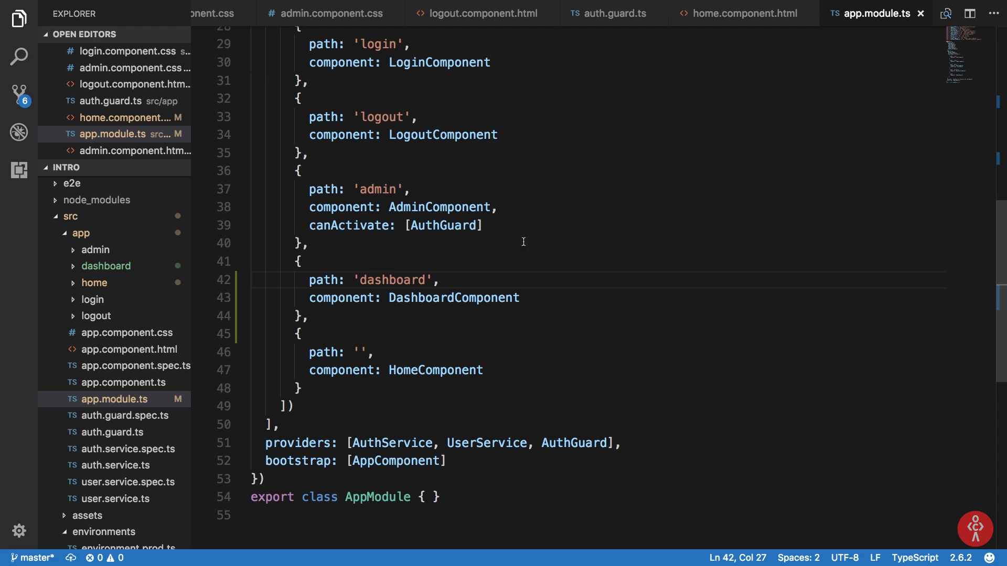
Add a { path: 'register', component: RegisterComponent } route to the app module
left_click(742, 13)
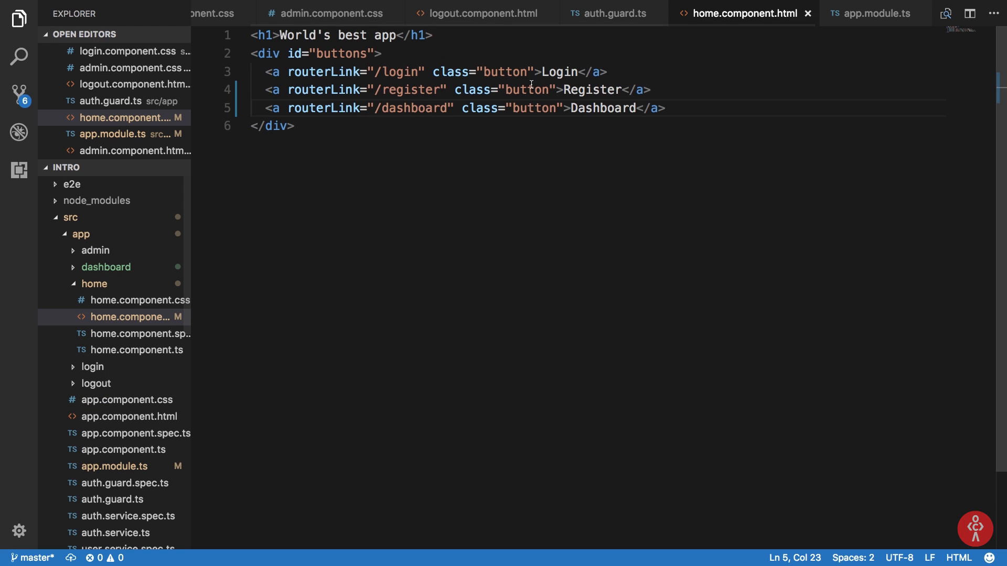
double_click(409, 89)
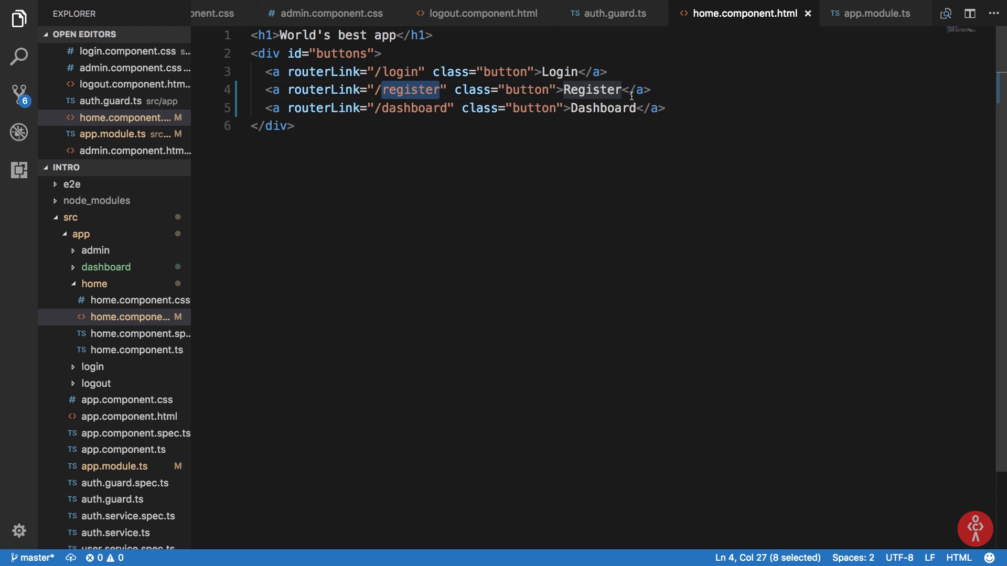
left_click(875, 13)
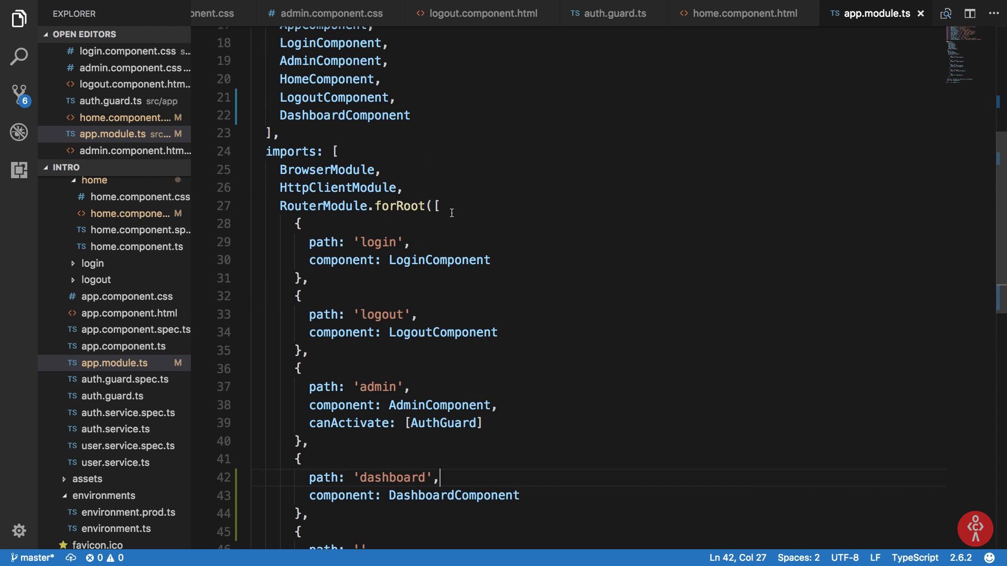
scroll("down", 3)
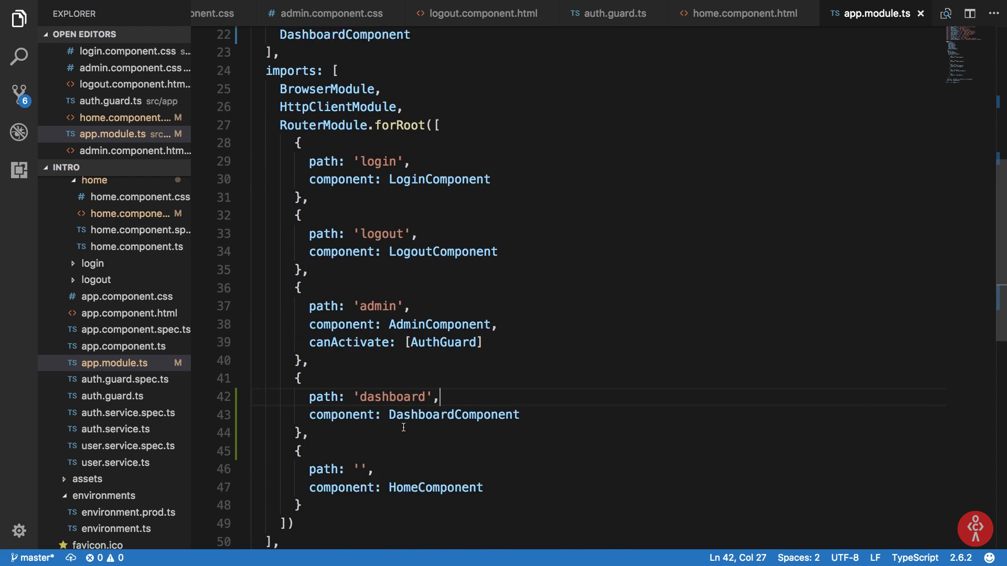
key("Enter")
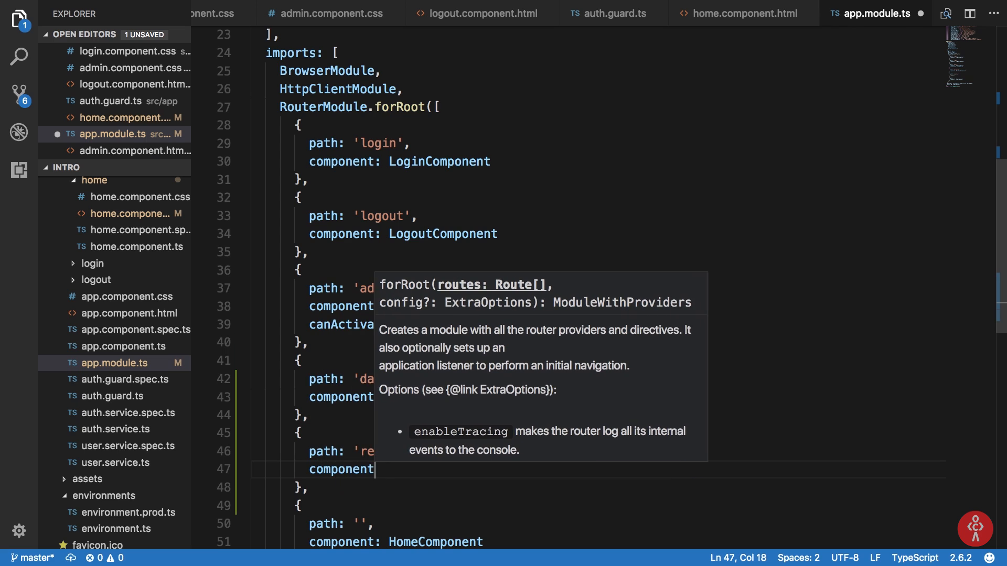
type("RegisterCo")
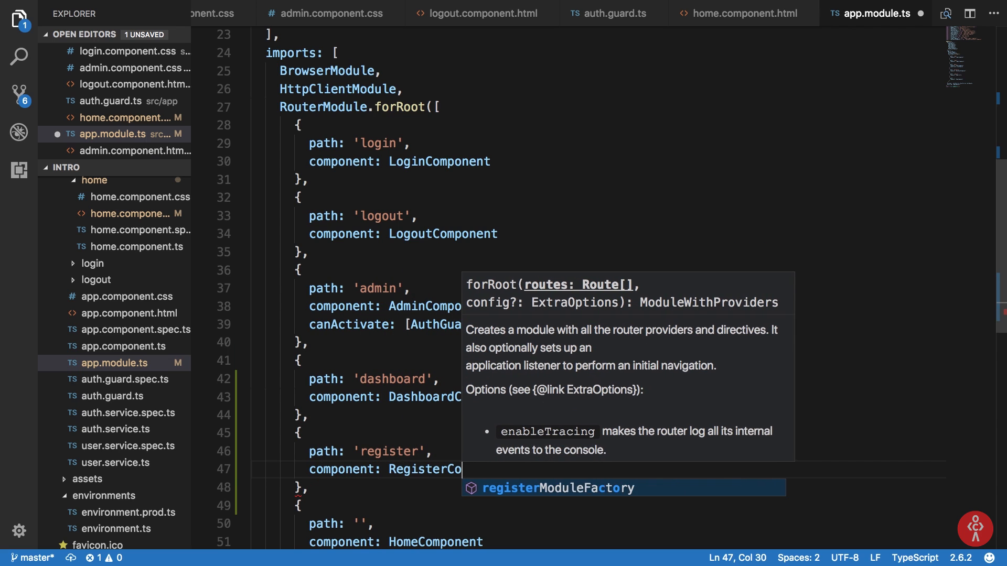
Run ng g c Register in the terminal to generate the Register component
left_click(332, 415)
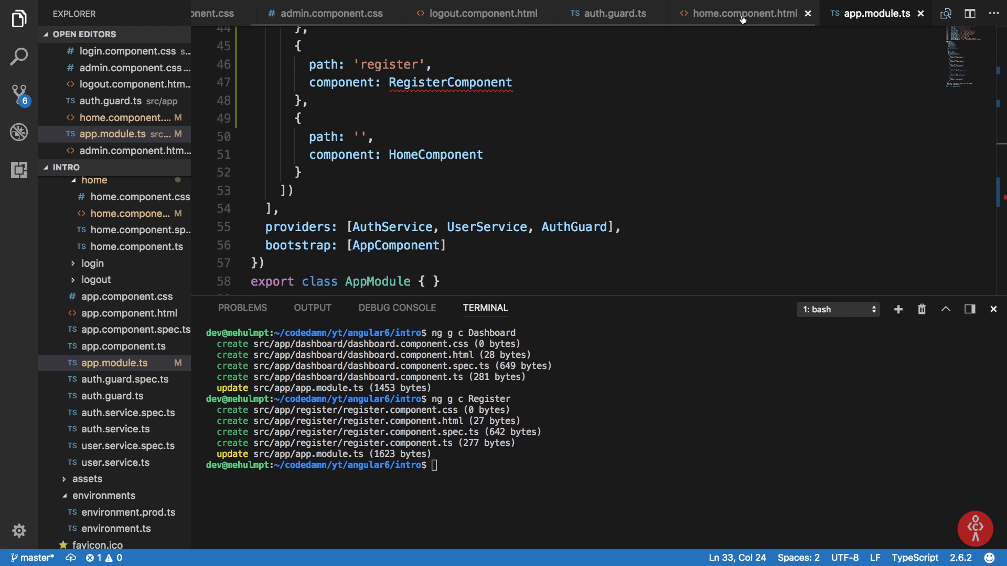
Close the terminal, review the generated register.component.html, and close an unneeded editor tab
left_click(990, 309)
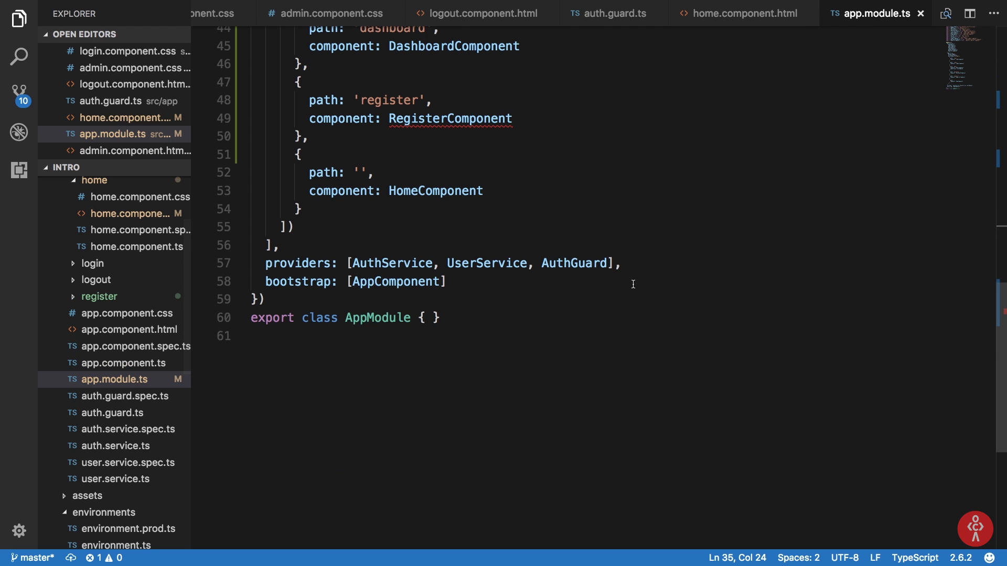
double_click(450, 403)
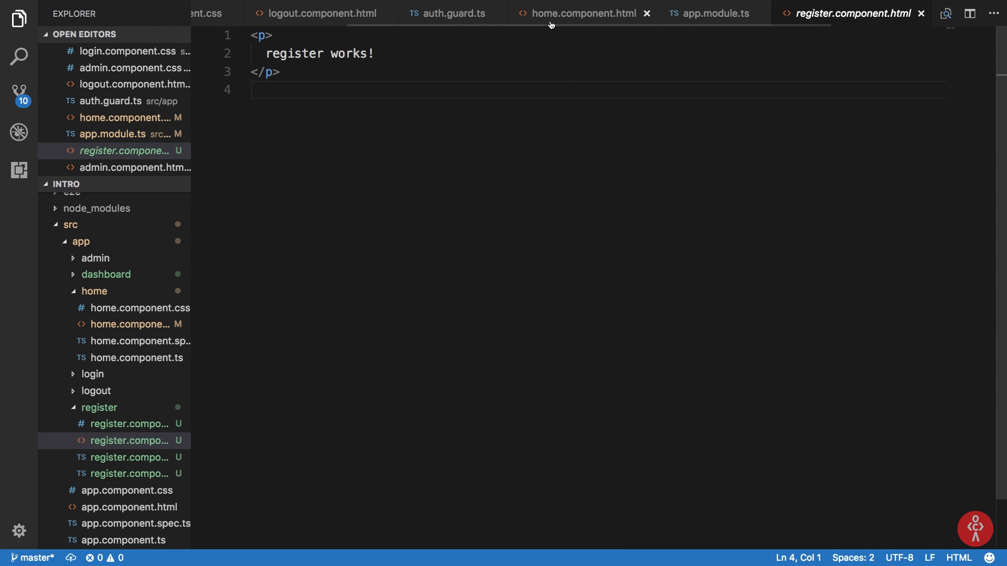
mouse_move(156, 250)
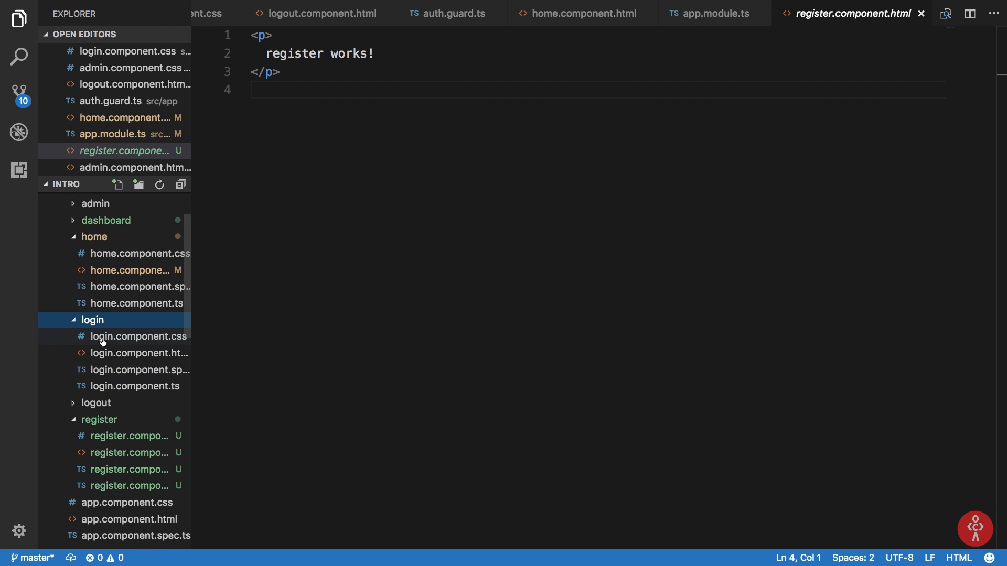
left_click(137, 353)
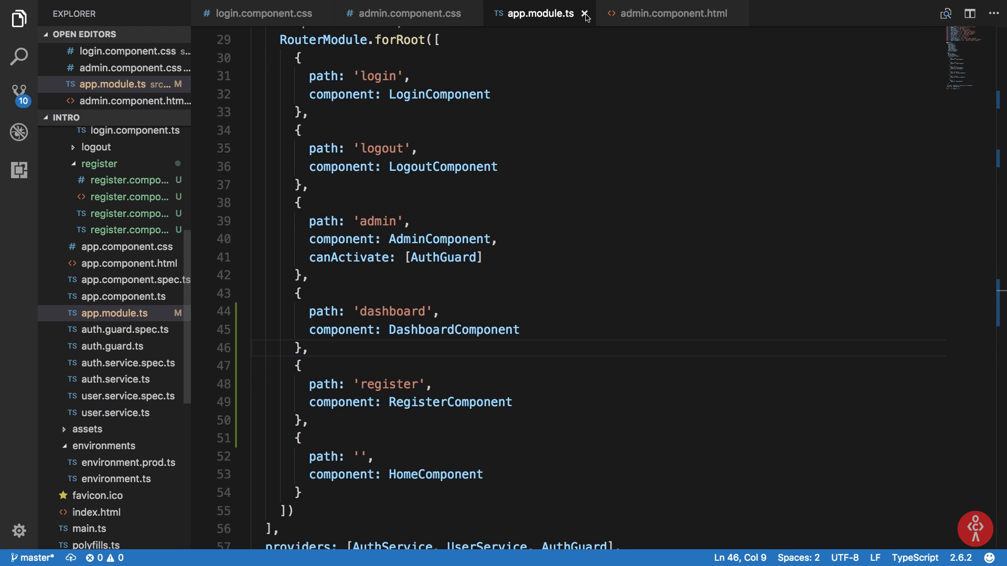
Close app.module.ts and make the pasted register form's submit handler call registerUser, then save
left_click(584, 13)
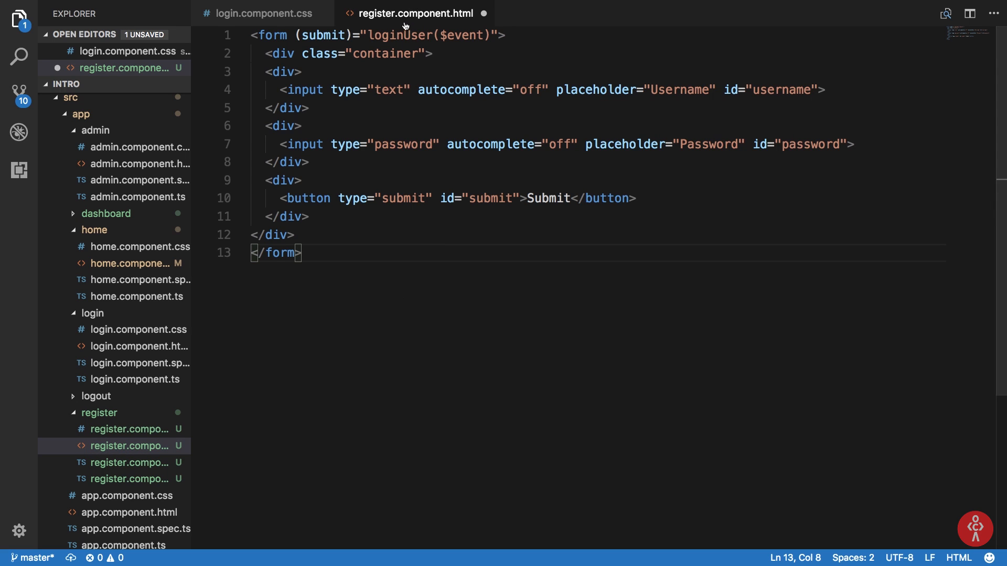
type("registerUse")
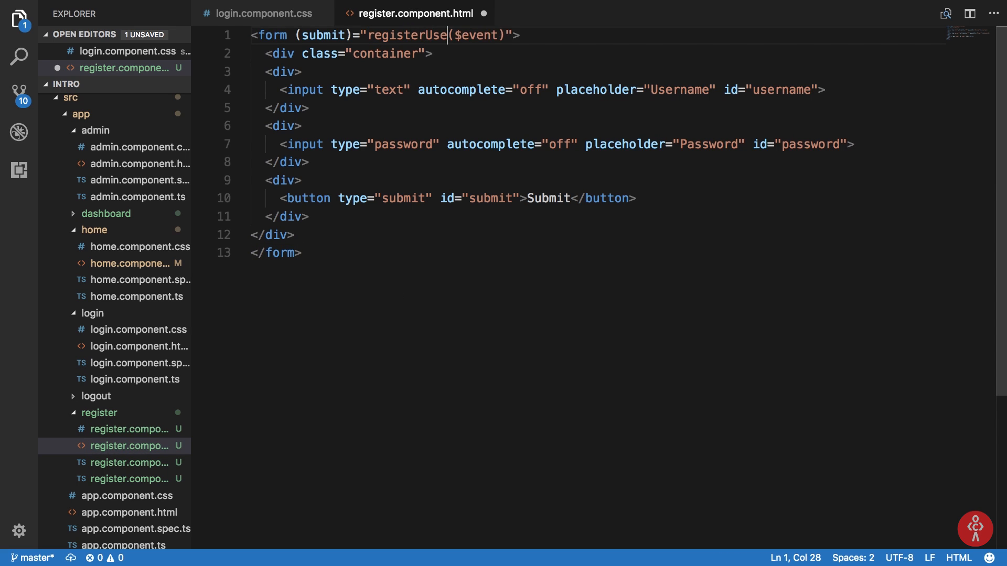
type("r")
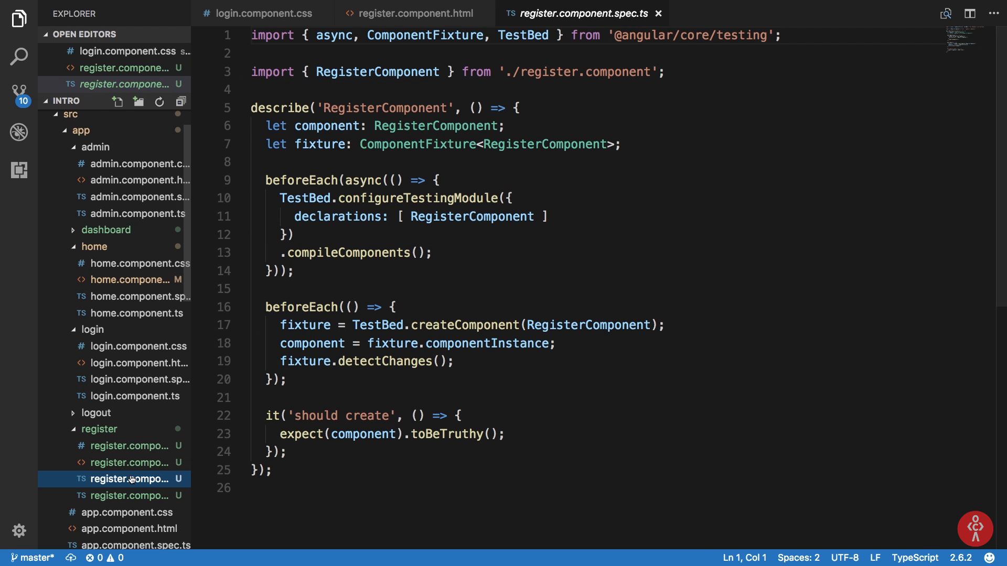
Copy loginUser from login.component.ts into register.component.ts and rename it registerUser
left_click(129, 495)
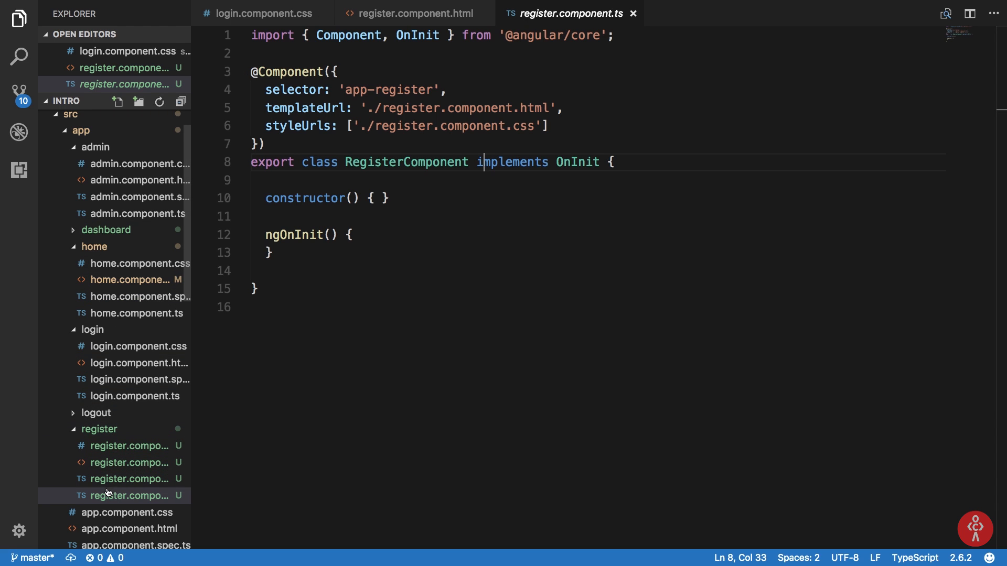
left_click(135, 396)
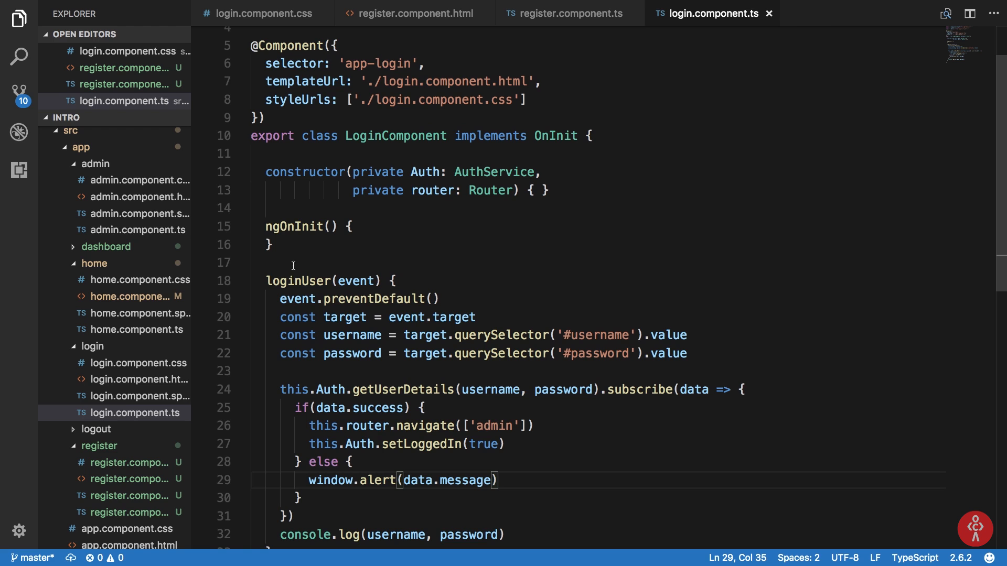
left_click_drag(265, 281, 294, 516)
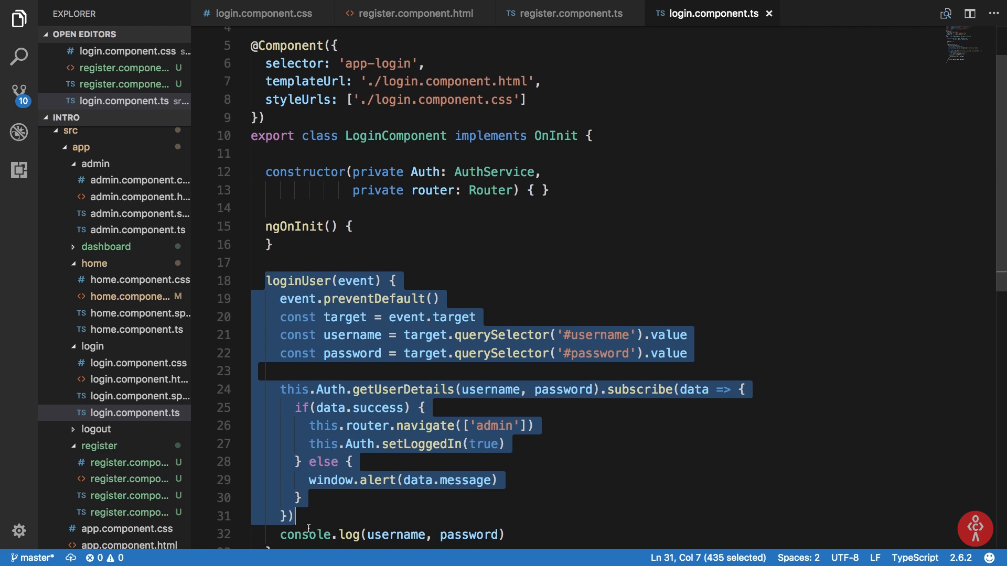
left_click(565, 13)
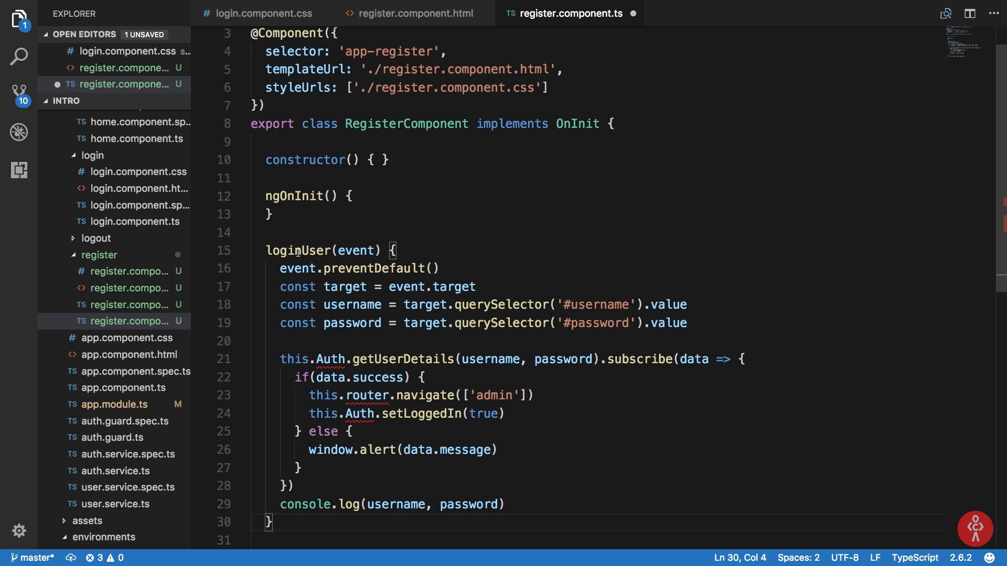
type("registerUse")
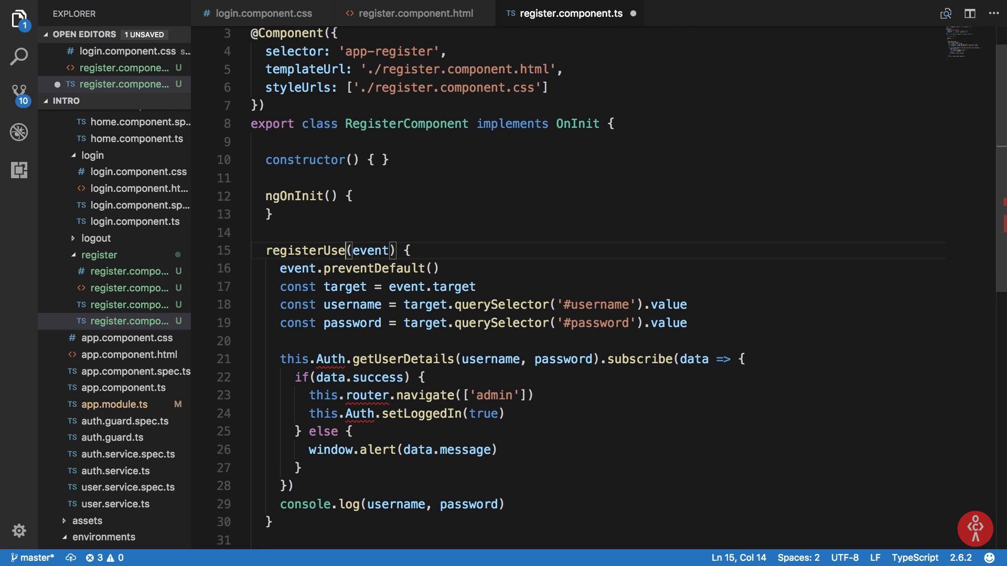
type("r")
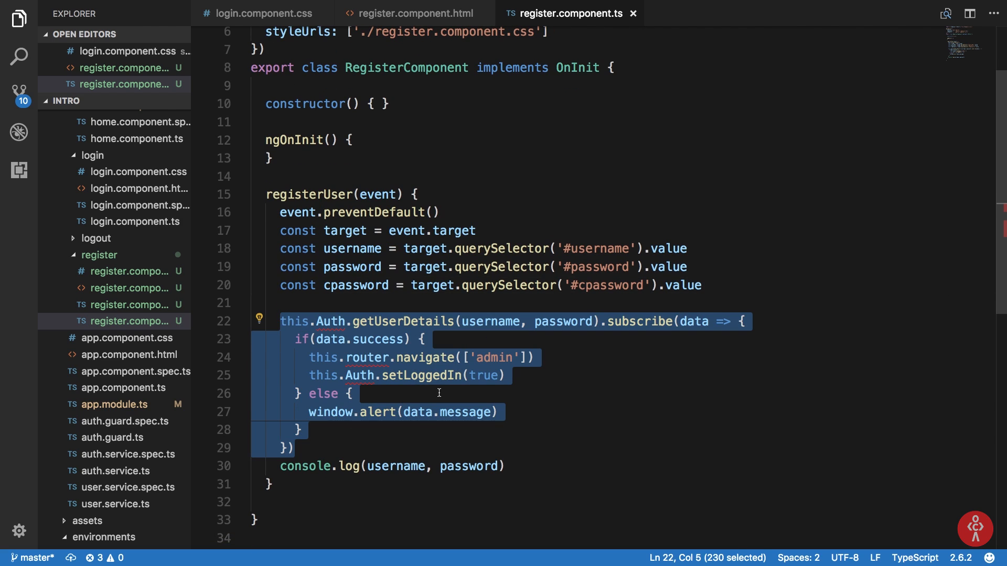
Replace the login call with const errors, a 'Passwords do not match' push when password != cpassword, and an errors.length check
type("if(password)")
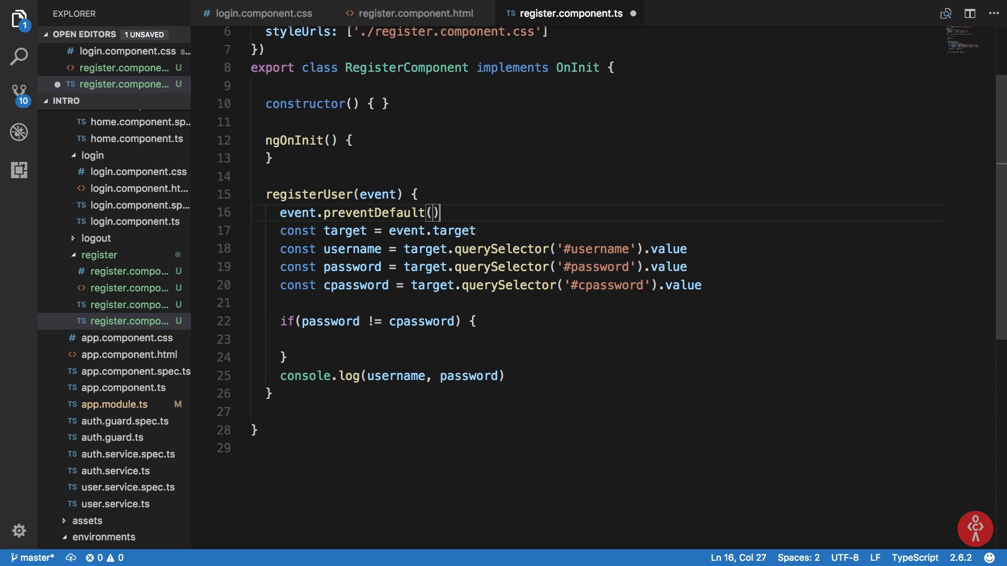
type("const errors = [")
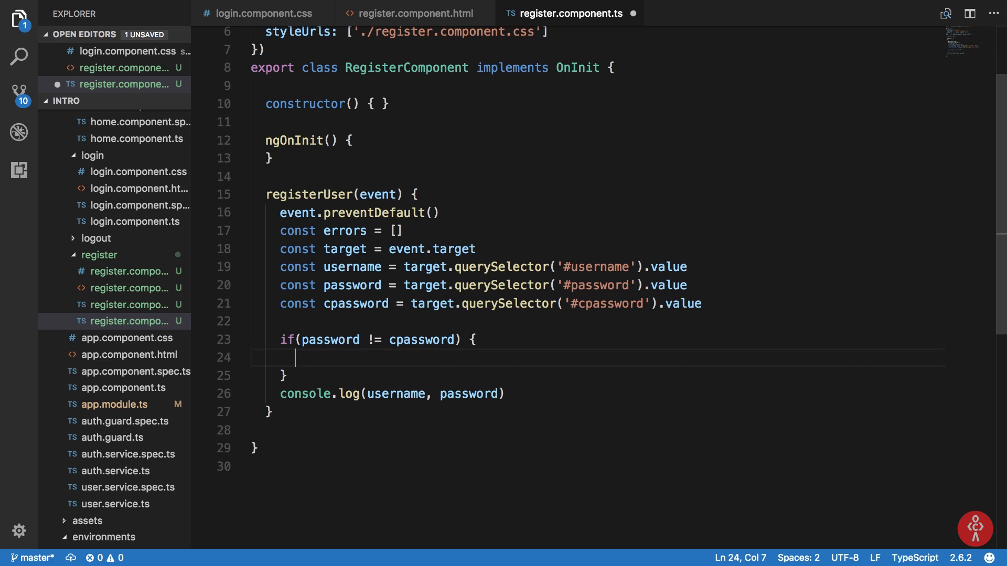
type("errors.push(\"Passwords do not match")
type("//")
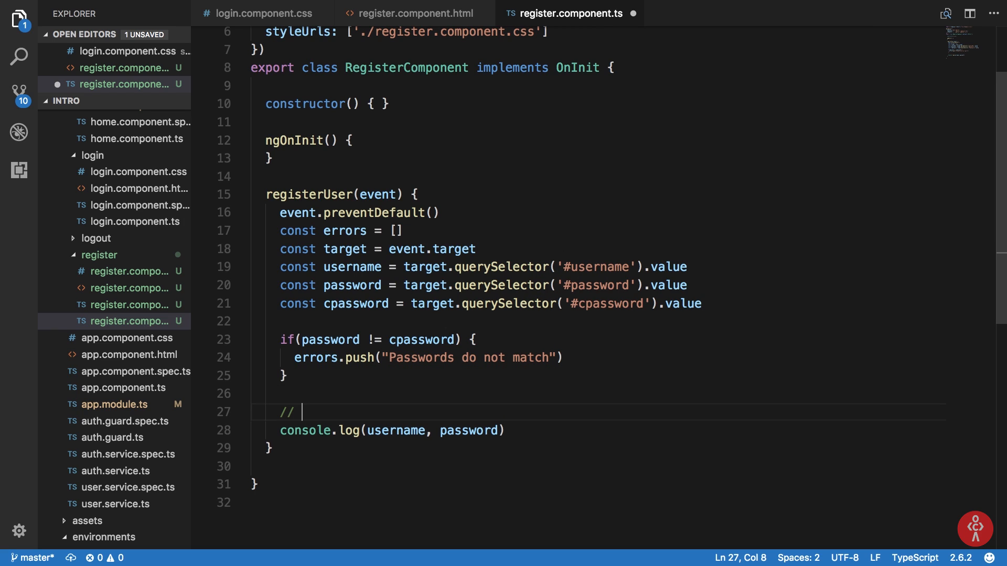
type("mmor")
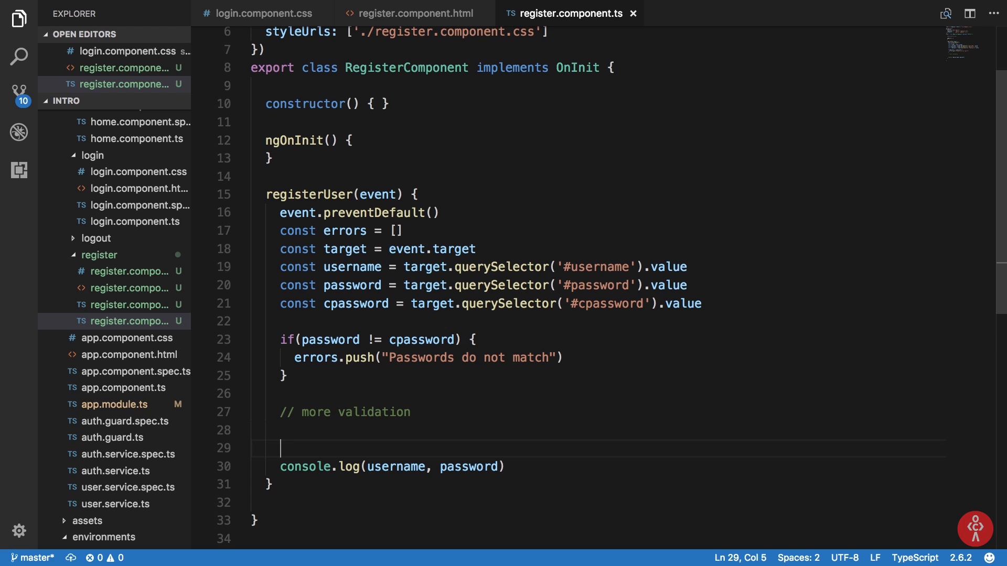
type("if(errors.length > 0")
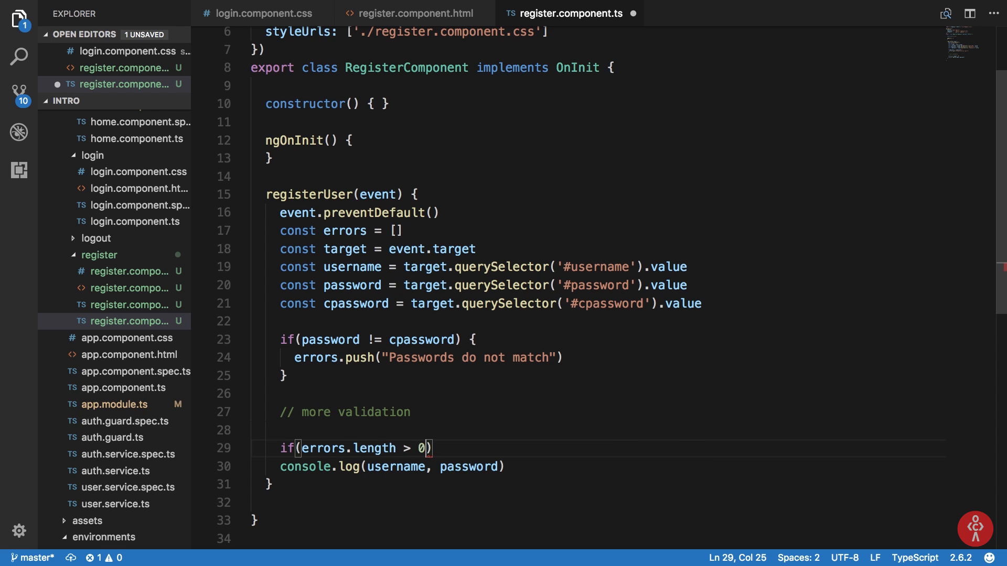
type("{")
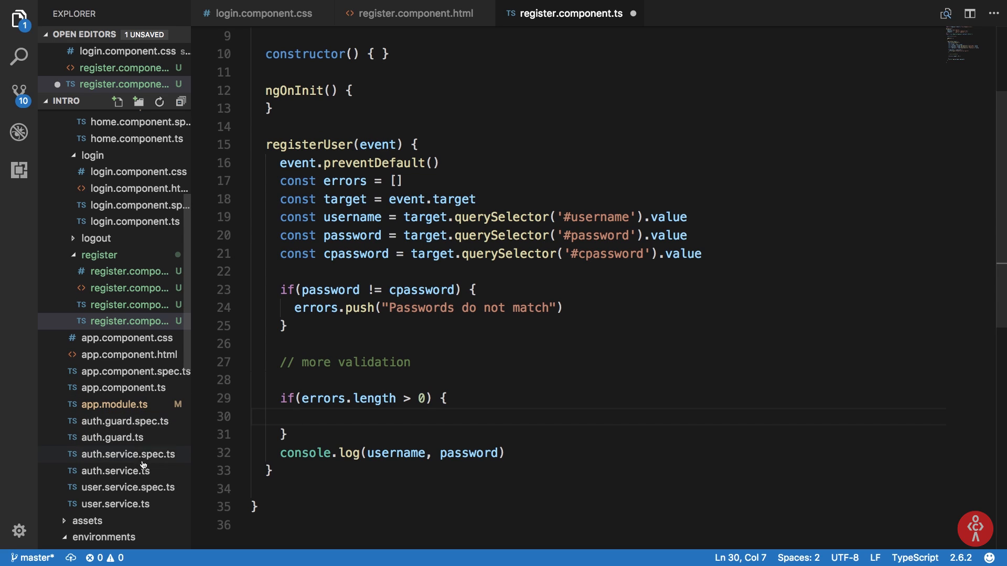
left_click(117, 471)
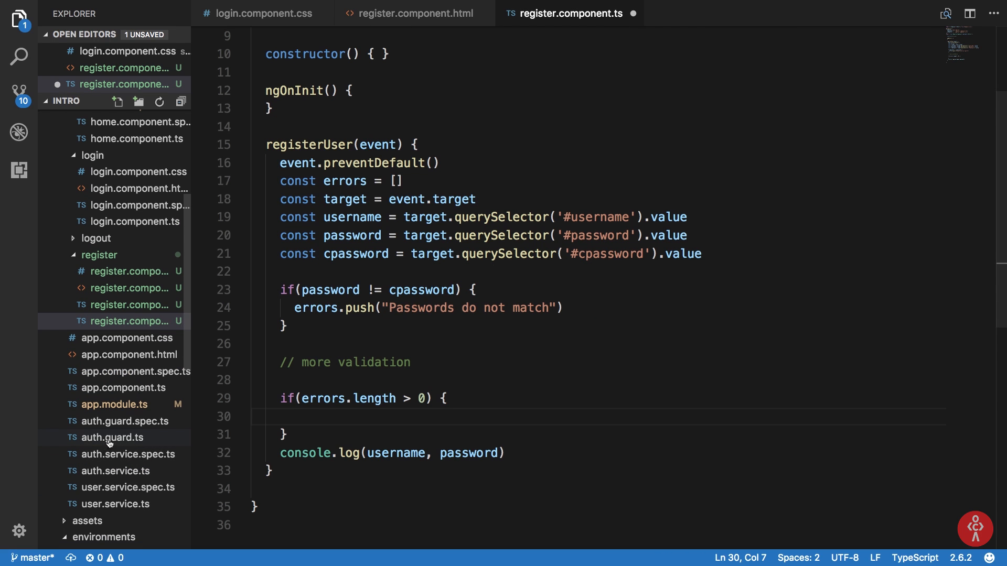
Open auth.service.ts and start a new line below getUserDetails for a new method
left_click(115, 471)
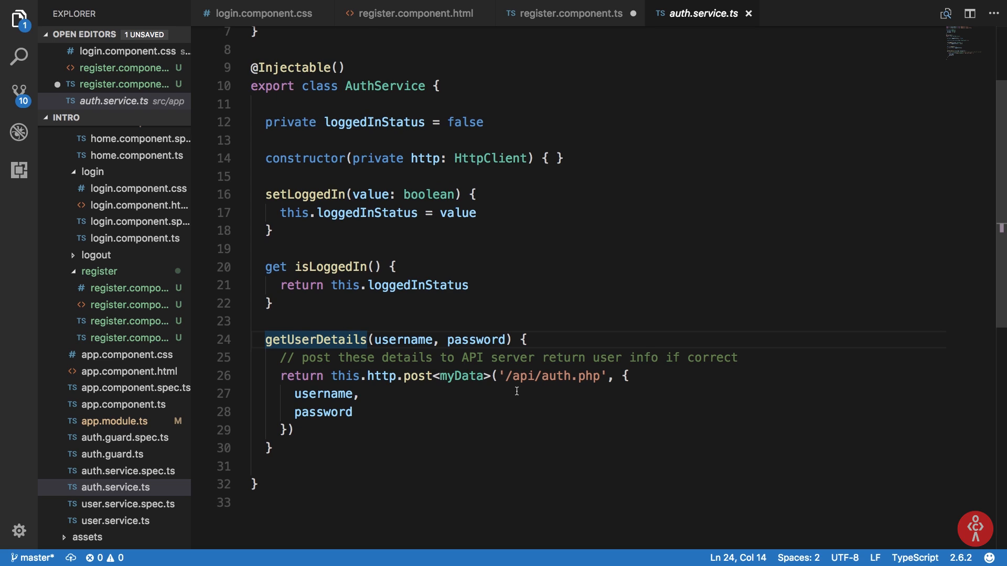
mouse_move(590, 378)
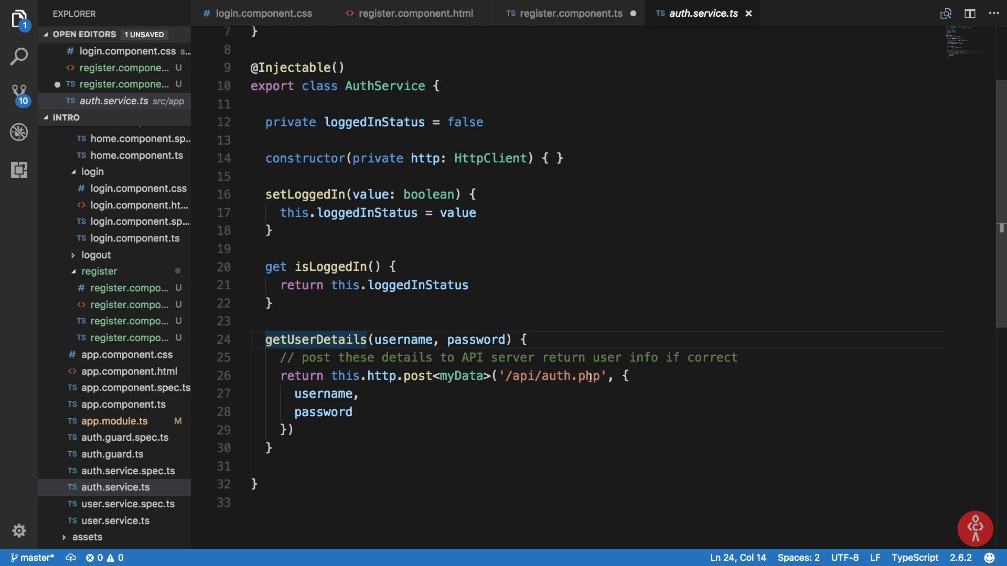
double_click(315, 340)
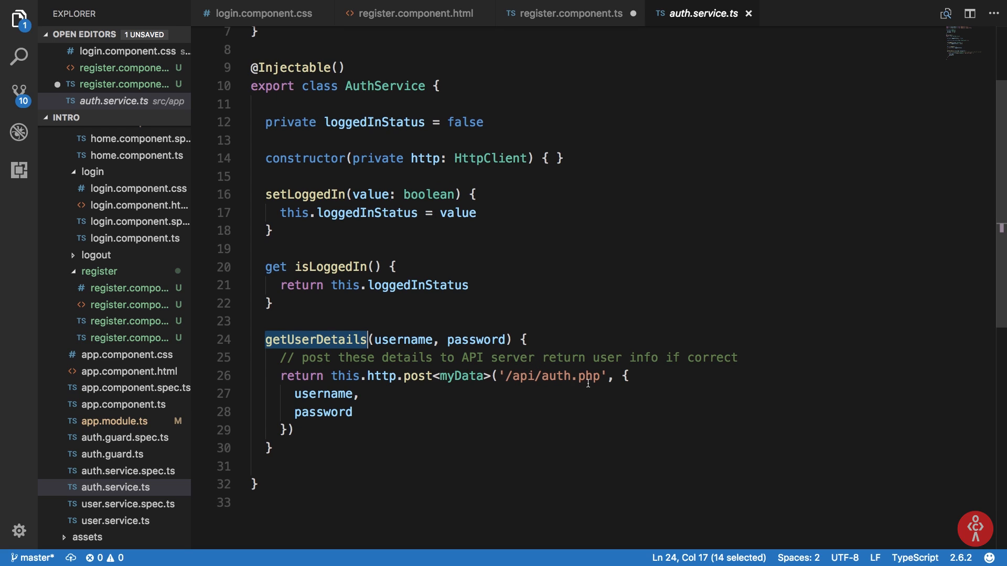
mouse_move(461, 377)
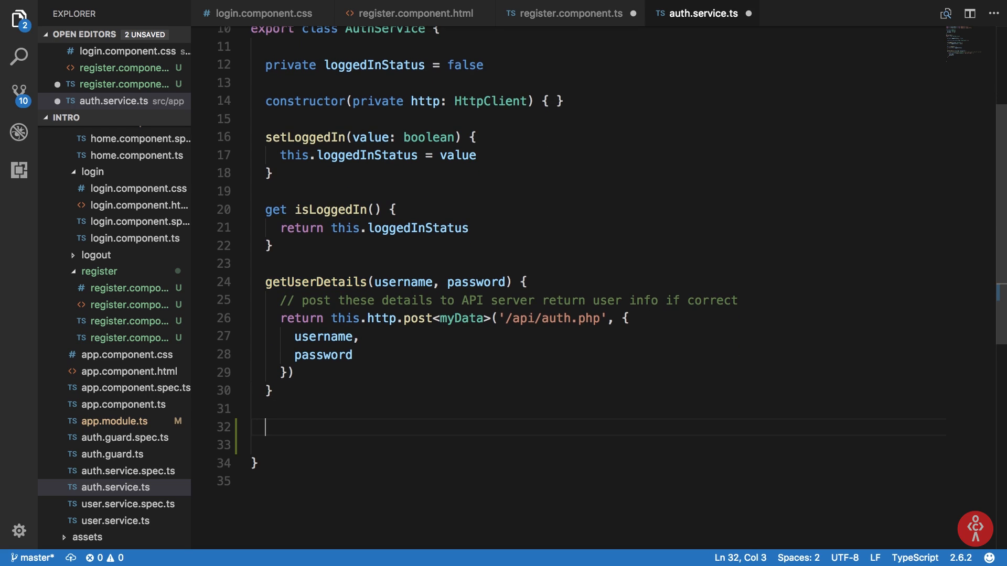
Declare registerUser(username, password, cpassword) in AuthService with an empty body
type("r")
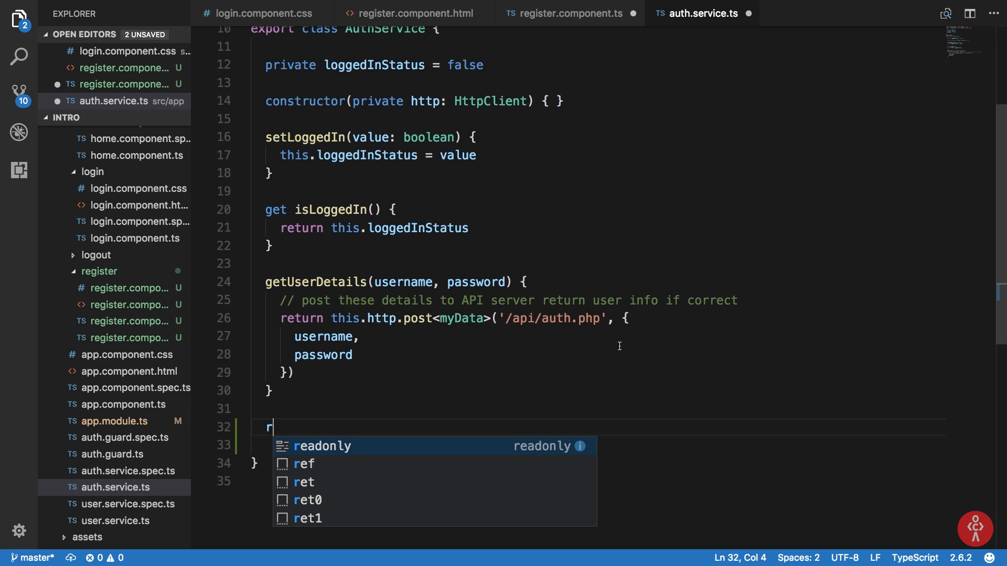
type("egis")
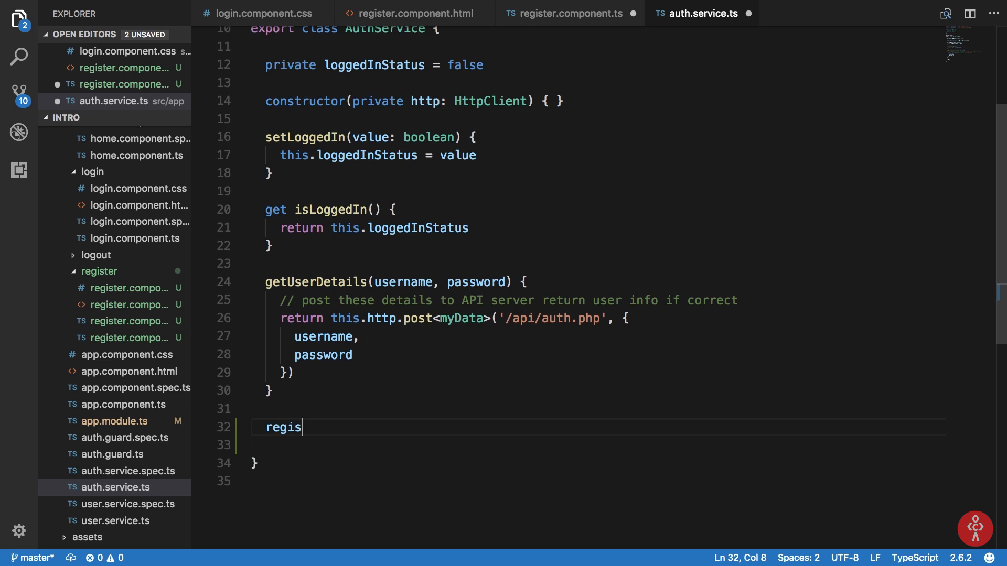
type("terUser")
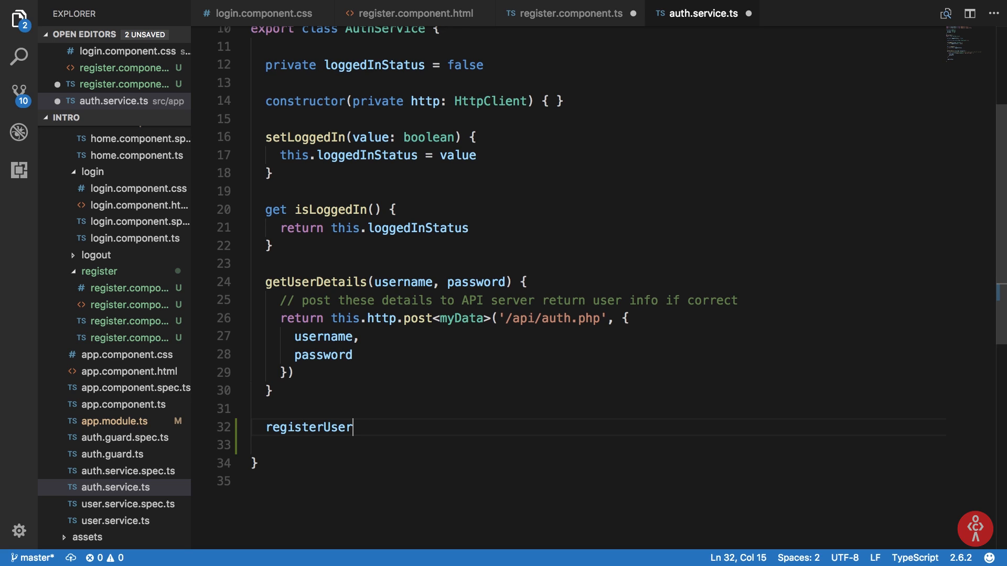
type("(username, pas")
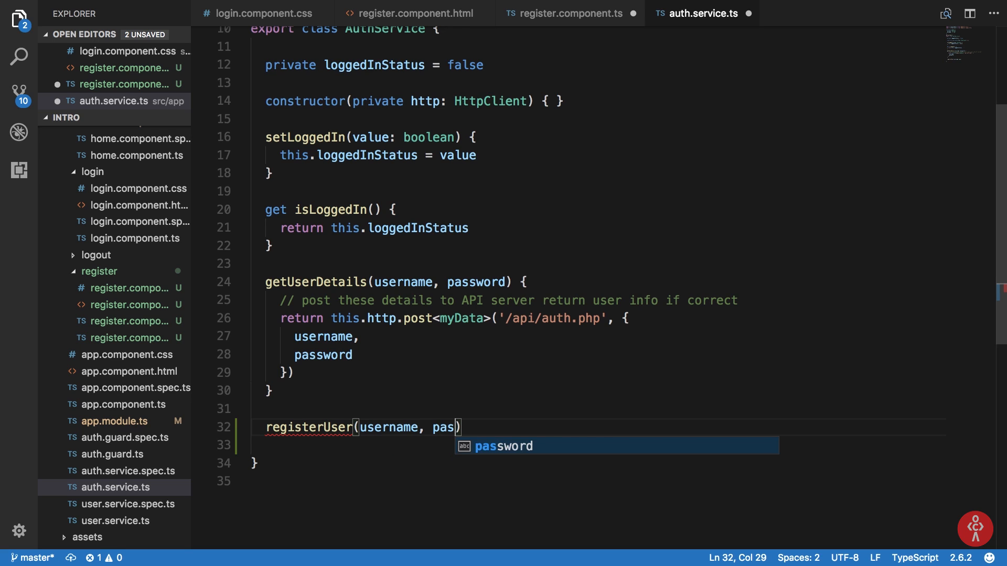
type("sword, cpassw")
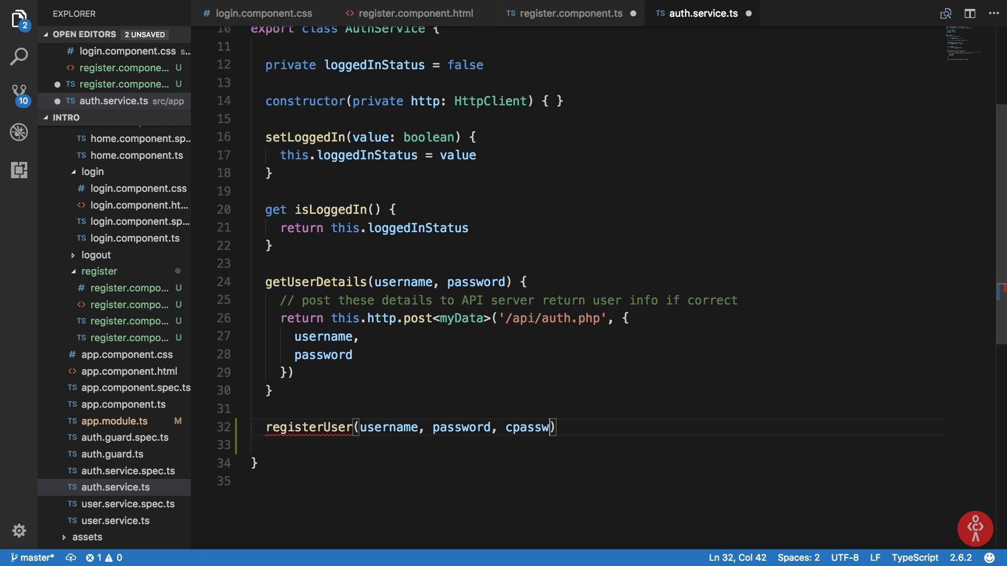
type("ord) {")
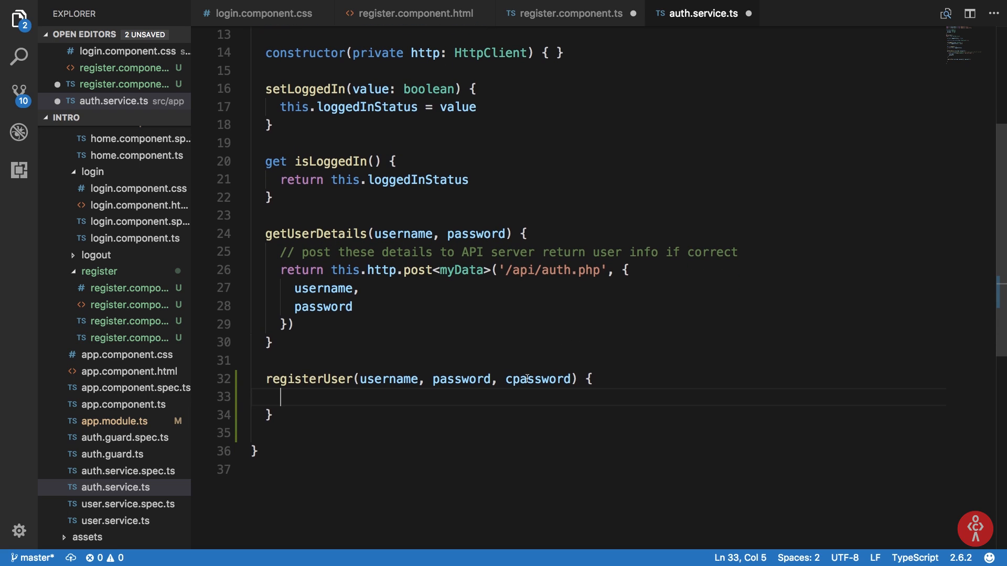
double_click(538, 379)
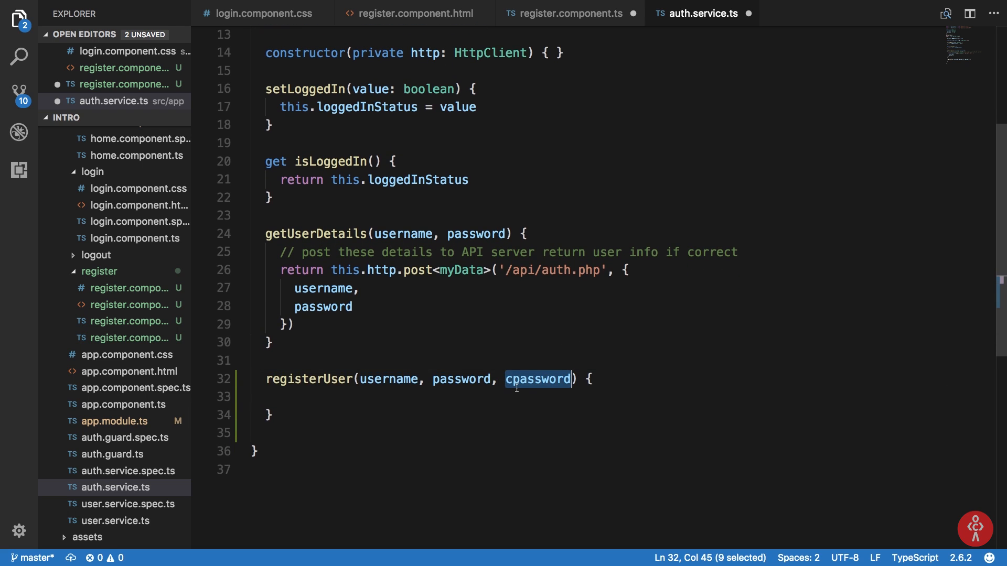
left_click(509, 396)
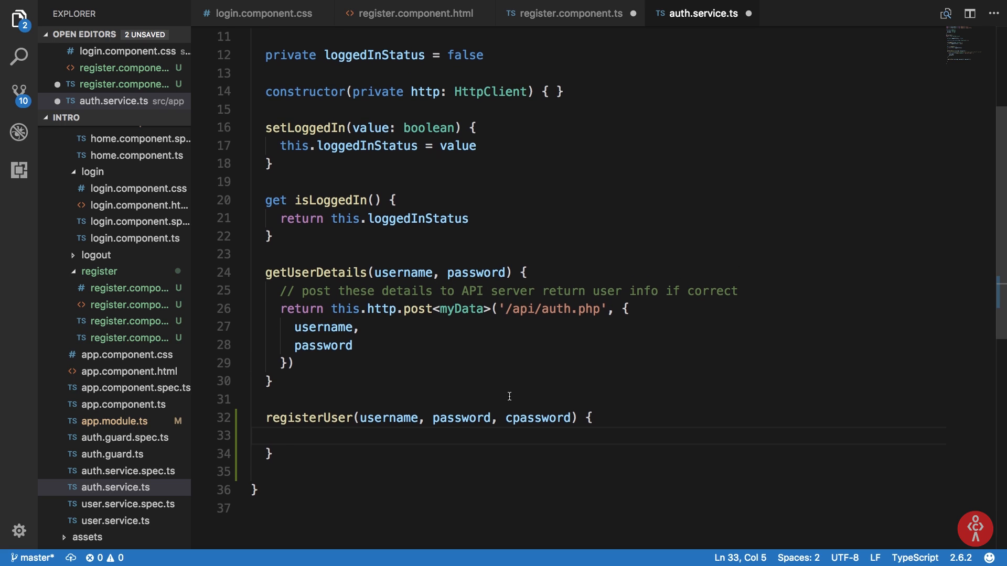
Return this.http.post to '/api/register' with username, password and cpassword, and save
type("return this.http")
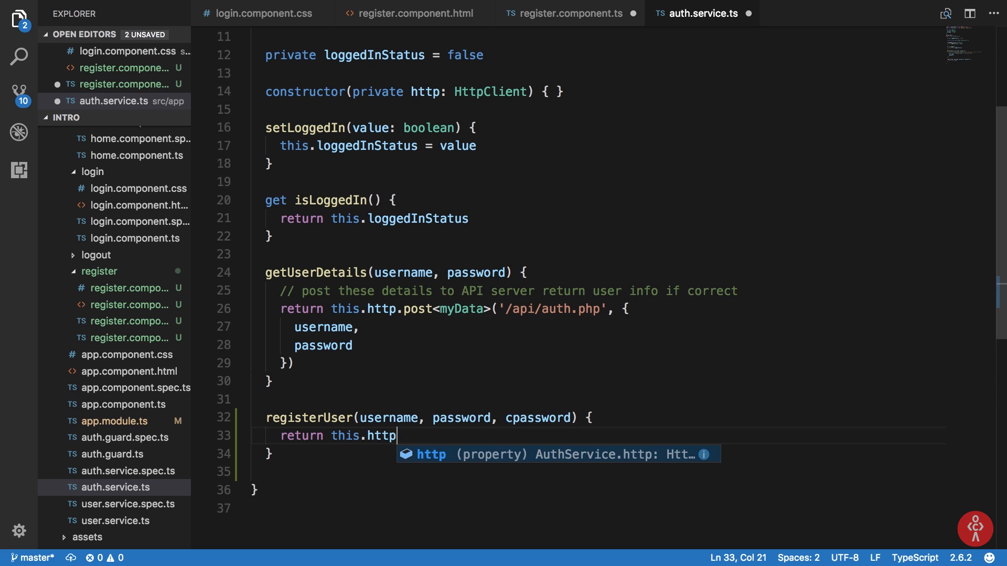
type(".post<")
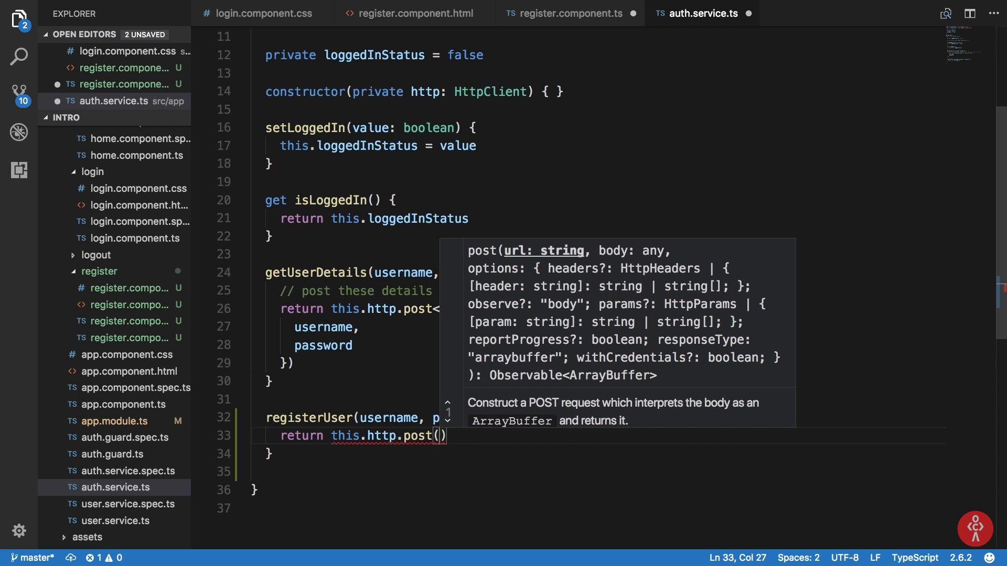
type("'/api/register',")
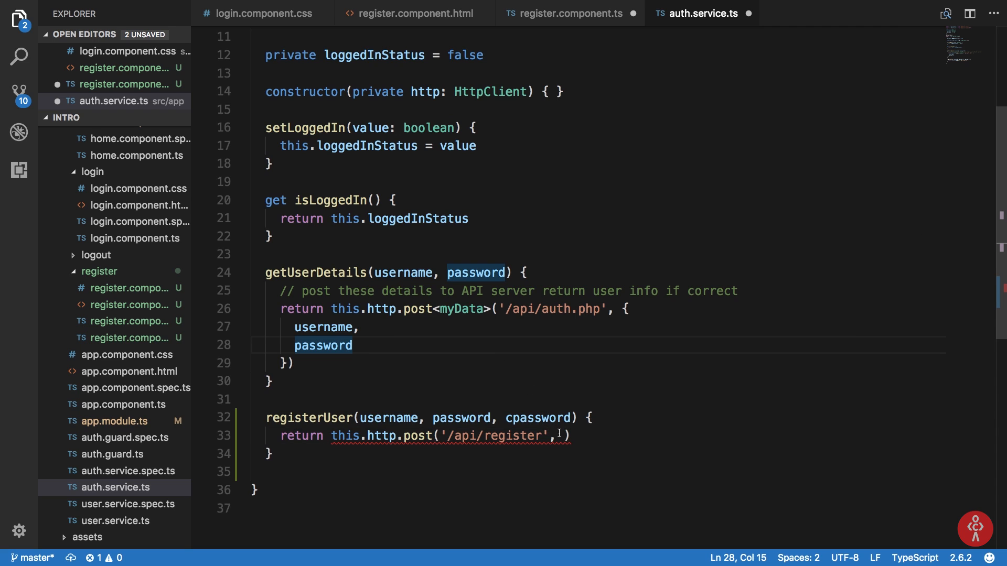
type("us")
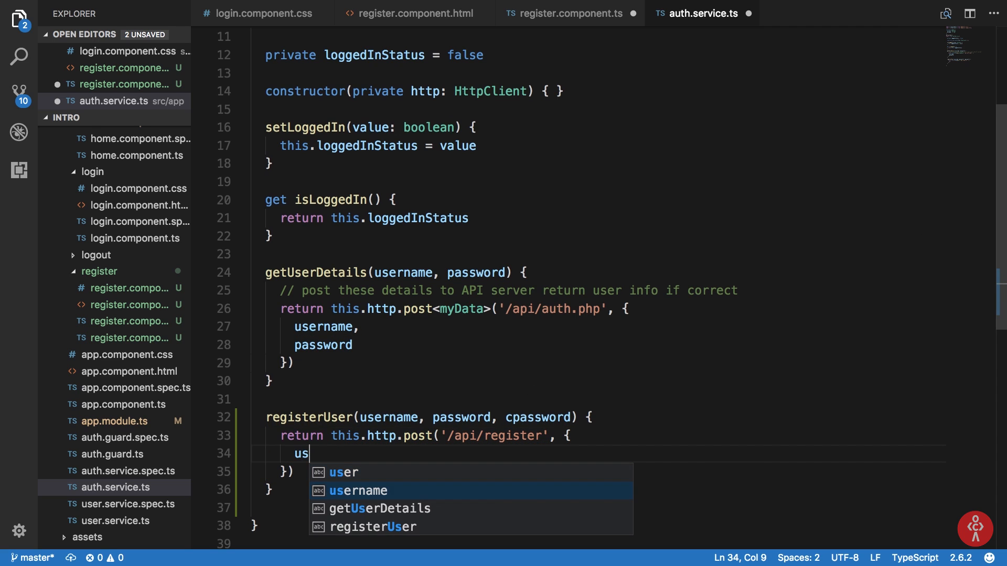
type("username,")
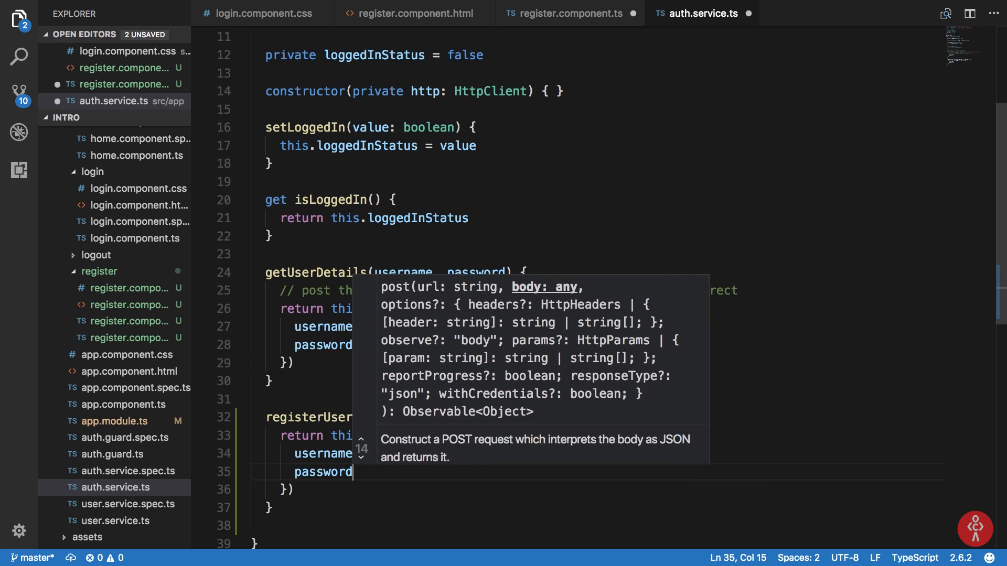
type("cpassword")
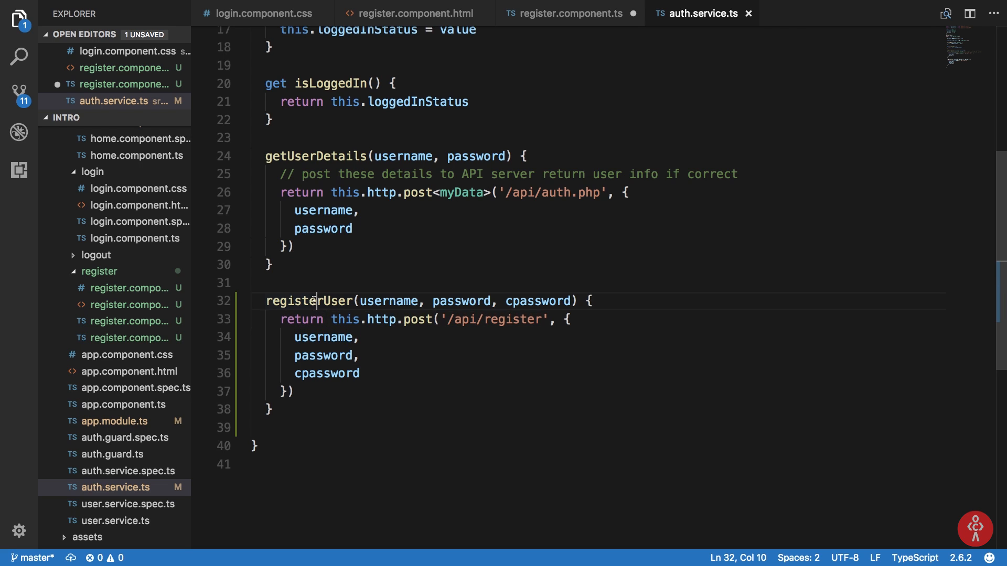
Return from the auth service's registerUser to the register component's TypeScript file
double_click(310, 300)
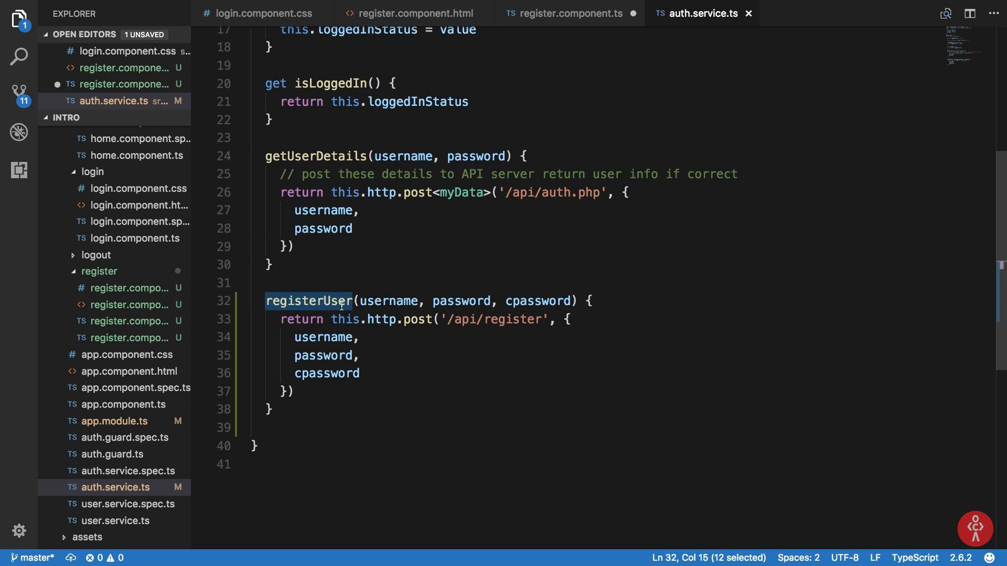
mouse_move(542, 318)
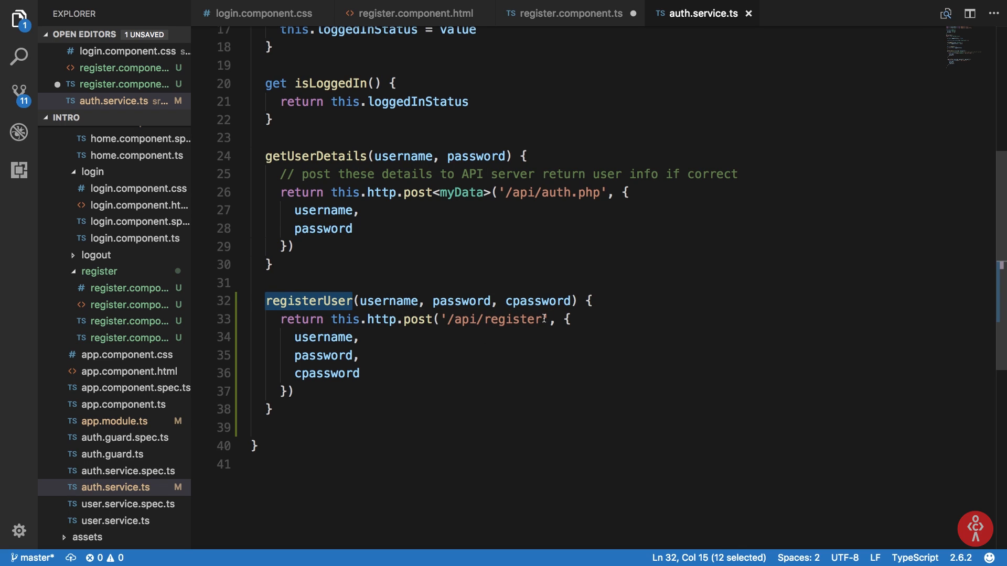
mouse_move(607, 41)
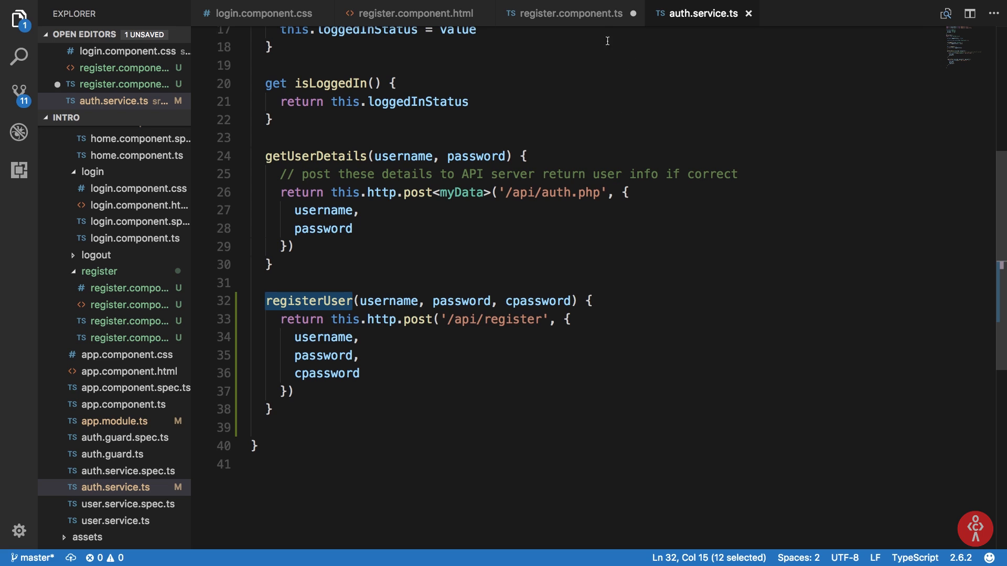
left_click(568, 13)
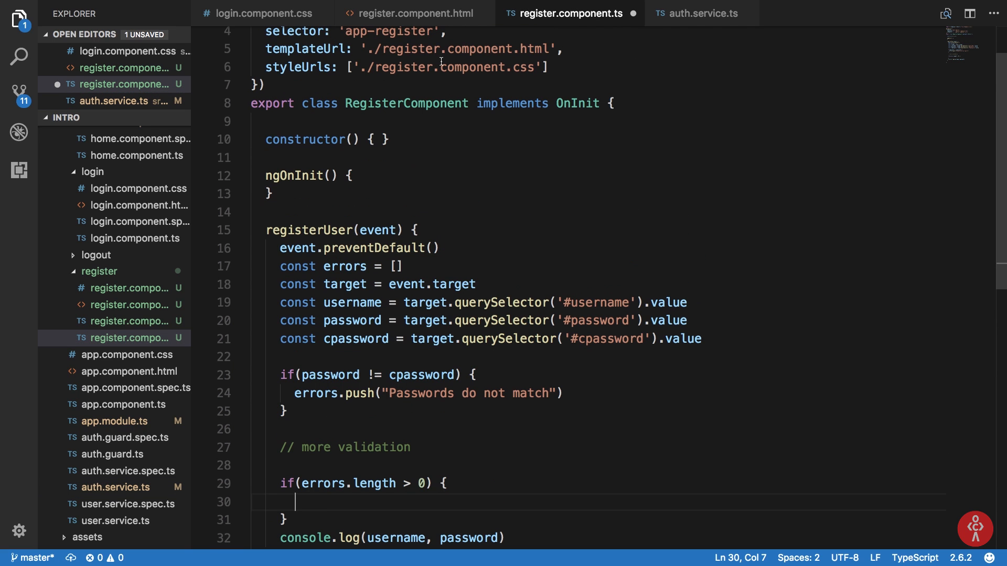
Inject AuthService as a private auth constructor parameter and assign this.auth = auth
type("privat")
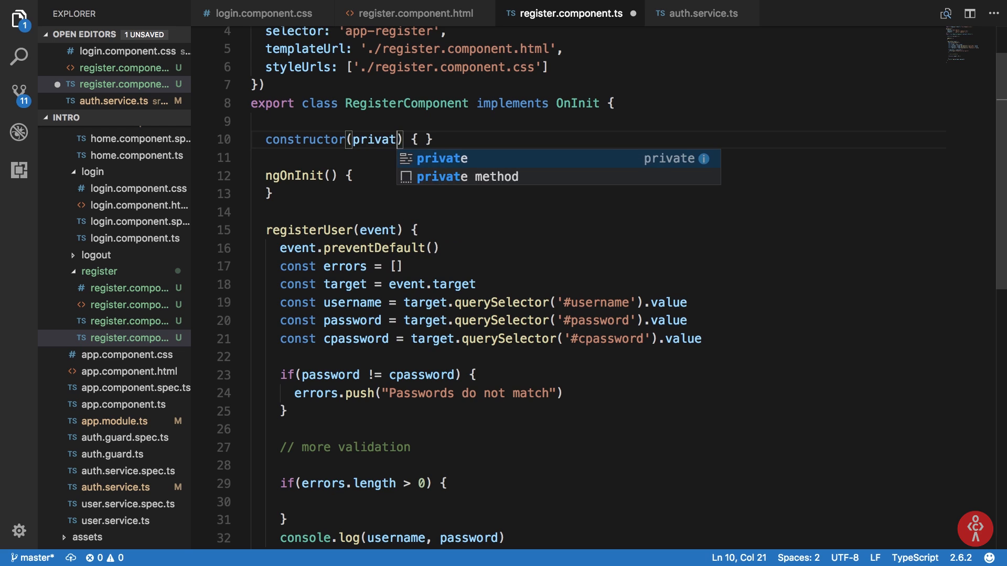
type("auth: AuthService")
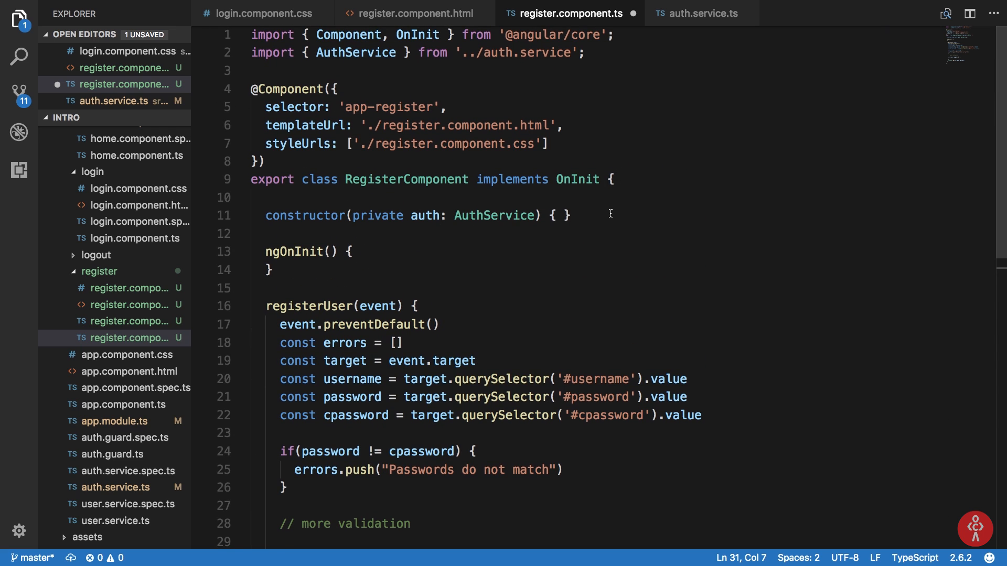
type("aith")
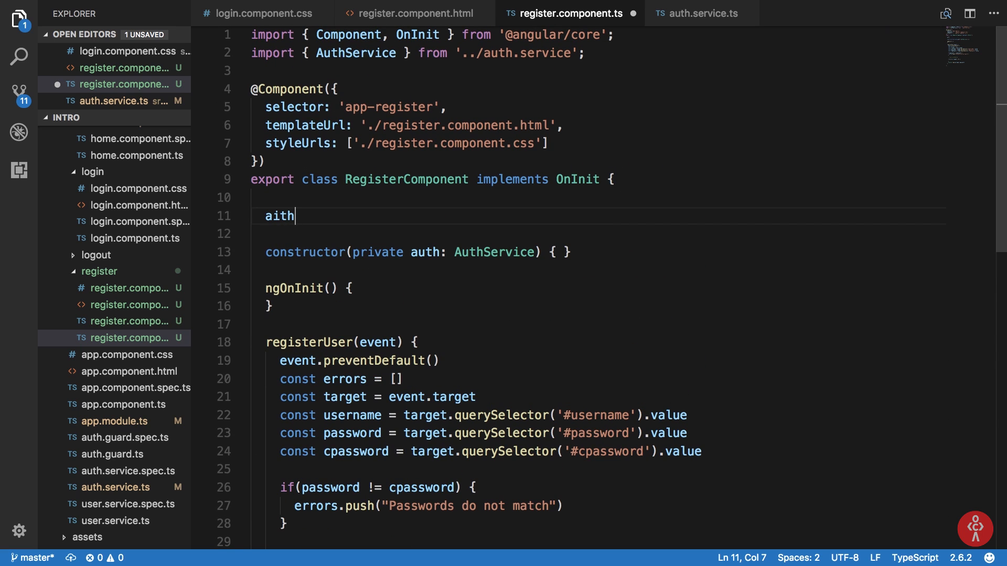
type("uth: A")
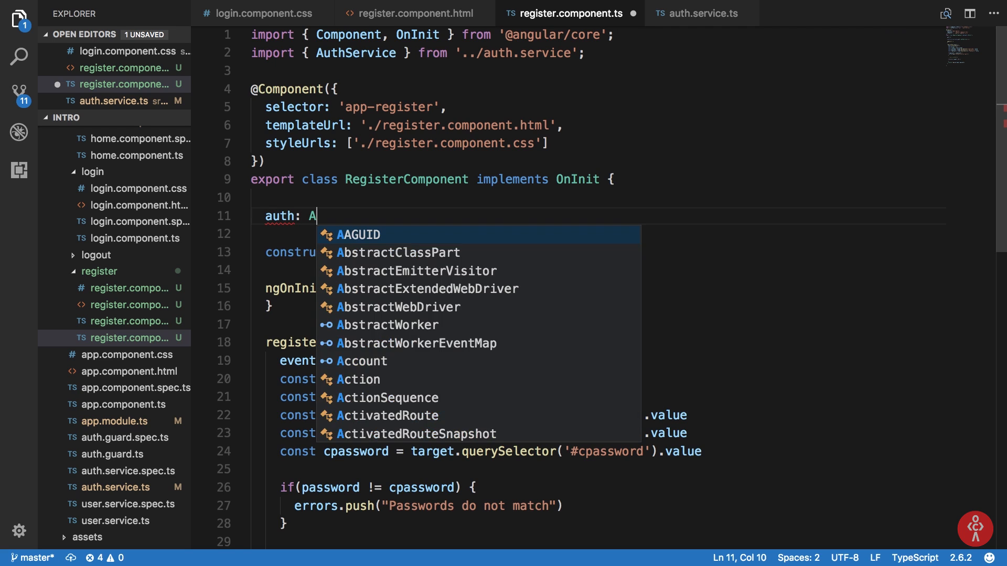
type("uthService")
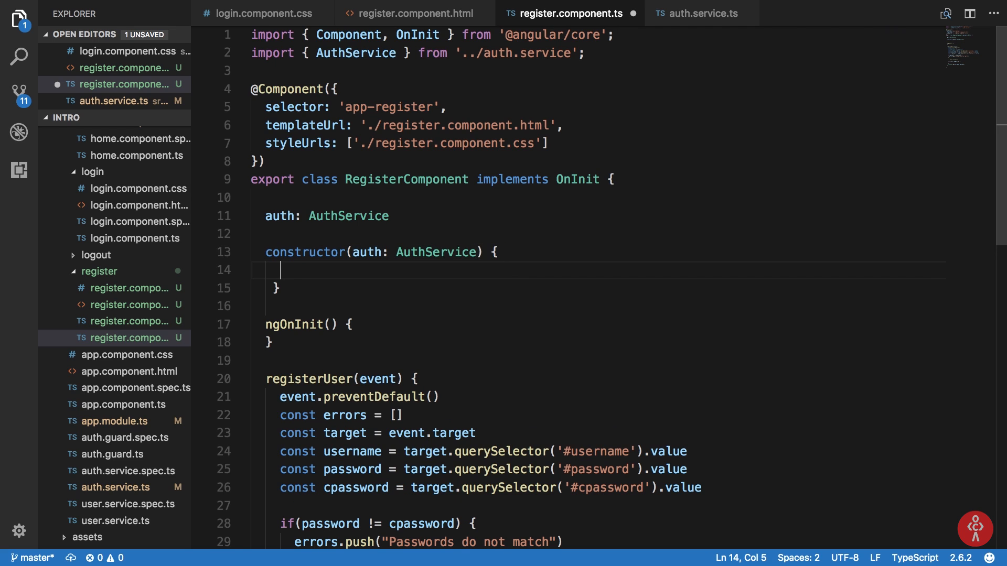
type("this.auth = auth")
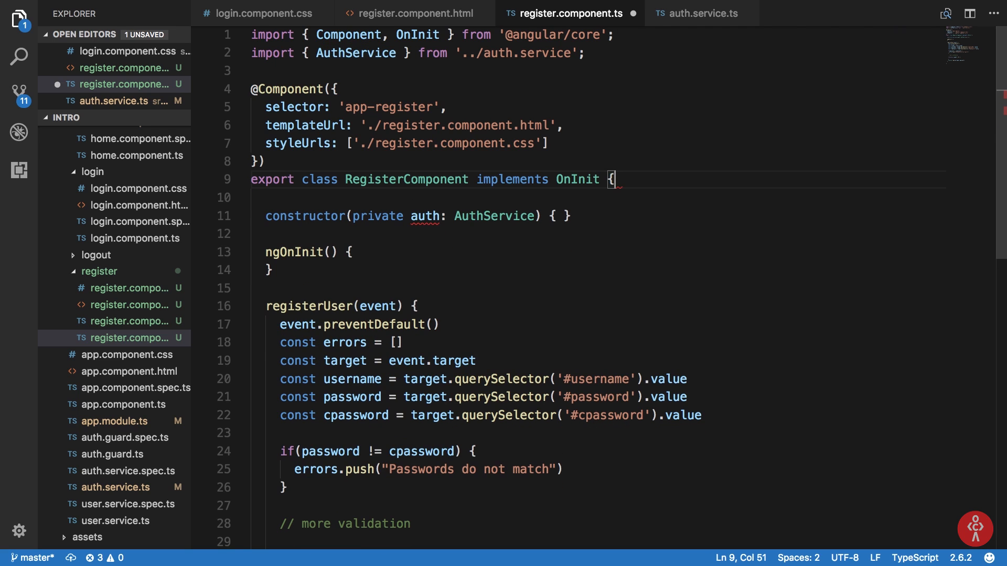
scroll("down", 3)
type("if(errors.length > 0) {")
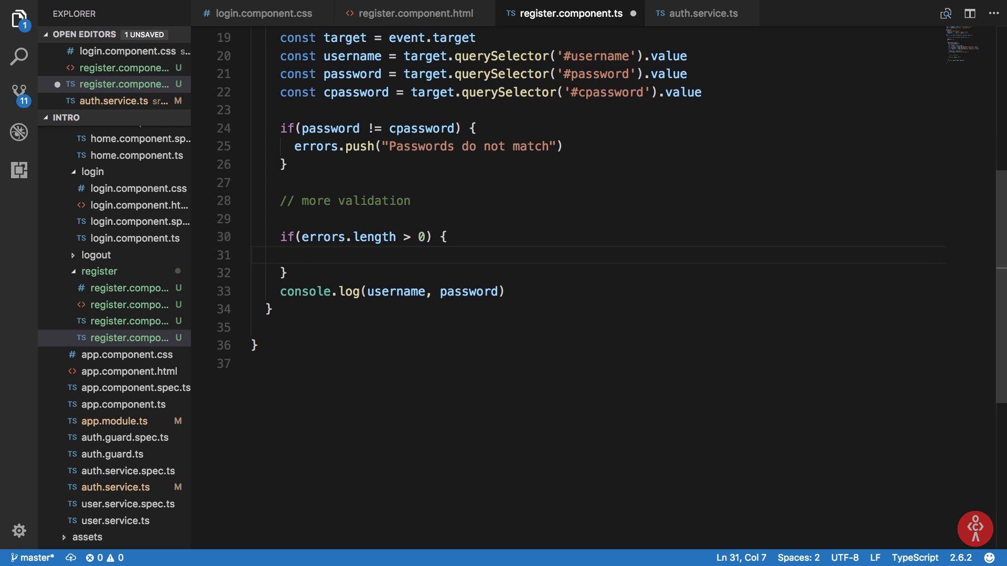
Call this.auth.registerUser with the username and password inside the errors check
type("this.auth")
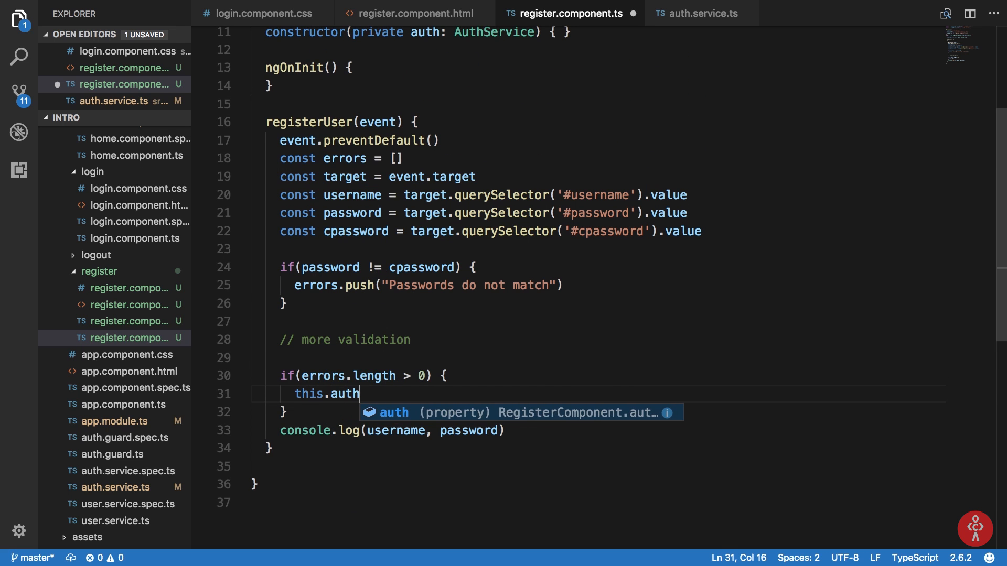
type(".registerUser")
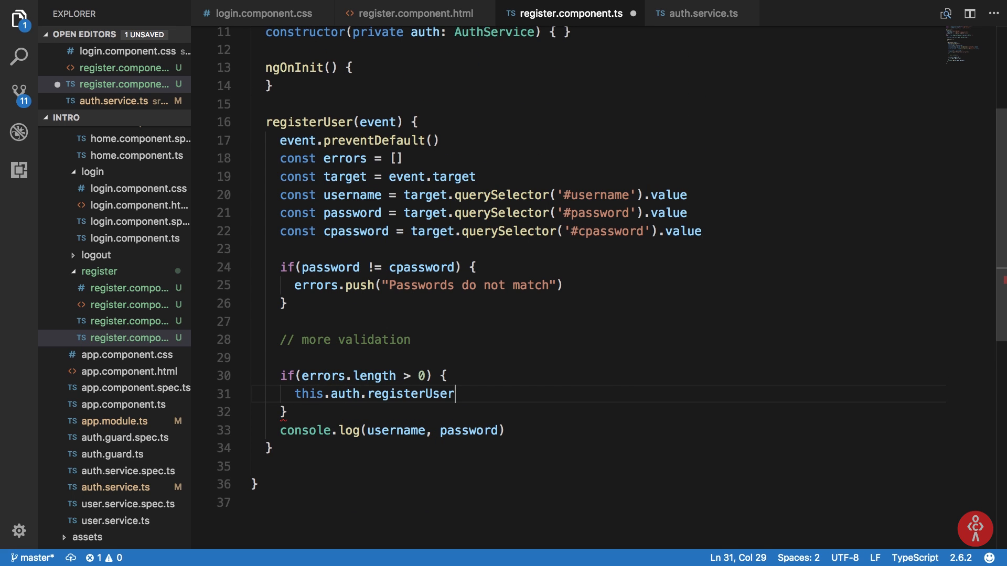
type("(user)")
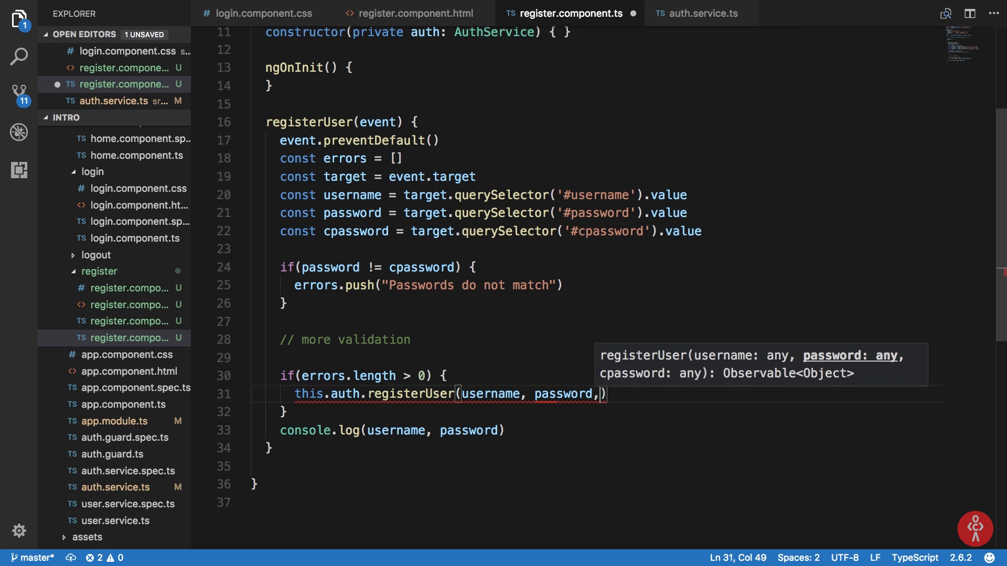
type("con")
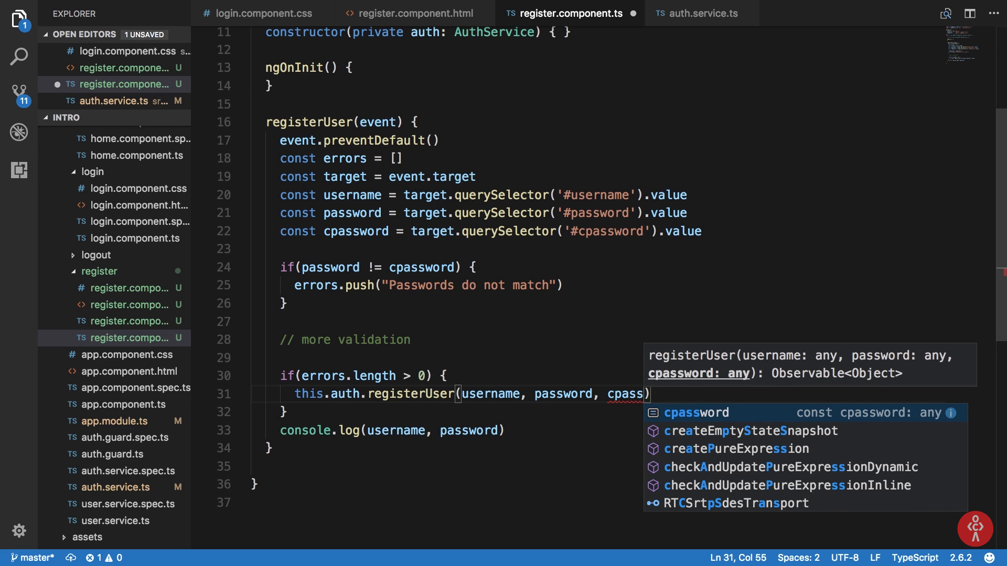
key("Tab")
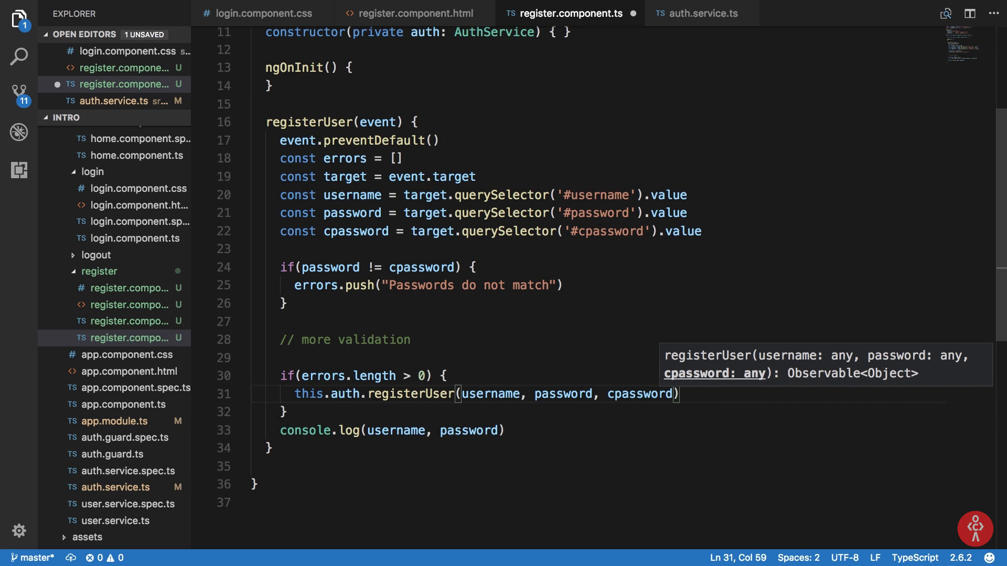
mouse_move(462, 337)
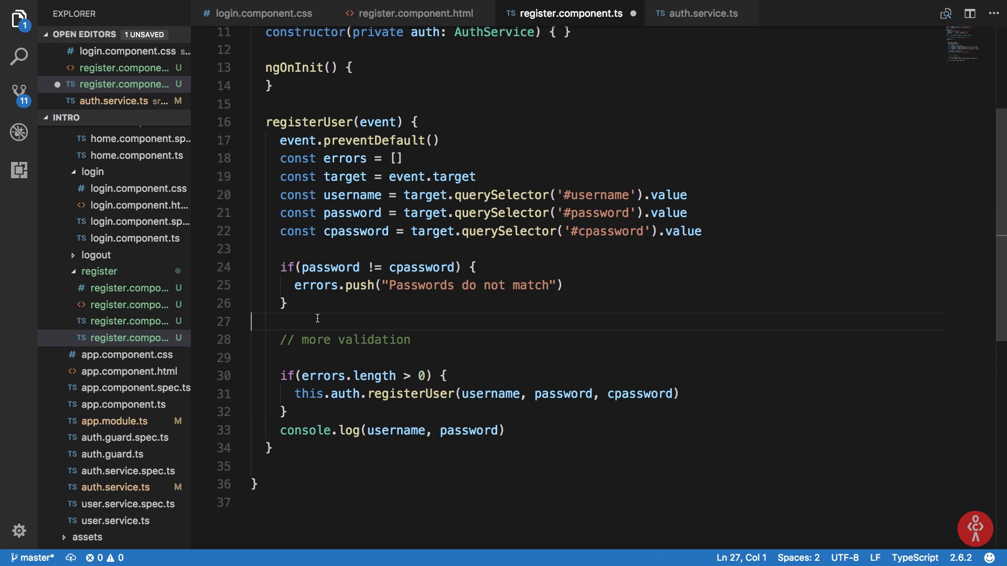
mouse_move(421, 285)
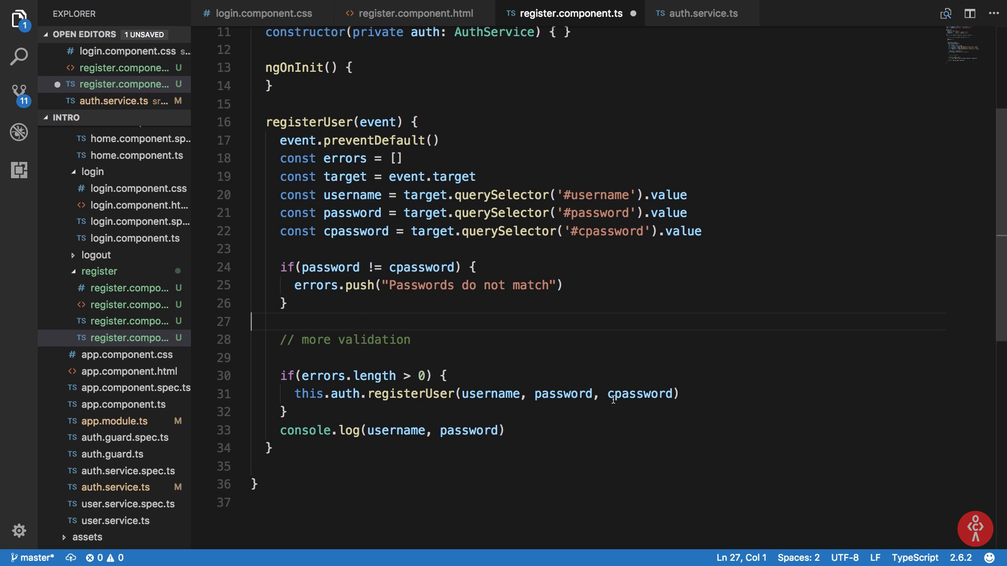
Remove the cpassword argument from the auth service's registerUser request body
double_click(640, 394)
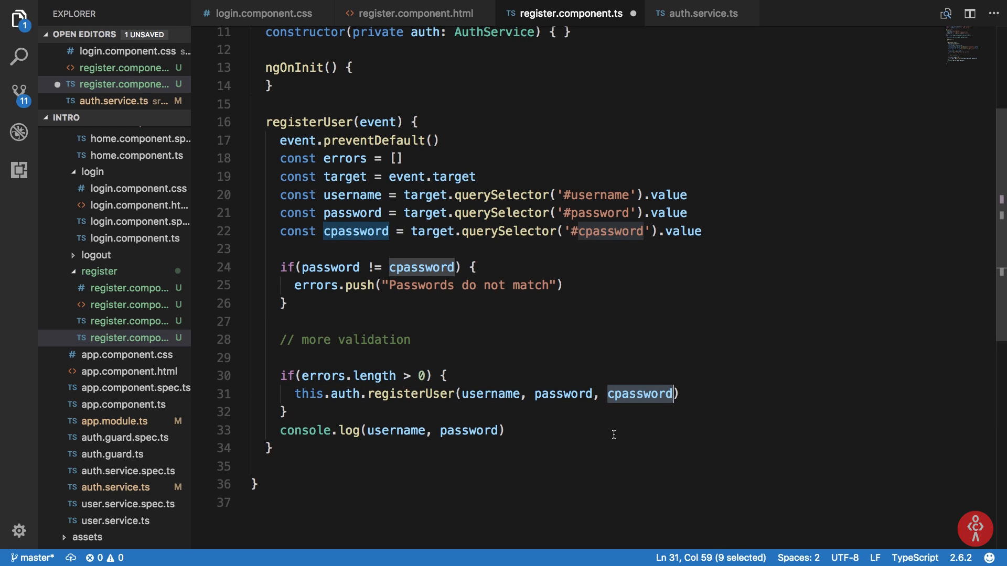
left_click(321, 321)
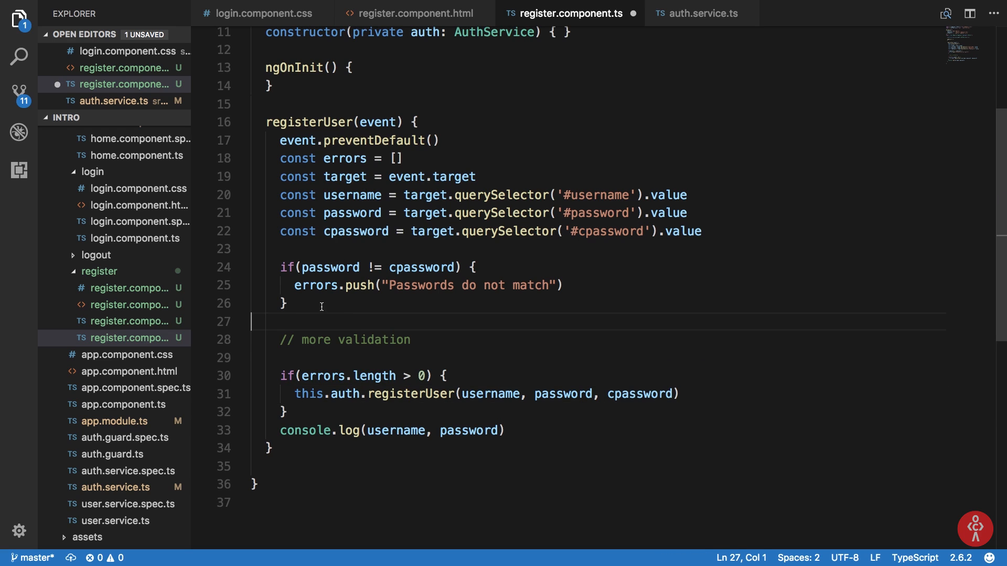
left_click(672, 340)
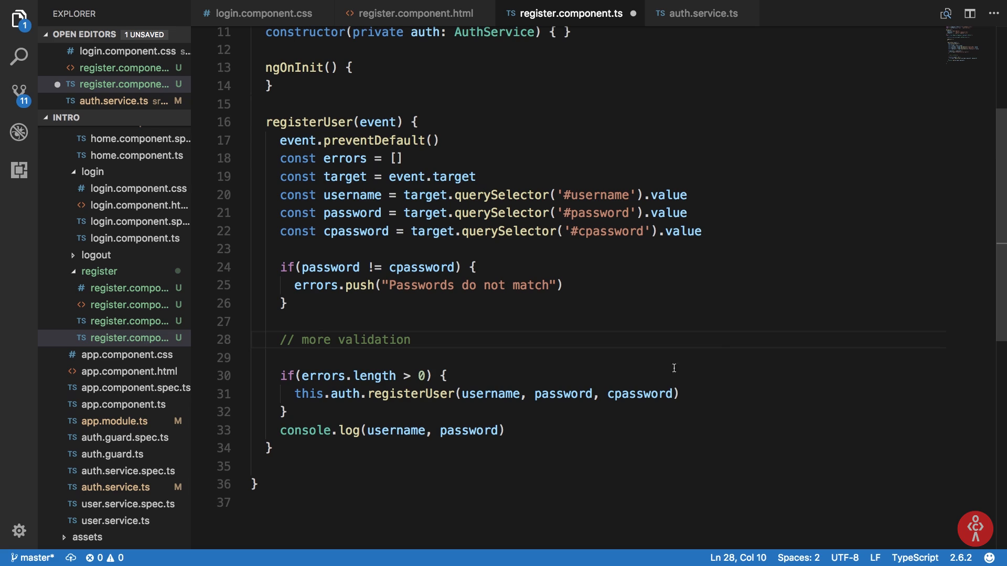
double_click(638, 394)
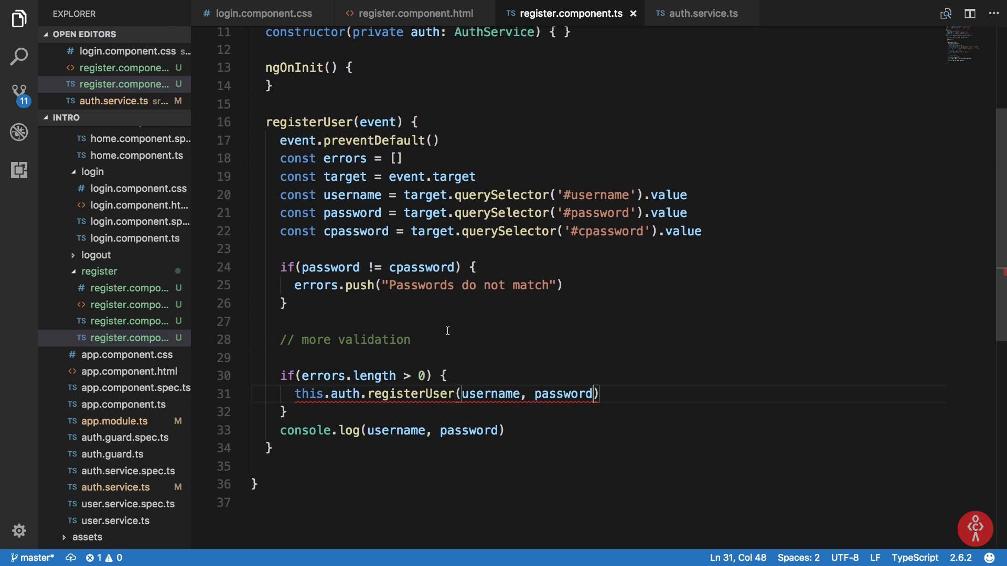
left_click(697, 13)
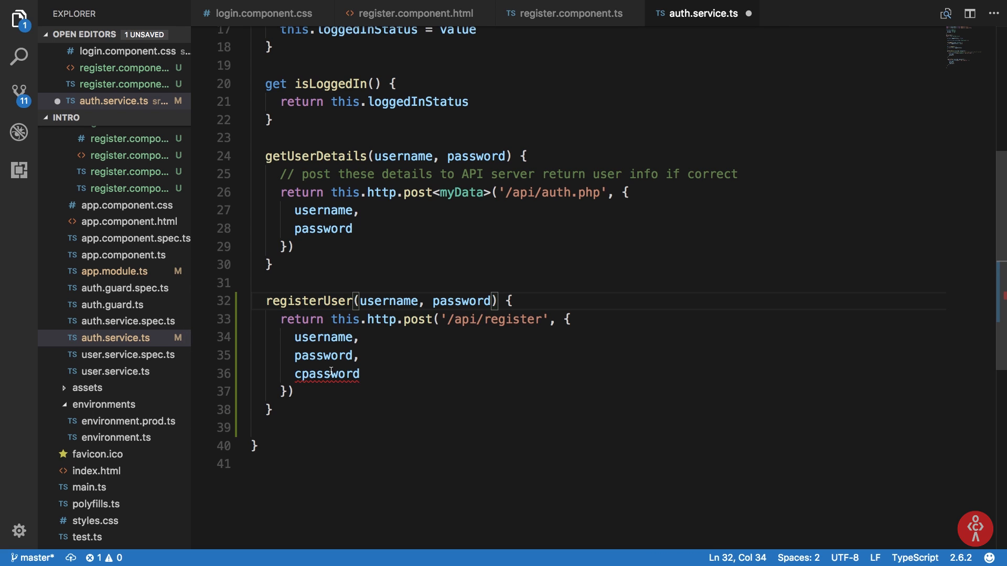
key("Backspace")
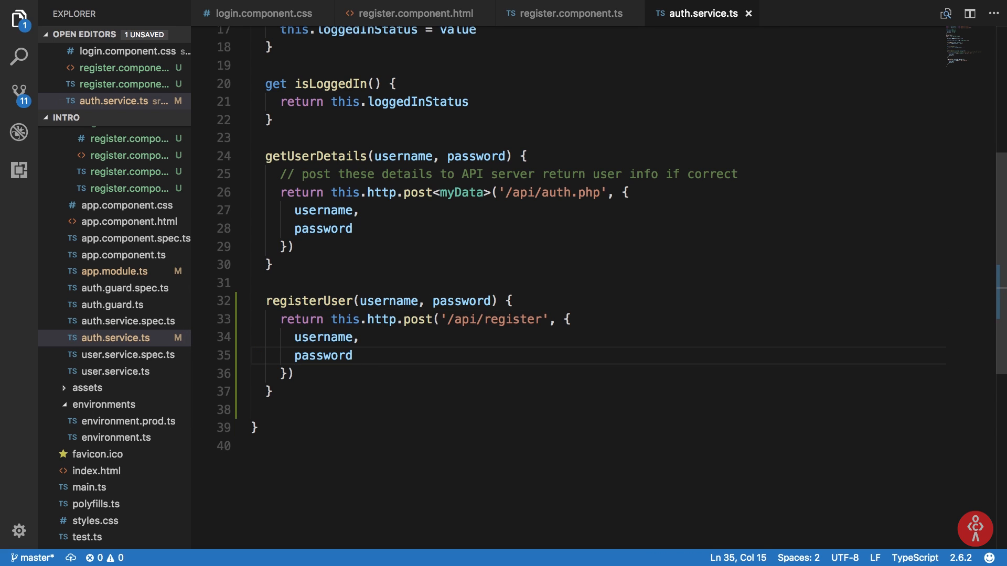
left_click(565, 13)
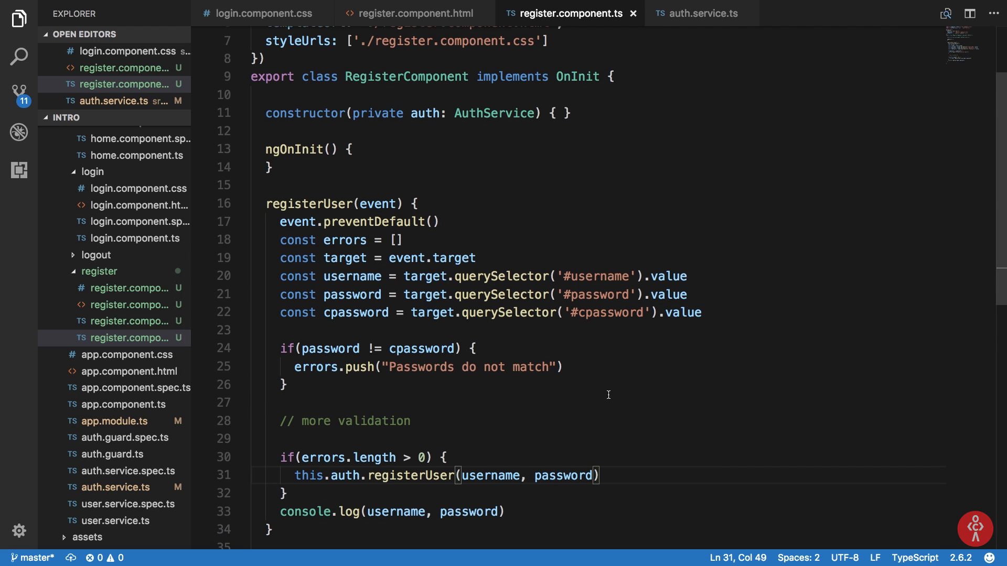
Subscribe to the registerUser response and log the returned data with console.log(data)
type(".subscribe(")
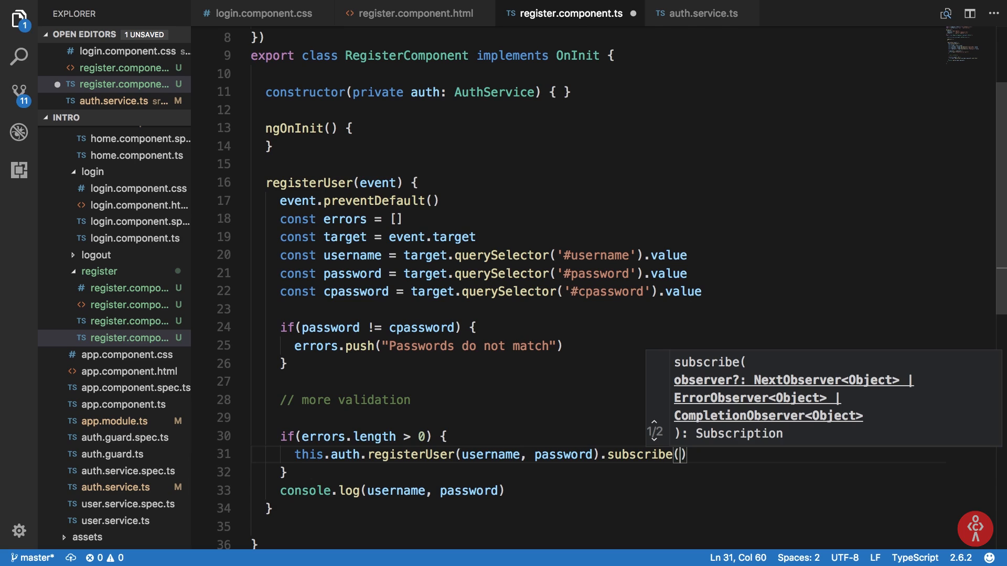
left_click(697, 13)
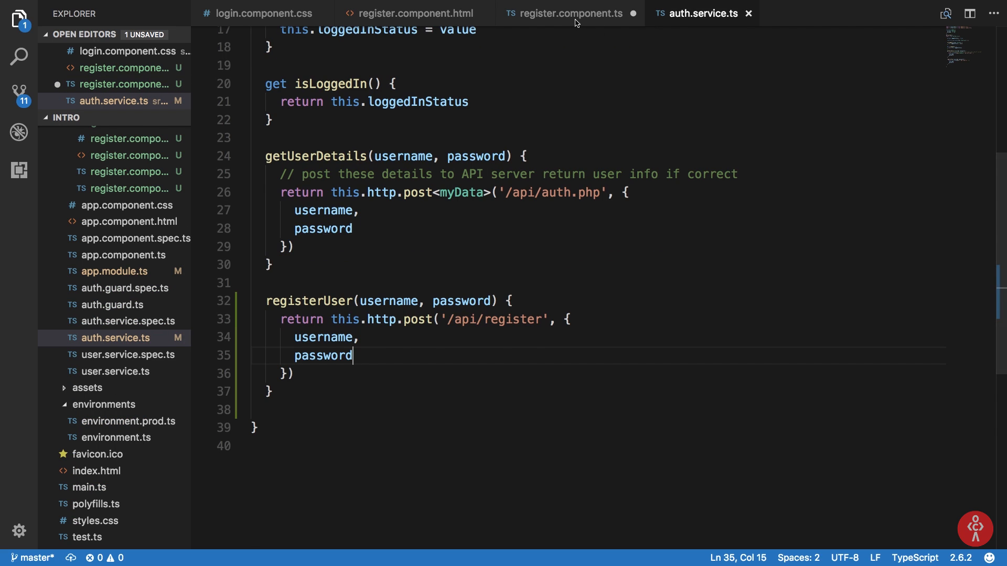
left_click(568, 12)
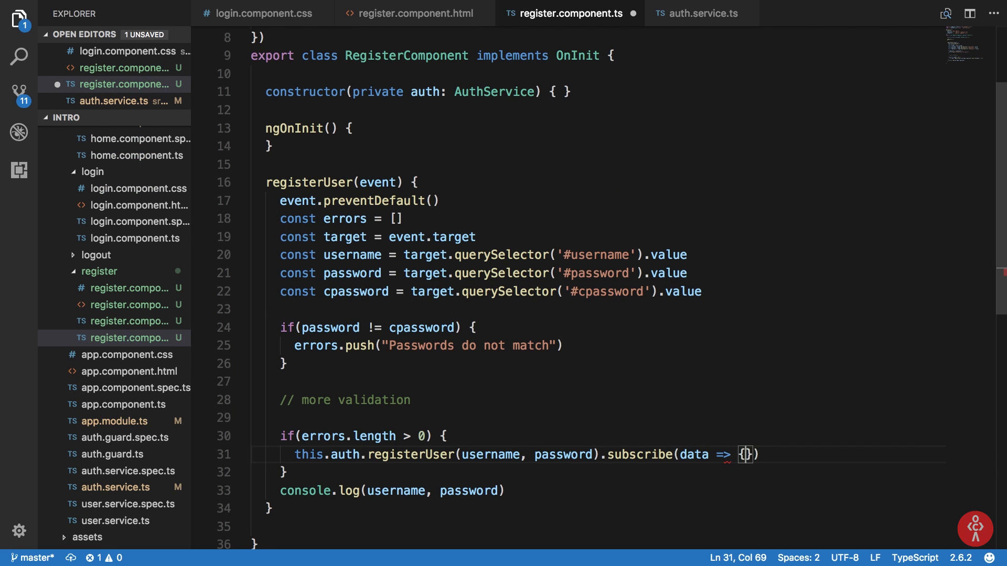
type("console.lo")
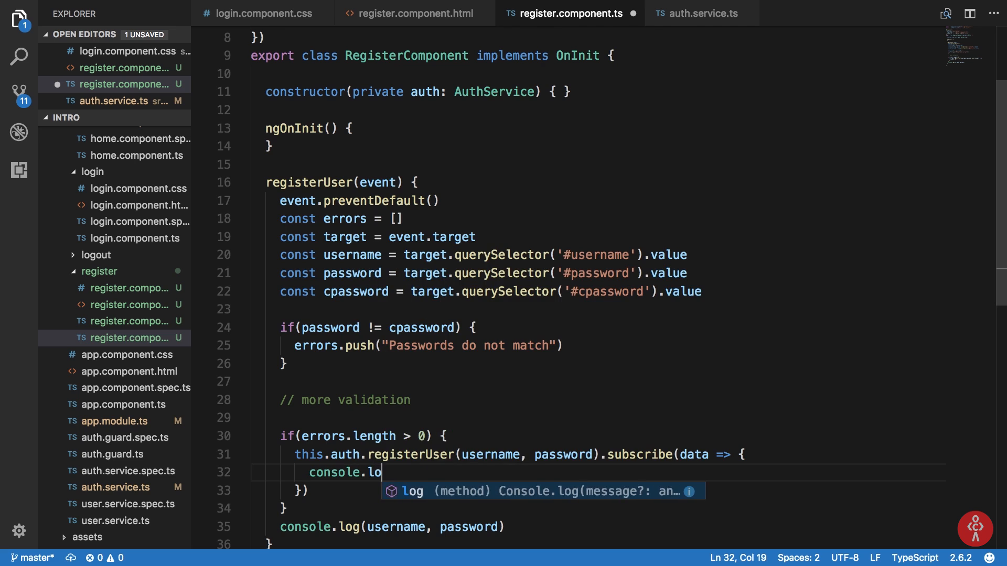
type("g(data)")
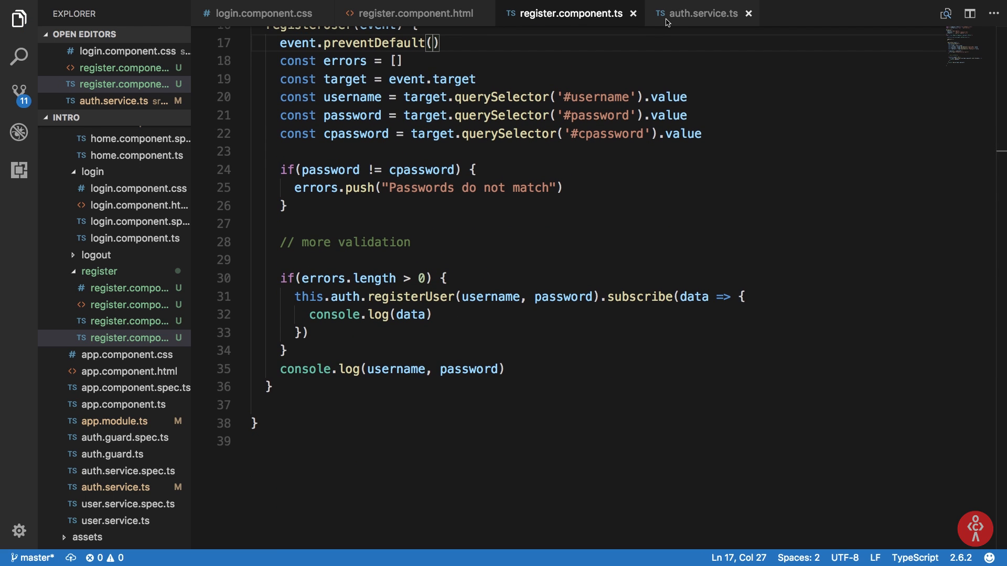
left_click(696, 12)
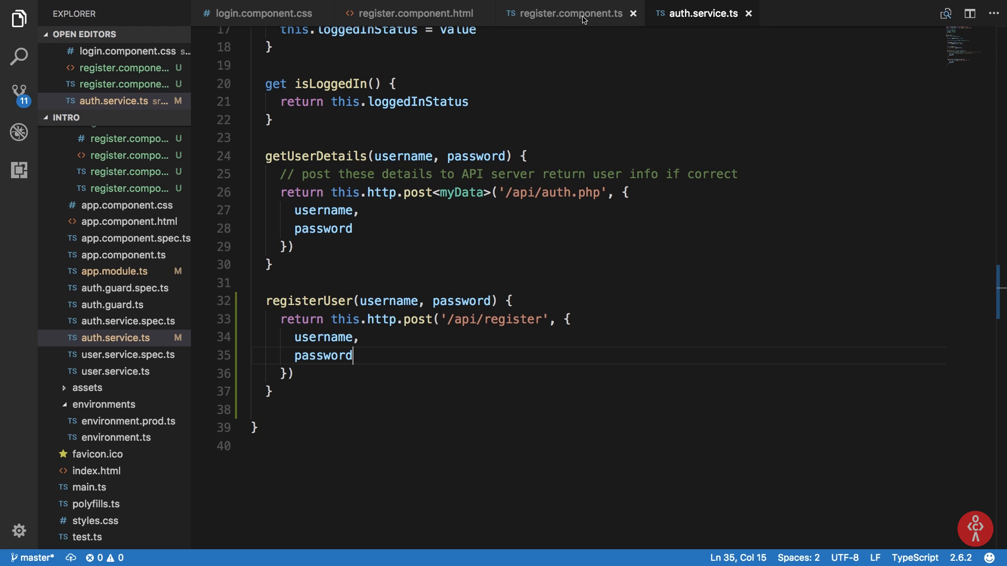
left_click(561, 13)
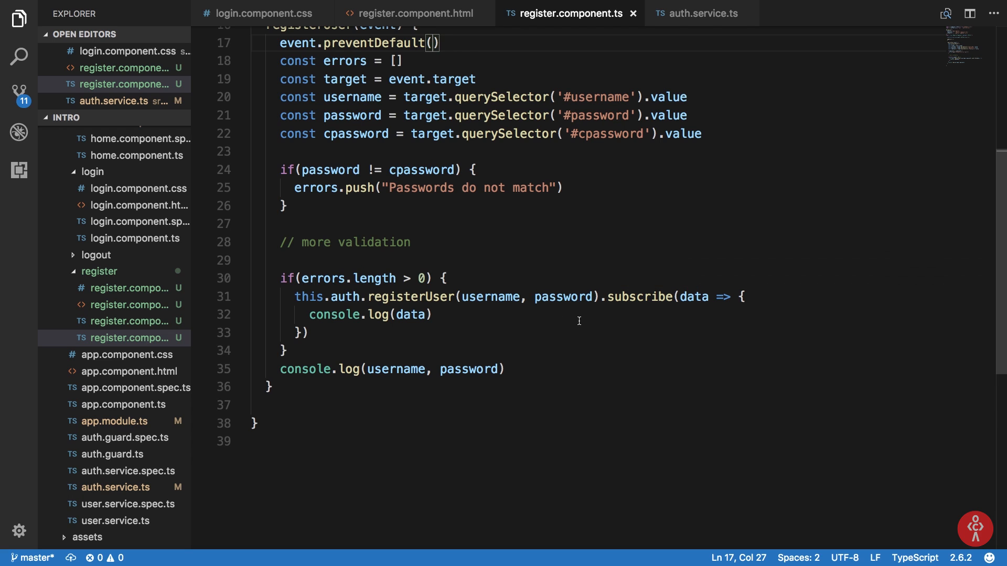
mouse_move(458, 332)
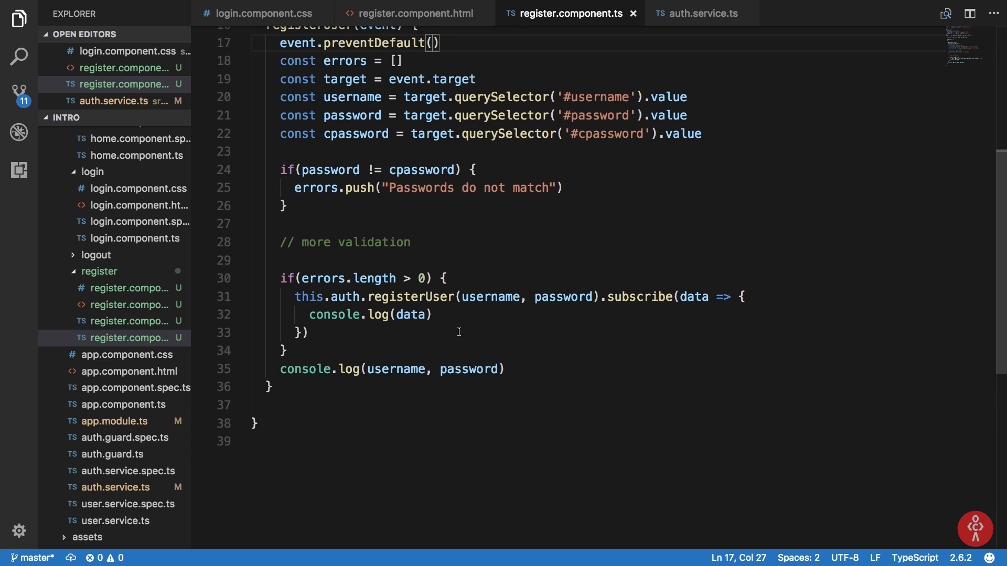
left_click(409, 315)
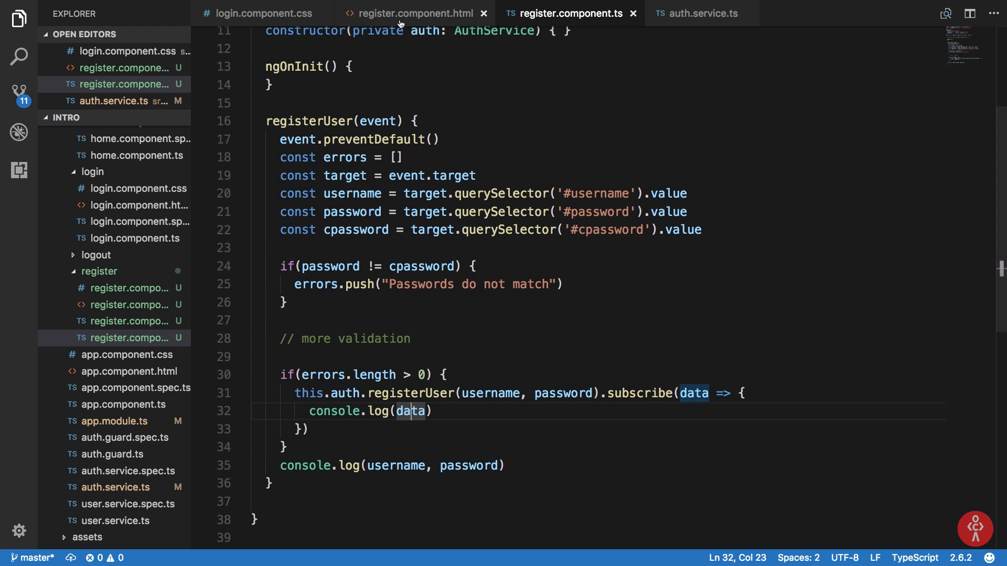
left_click(416, 12)
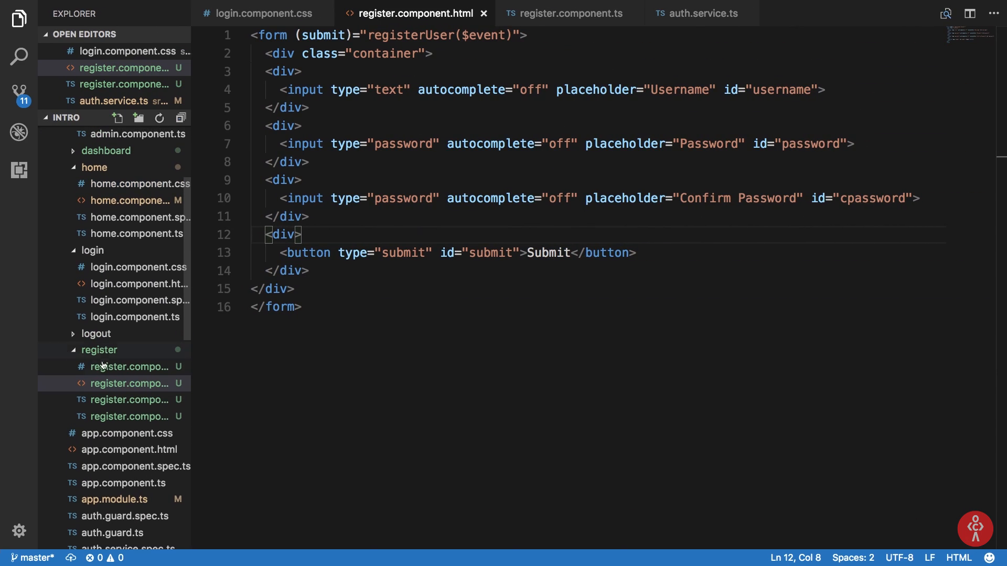
Add the cpassword input to the input selector in register.component.css
left_click(131, 384)
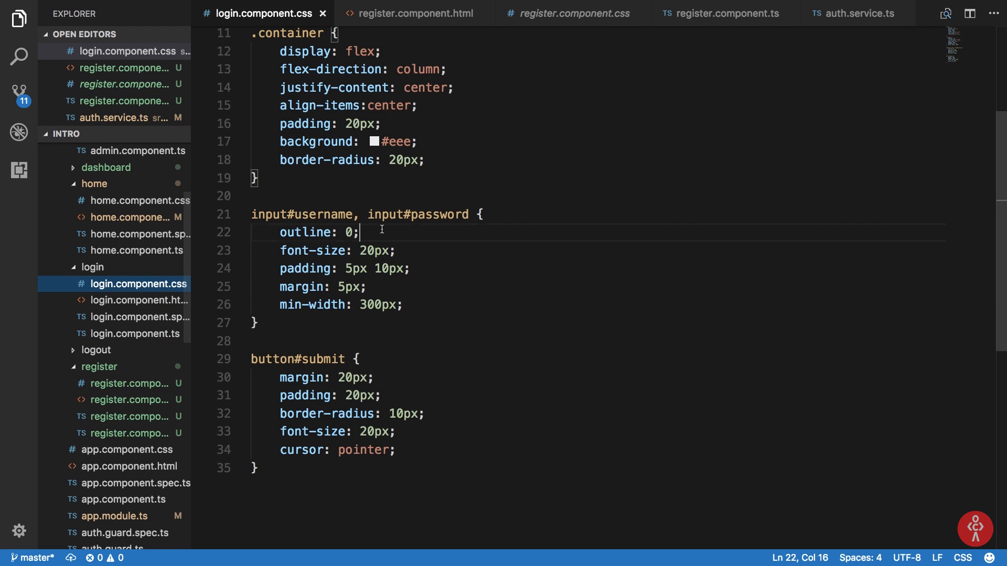
left_click(570, 13)
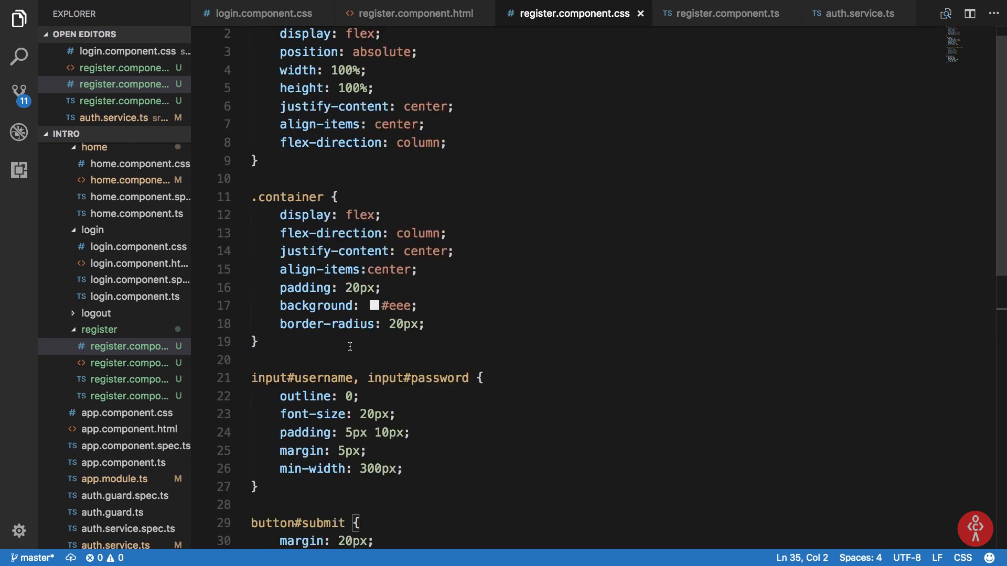
type(", input")
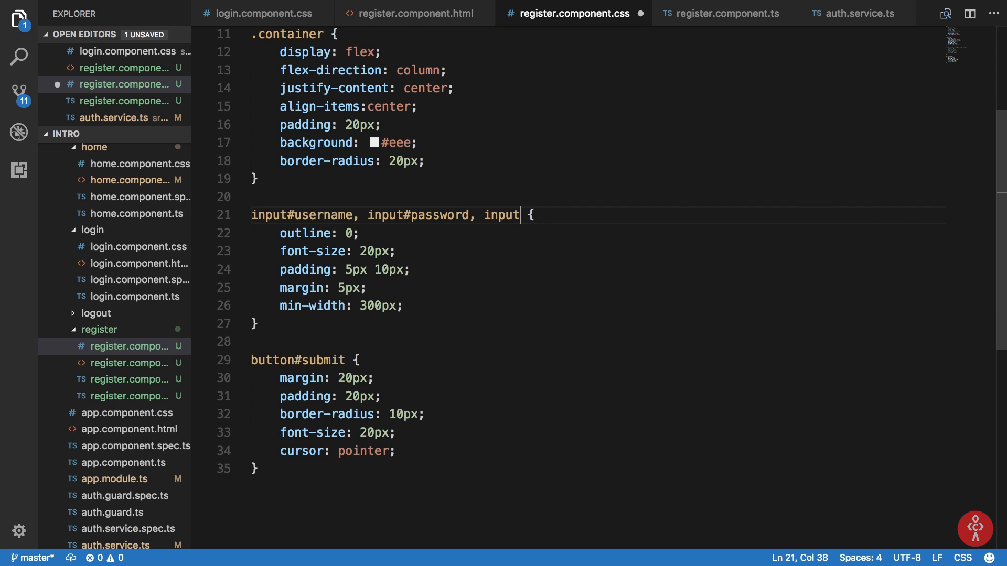
type("cp")
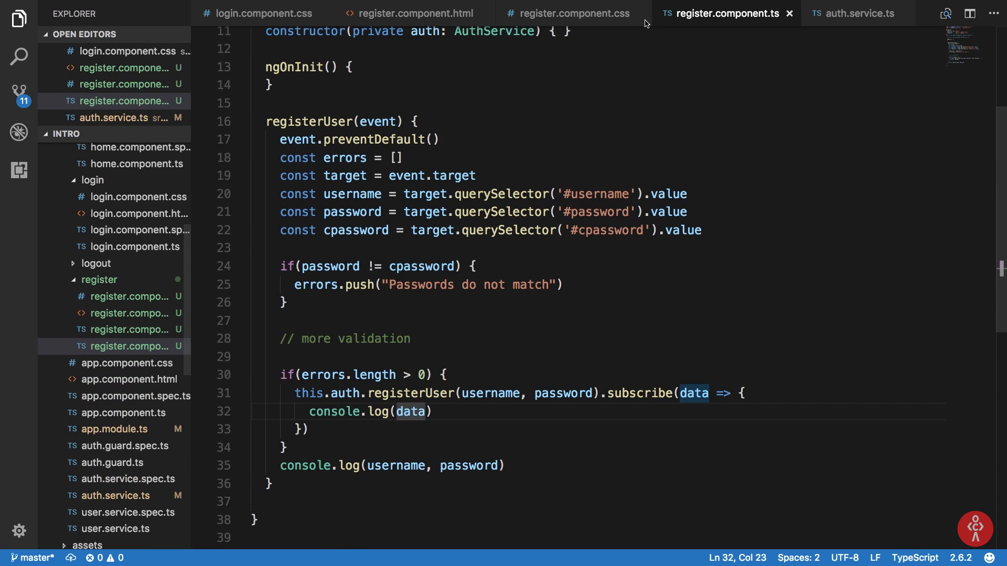
Give the register template an <h2>Register Here</h2> heading inside the container
left_click(416, 13)
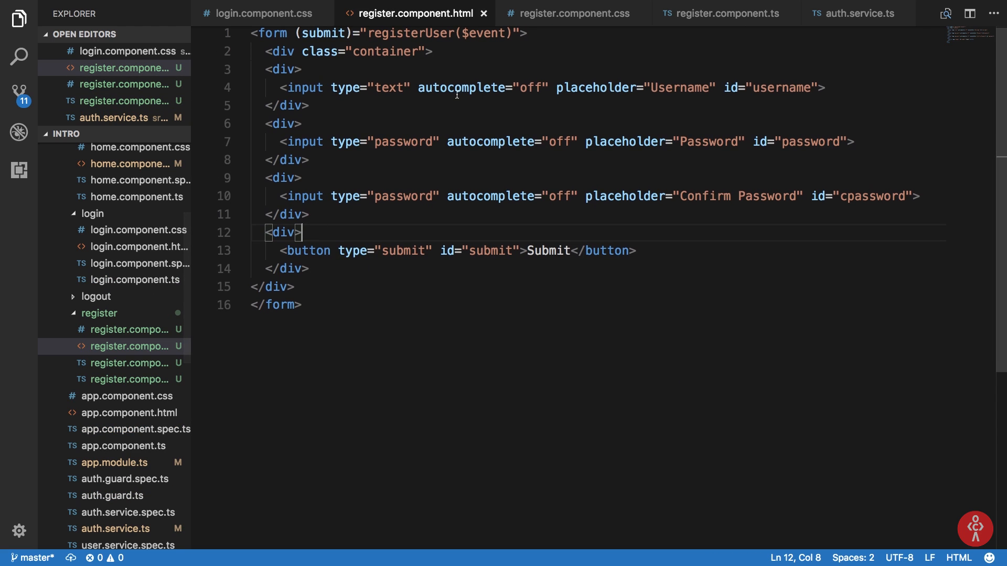
type("<h2></h2>")
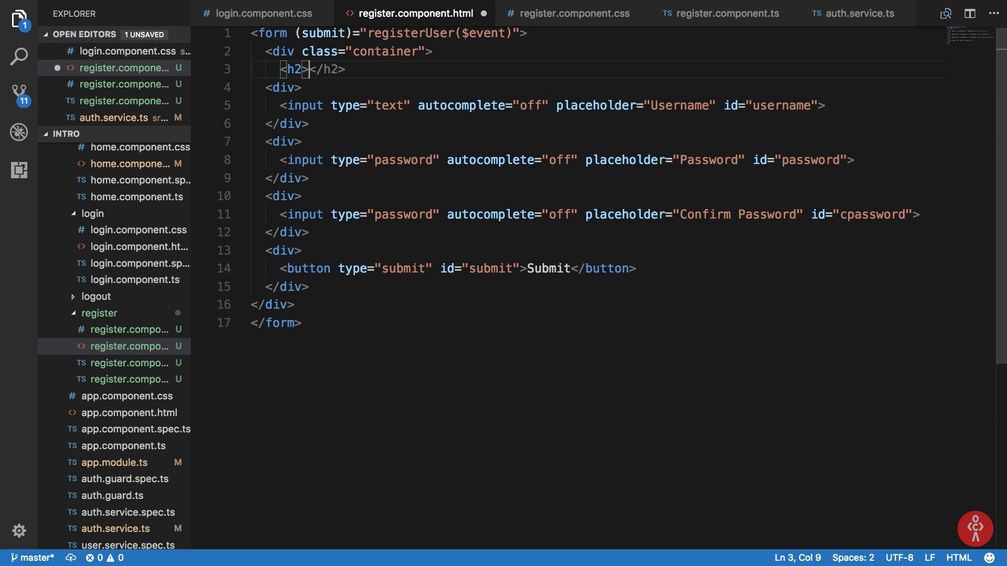
type("Register Hr")
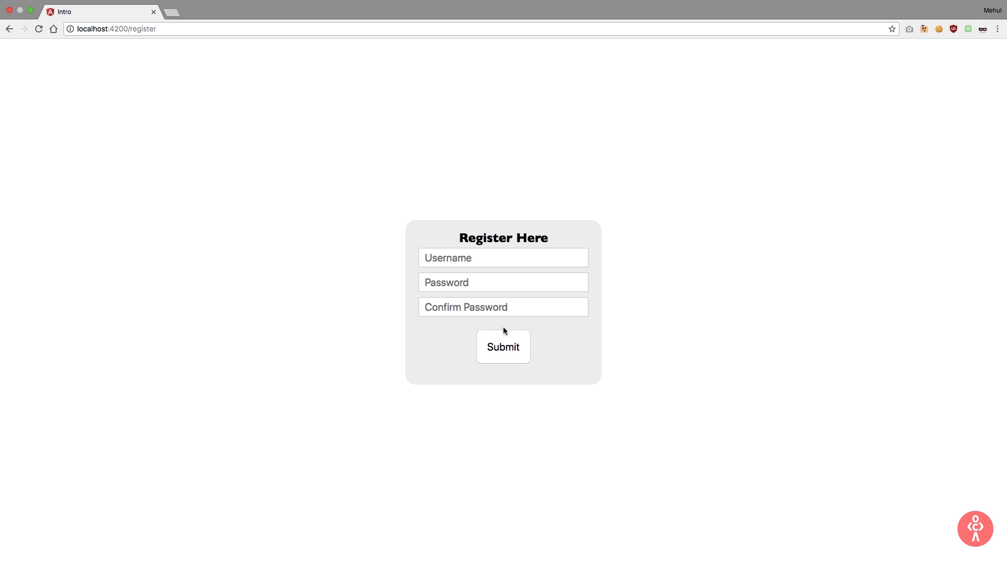
mouse_move(507, 356)
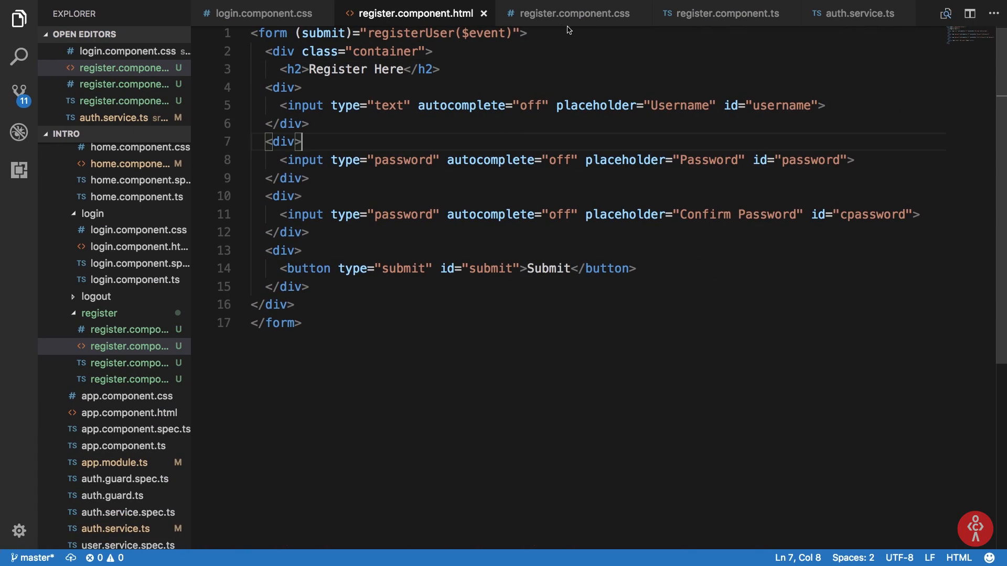
Return to the register component's TypeScript logic after previewing the page
left_click(724, 13)
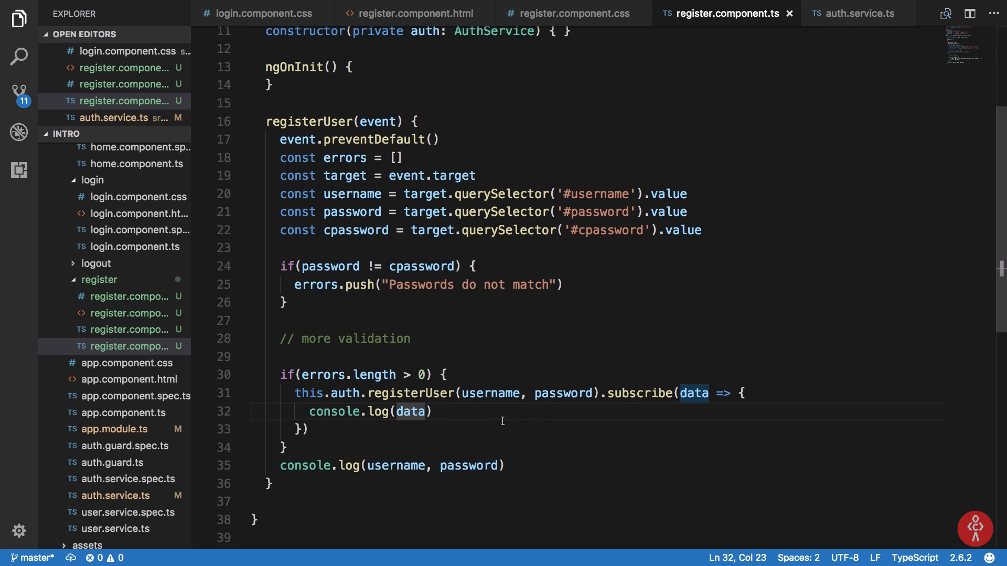
Navigate to 'dashboard' via this.router.navigate when data.success is true in the subscribe callback
type("if(d")
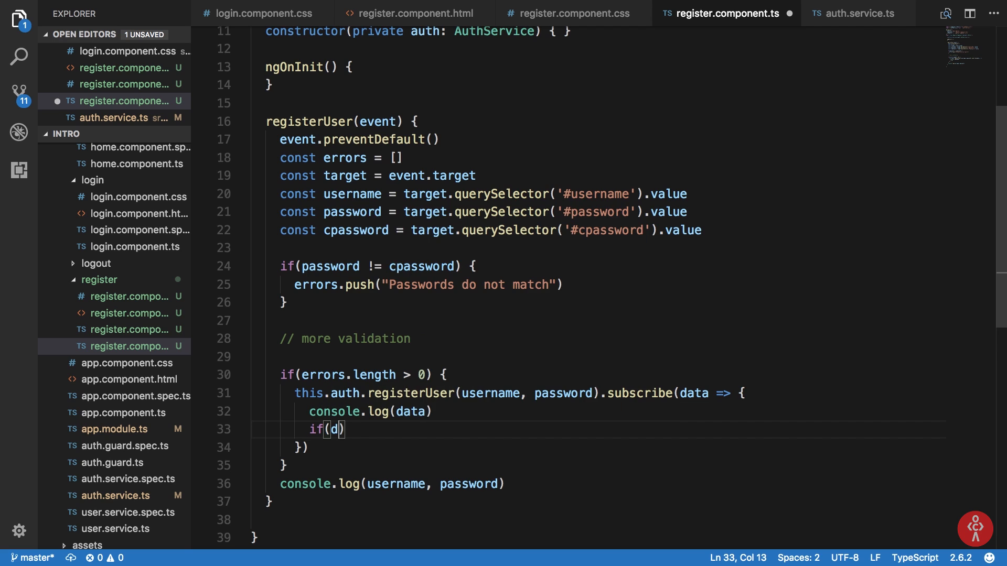
type("ata.success")
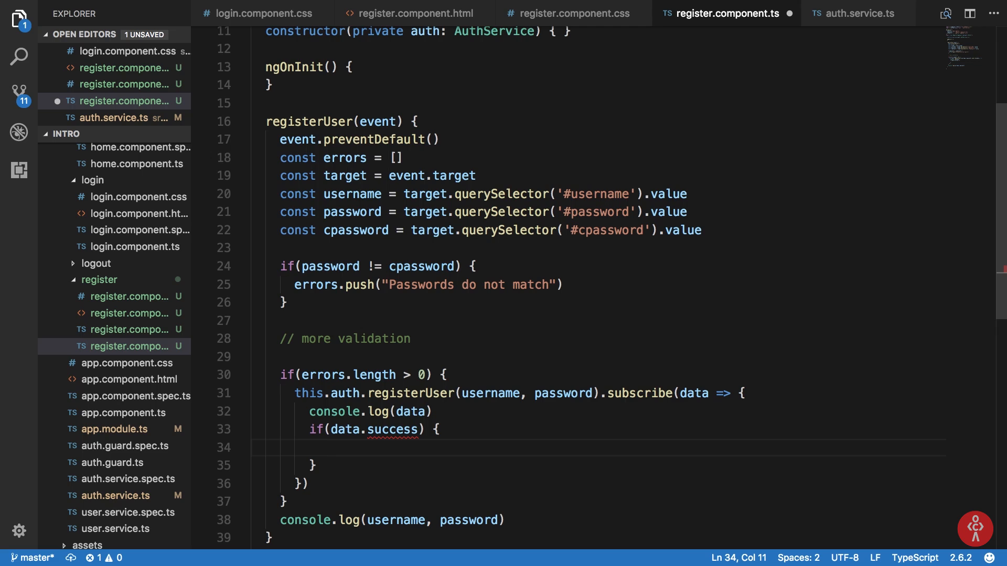
type("this.tou")
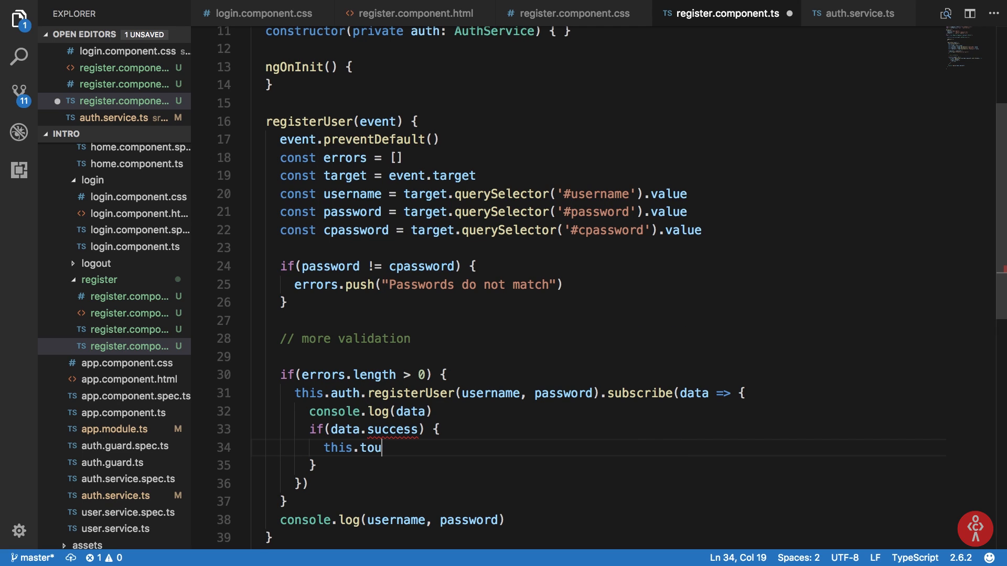
type("router.n")
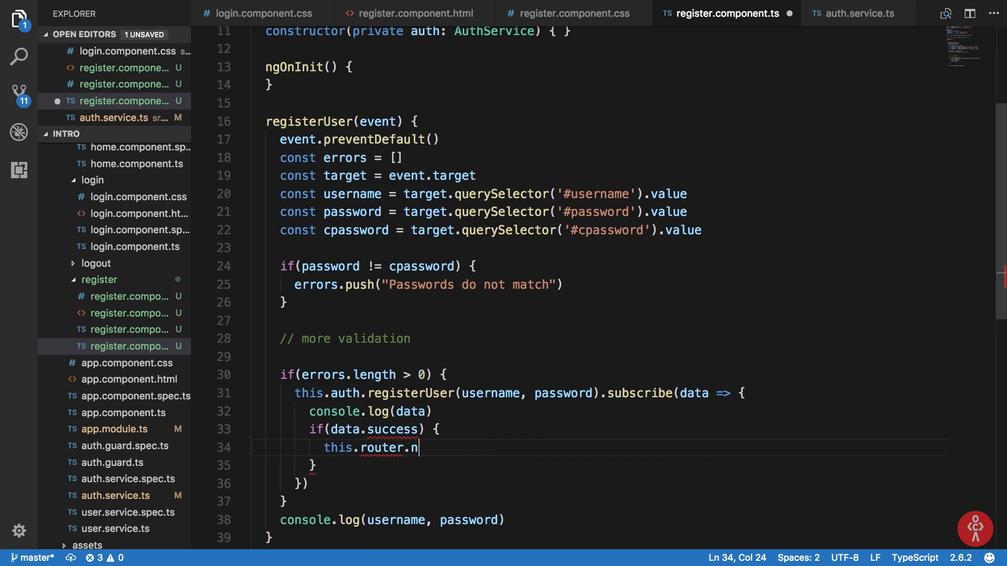
type("avigate(")
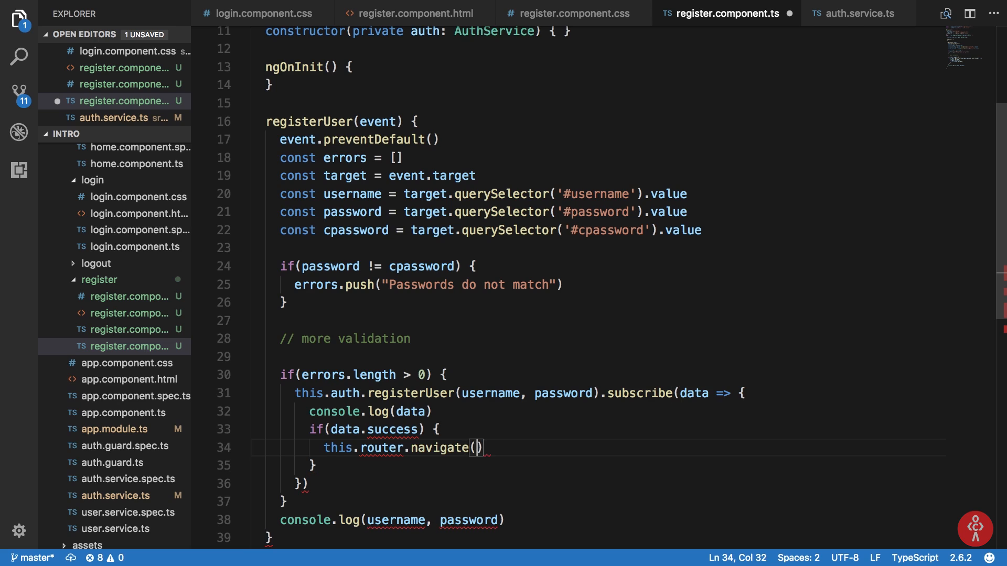
type("['dashb'")
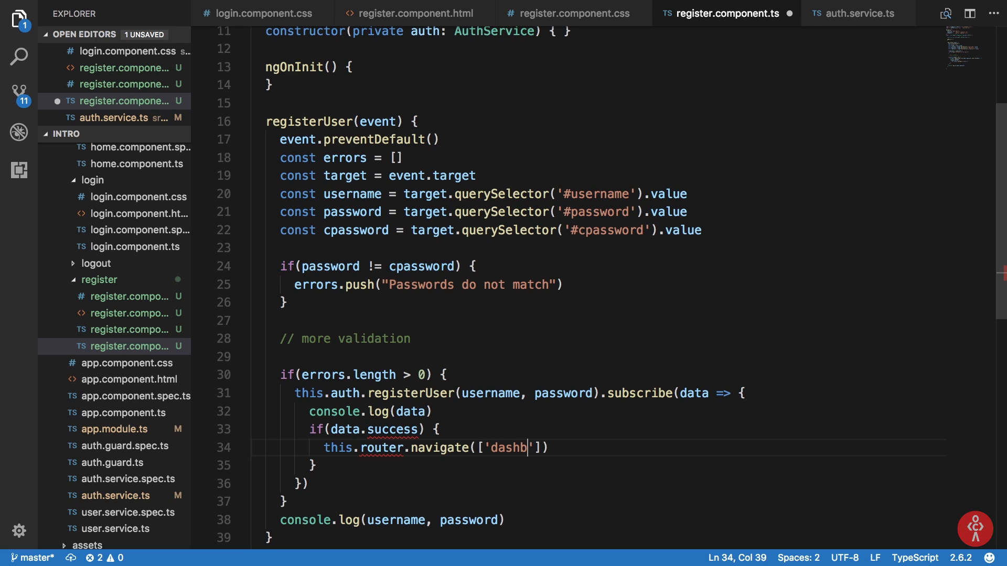
type("oard")
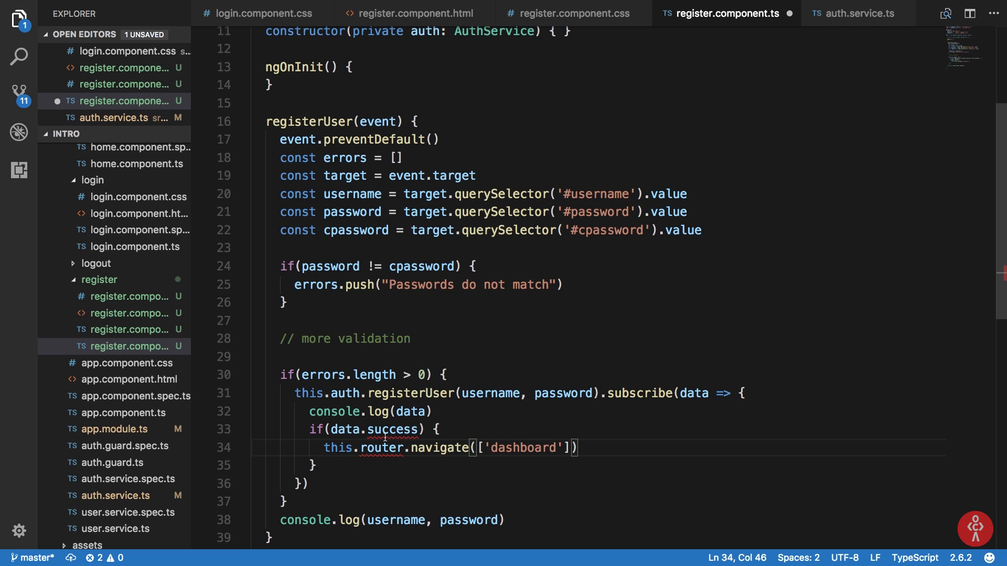
double_click(393, 429)
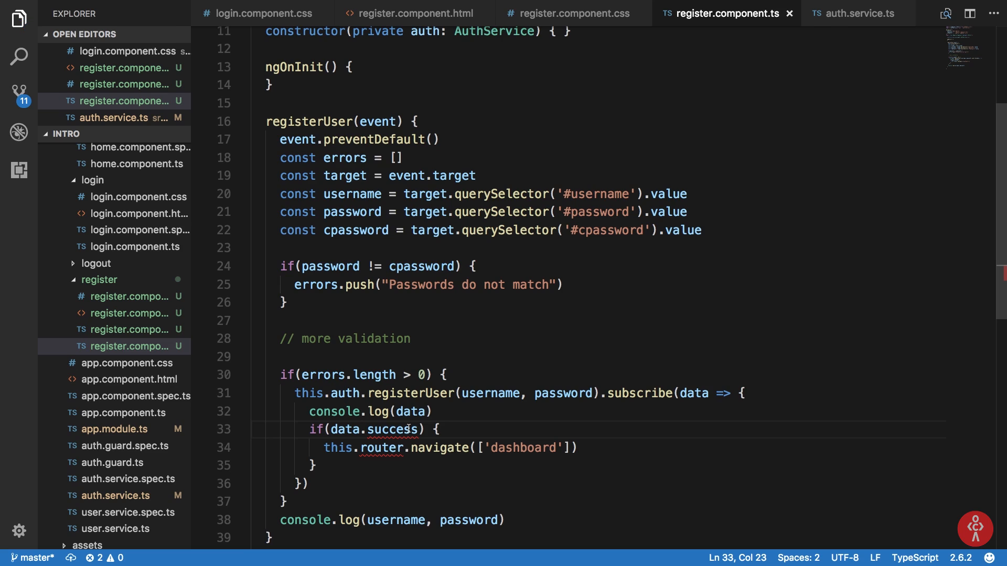
mouse_move(422, 267)
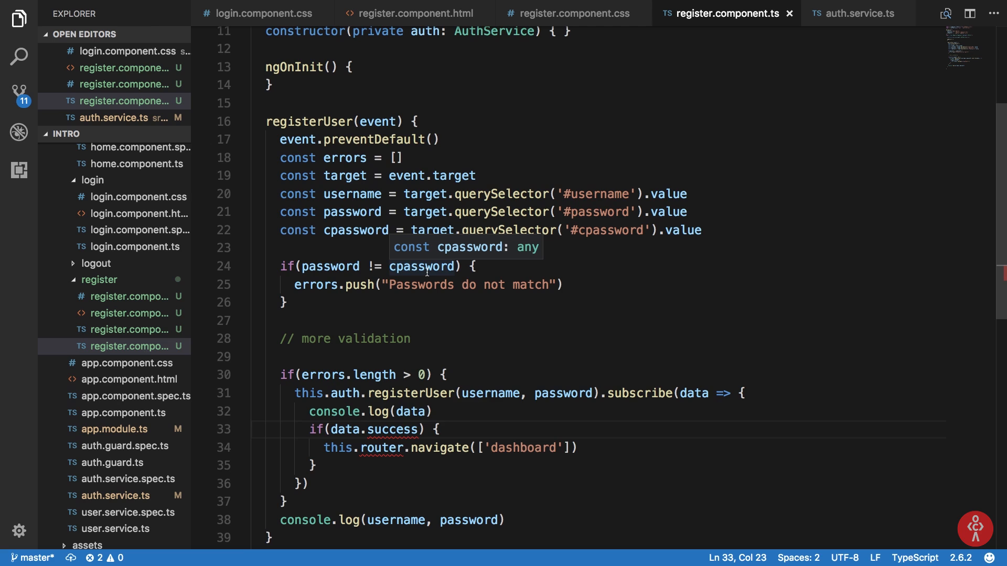
scroll("down", 3)
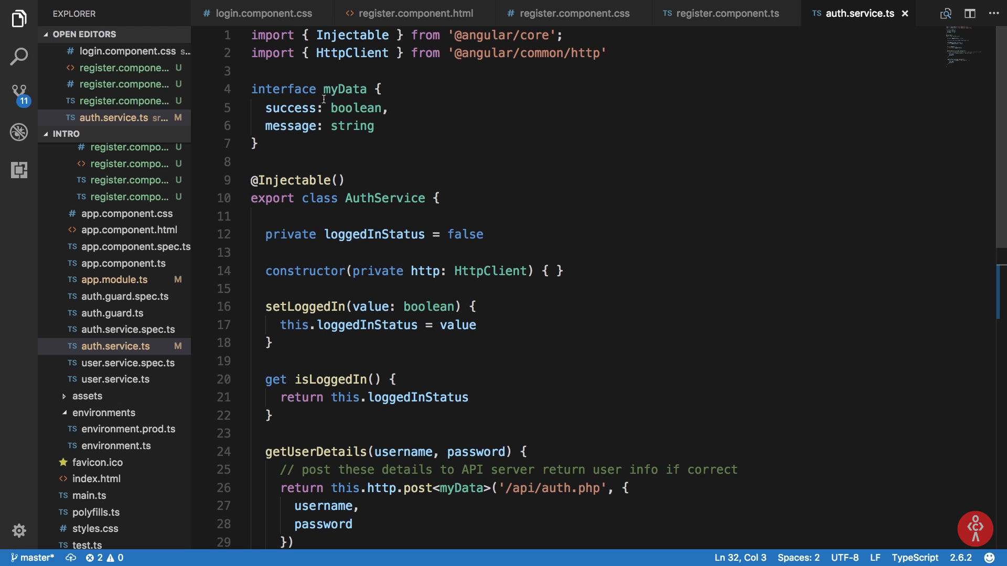
Declare a registerResponse interface with a success boolean and type the post as post<registerResponse>
type("interface registerResponse {")
type("success: boolean")
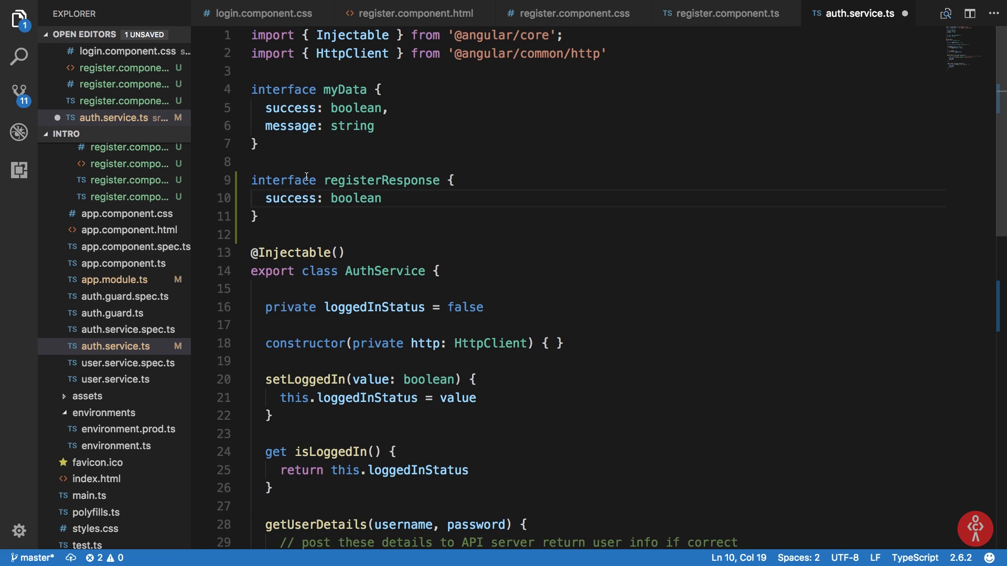
scroll("down", 3)
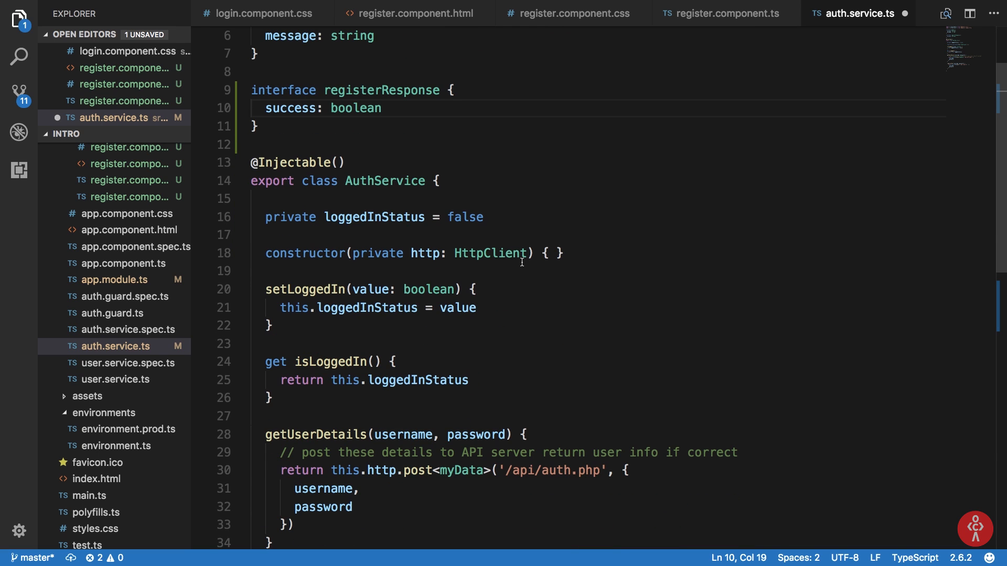
scroll("down", 3)
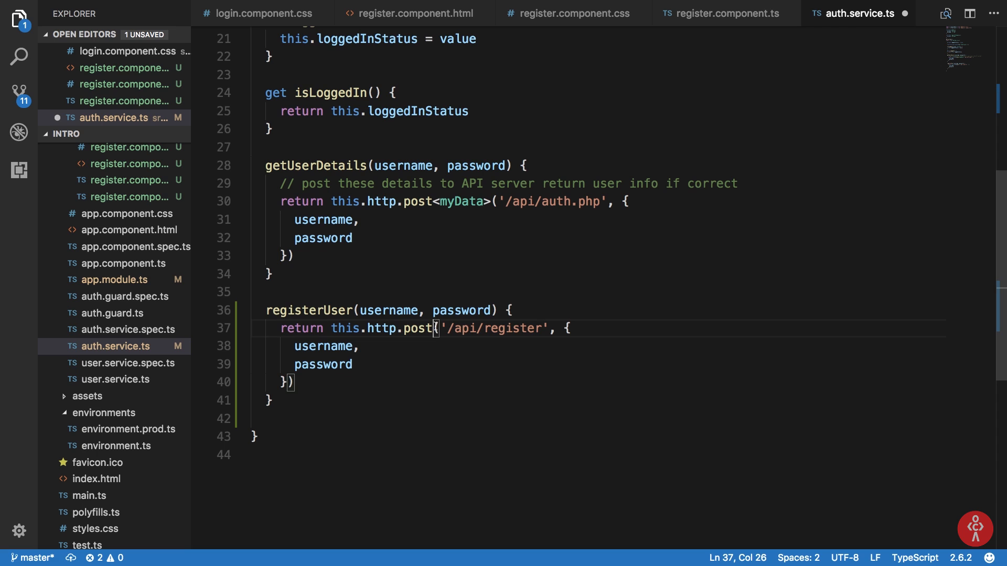
type("reg")
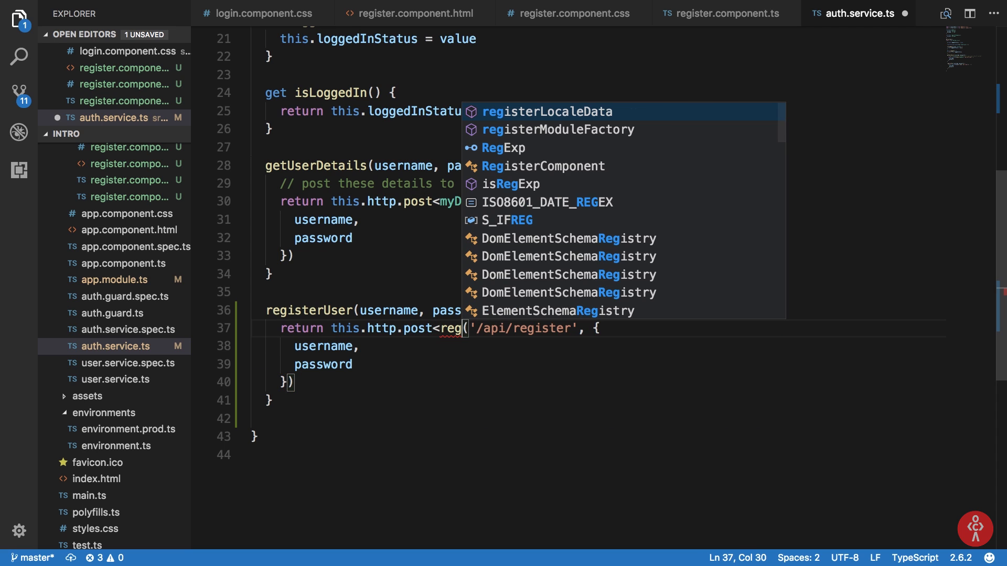
type("ister")
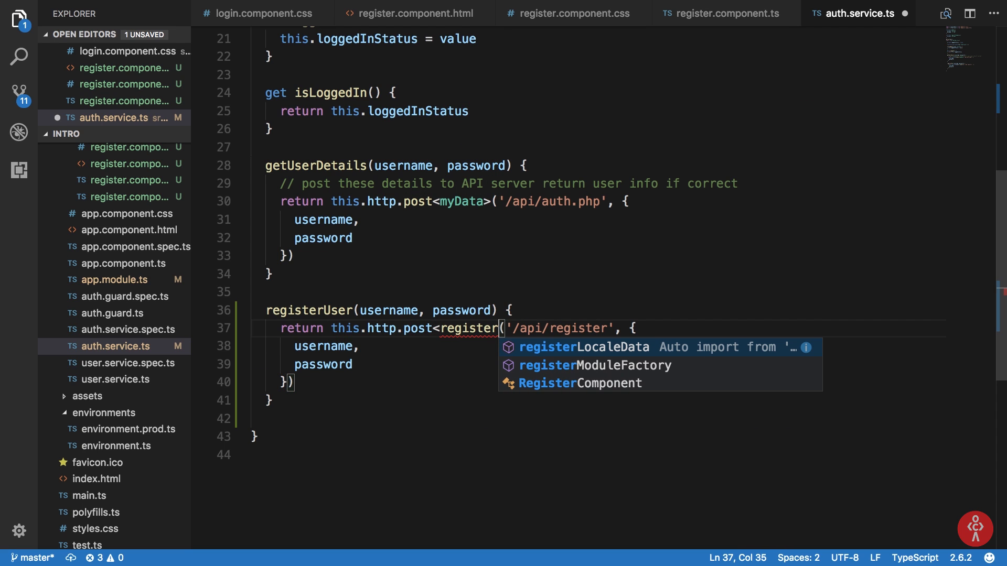
type("R")
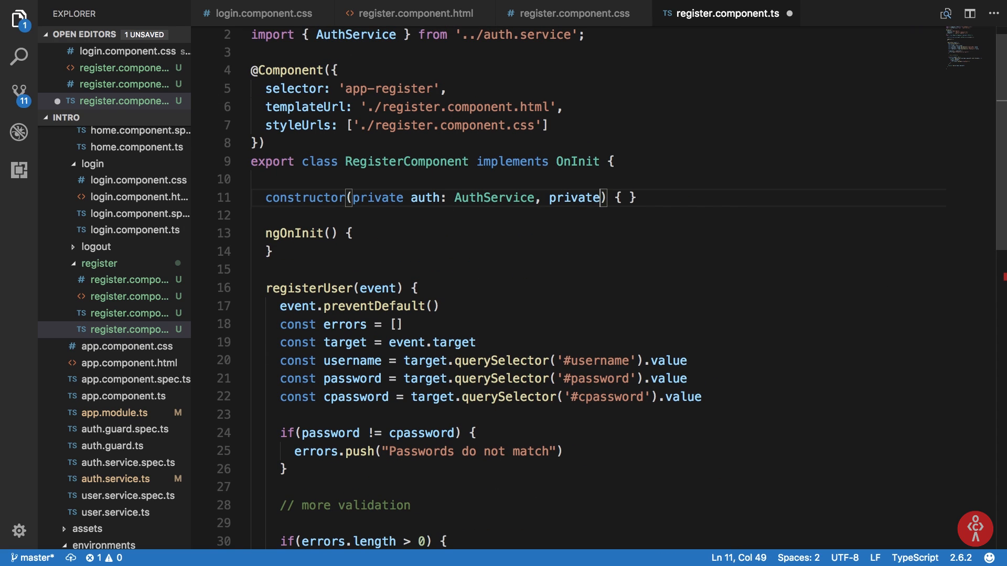
type("router: Router")
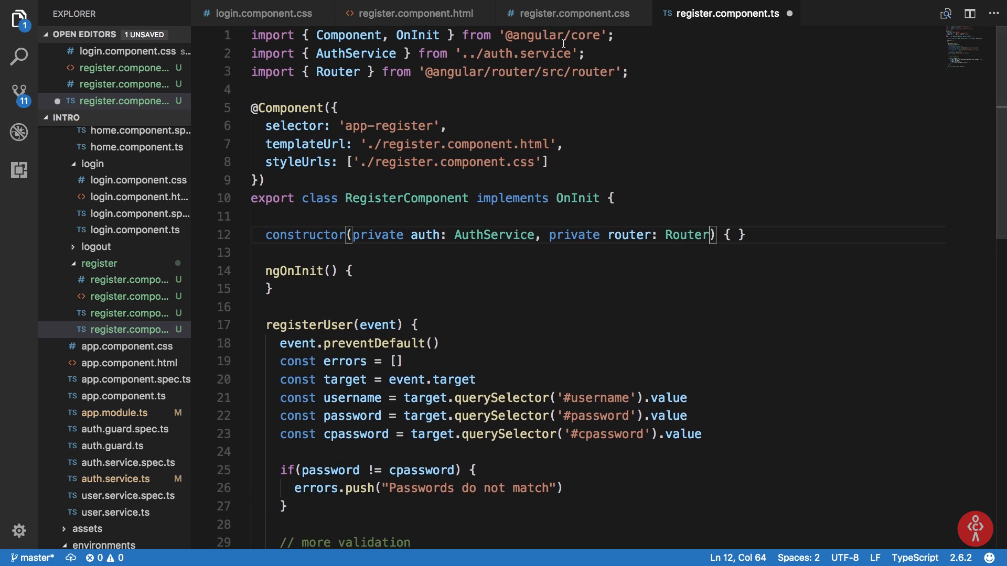
key("Backspace")
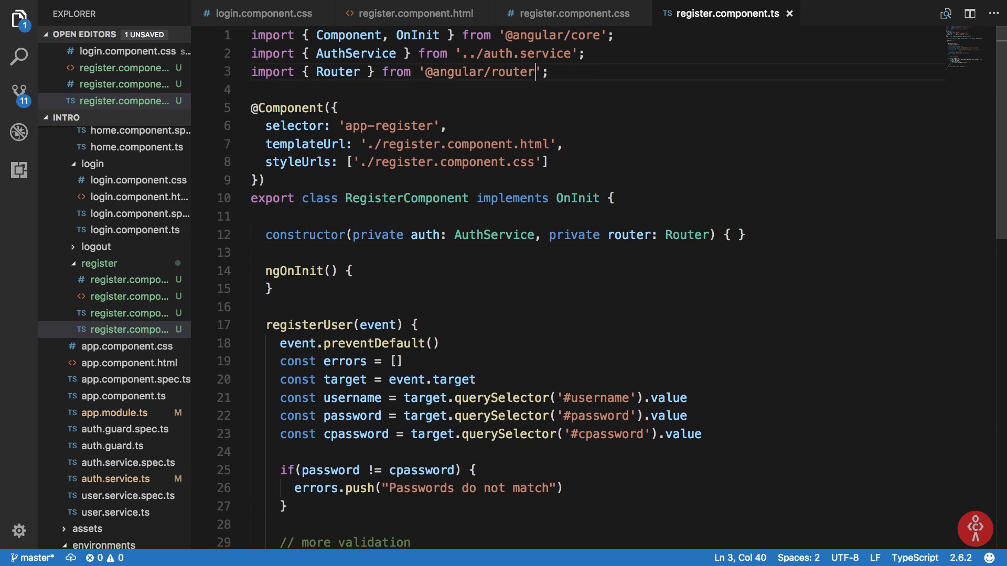